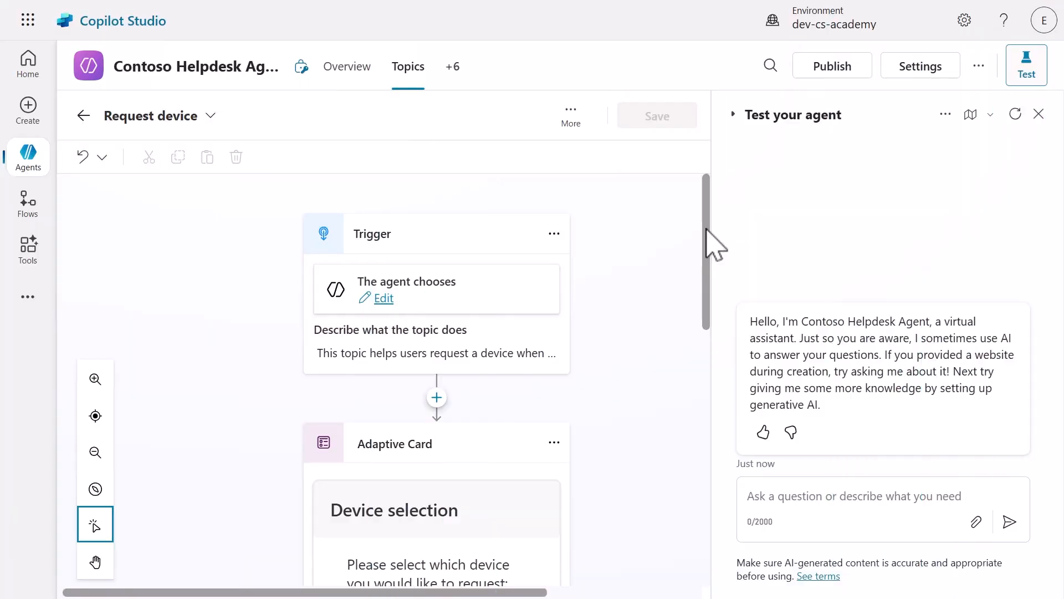
- Add a new agent flow as a tool step after the device selection card
{"action": "scroll", "scroll_direction": "down", "scroll_amount": 3}
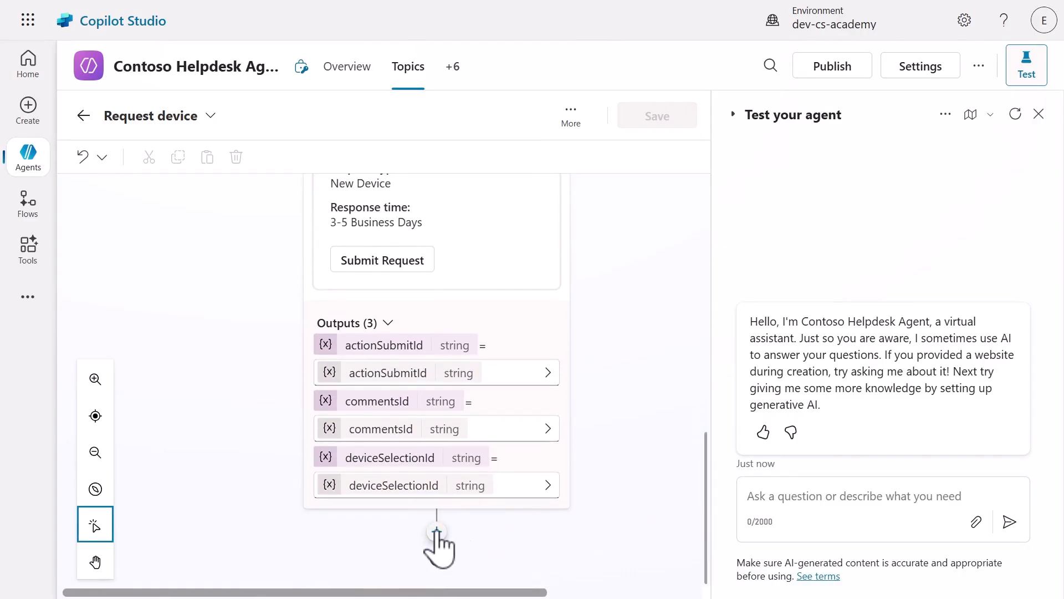
{"action": "left_click", "coordinate": [438, 540]}
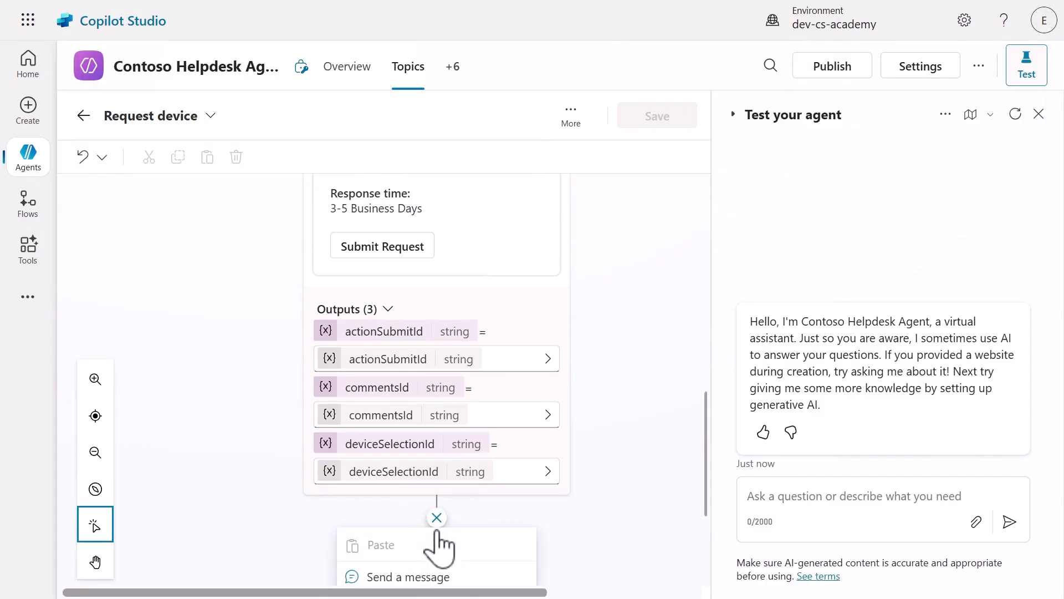
{"action": "mouse_move", "coordinate": [713, 495]}
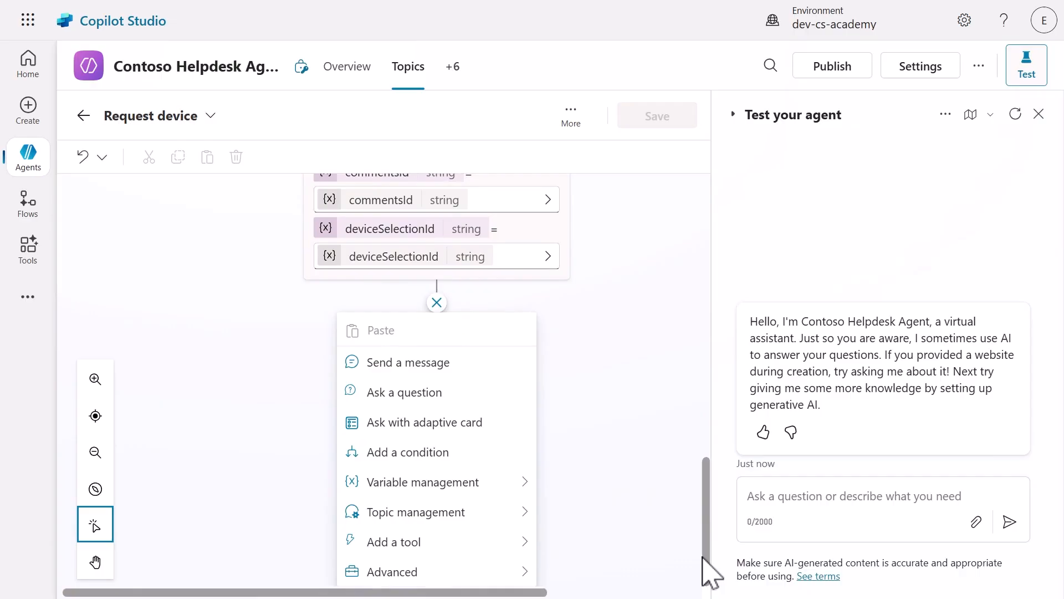
{"action": "left_click", "coordinate": [397, 541]}
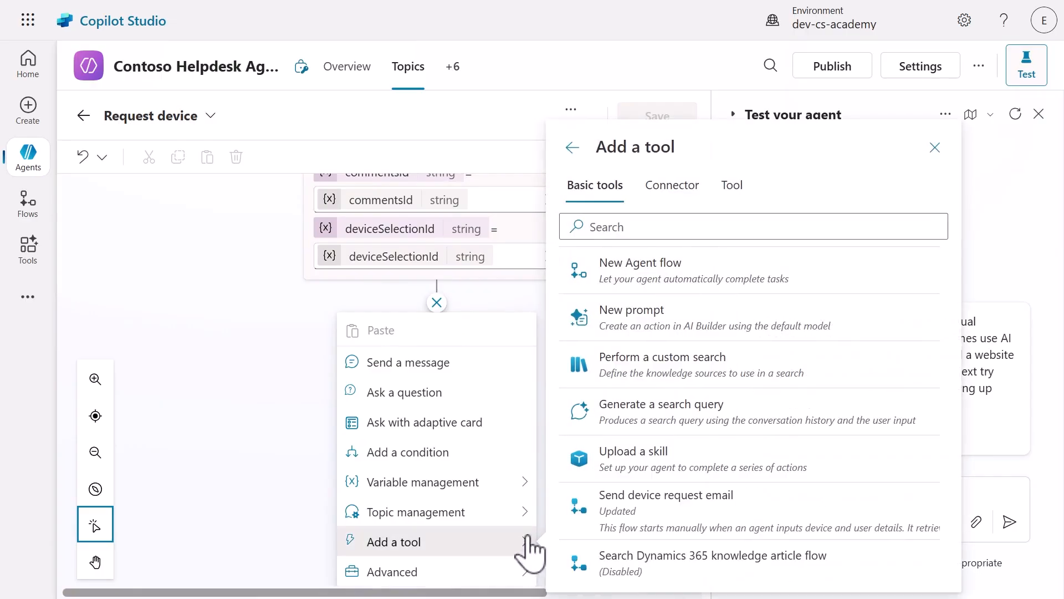
{"action": "left_click", "coordinate": [640, 270]}
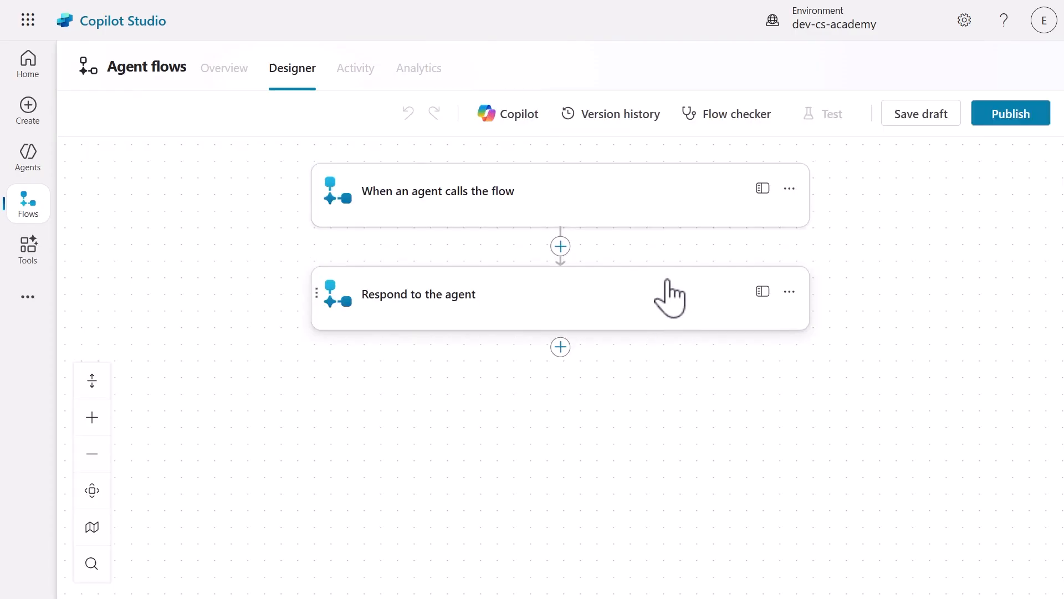
{"action": "mouse_move", "coordinate": [672, 232]}
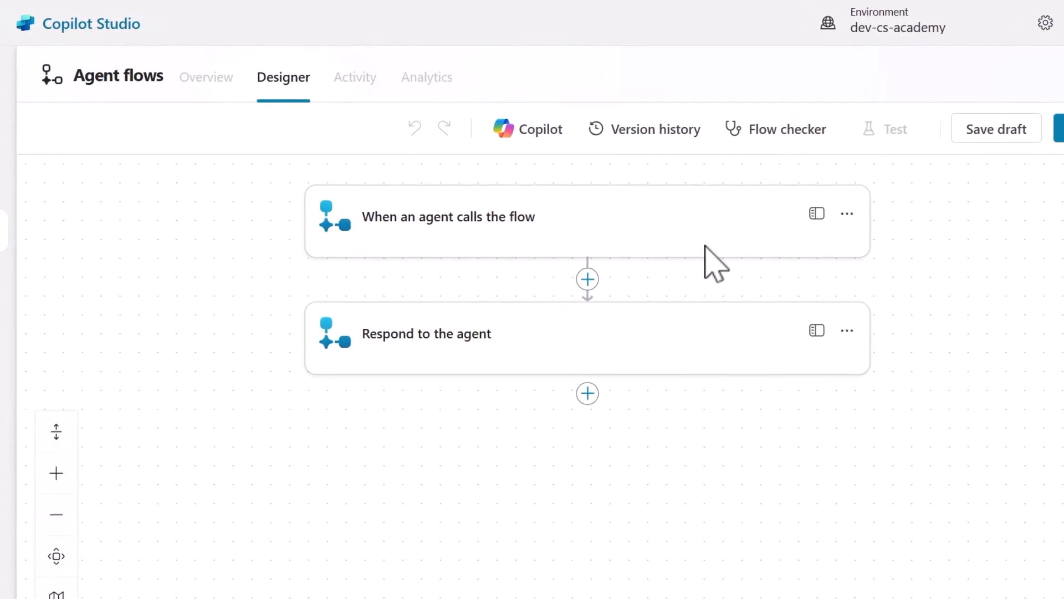
- Expand the 'When an agent calls the flow' trigger card
{"action": "left_click", "coordinate": [447, 216]}
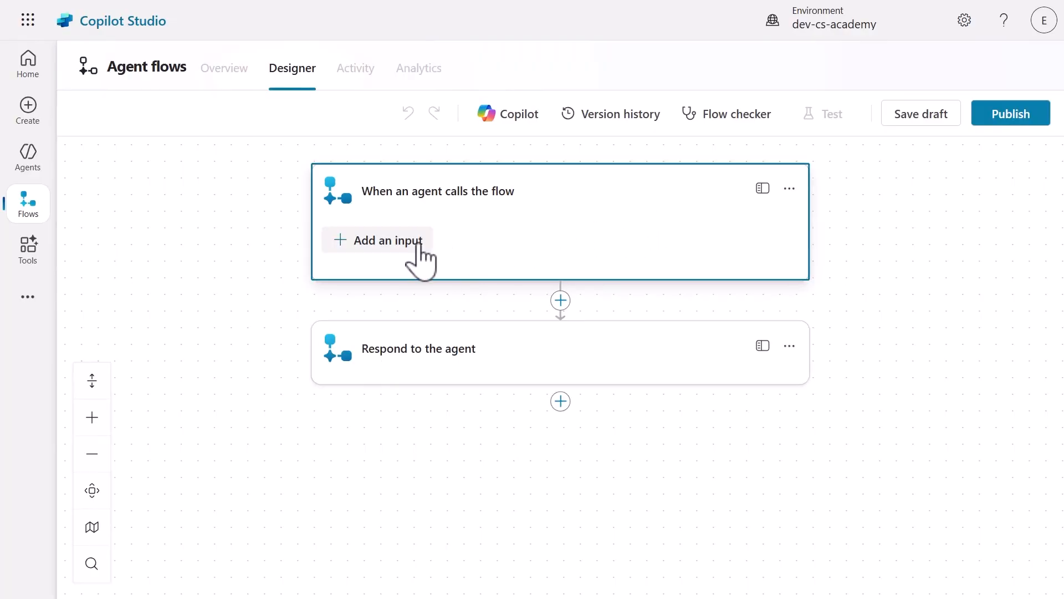
- Add three text inputs to the trigger: DeviceSharePointId, User and AdditionalComments
{"action": "left_click", "coordinate": [377, 239]}
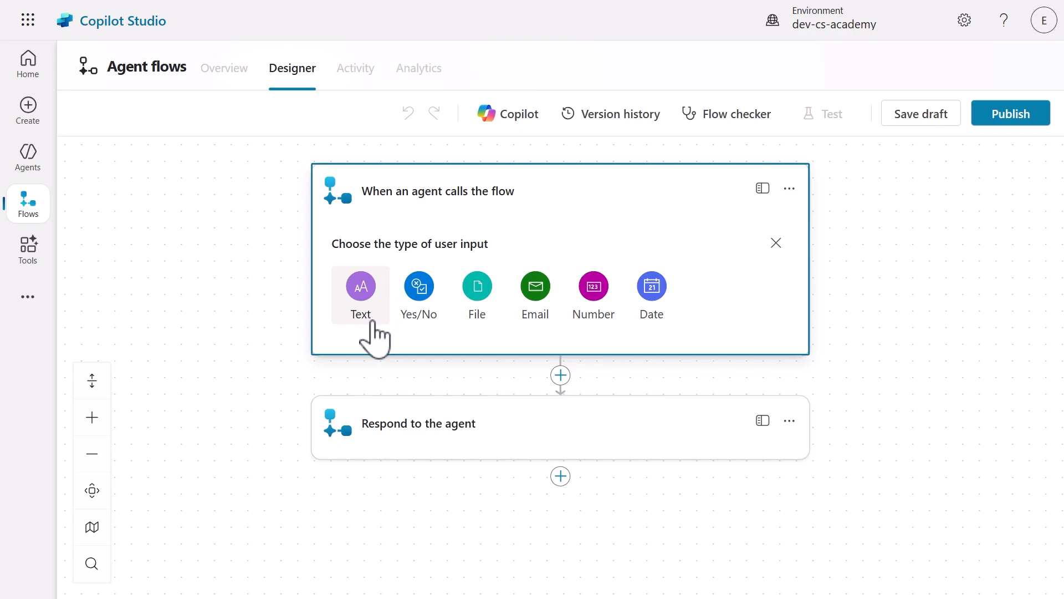
{"action": "left_click", "coordinate": [360, 295]}
{"action": "type", "text": "DeviceShareF"}
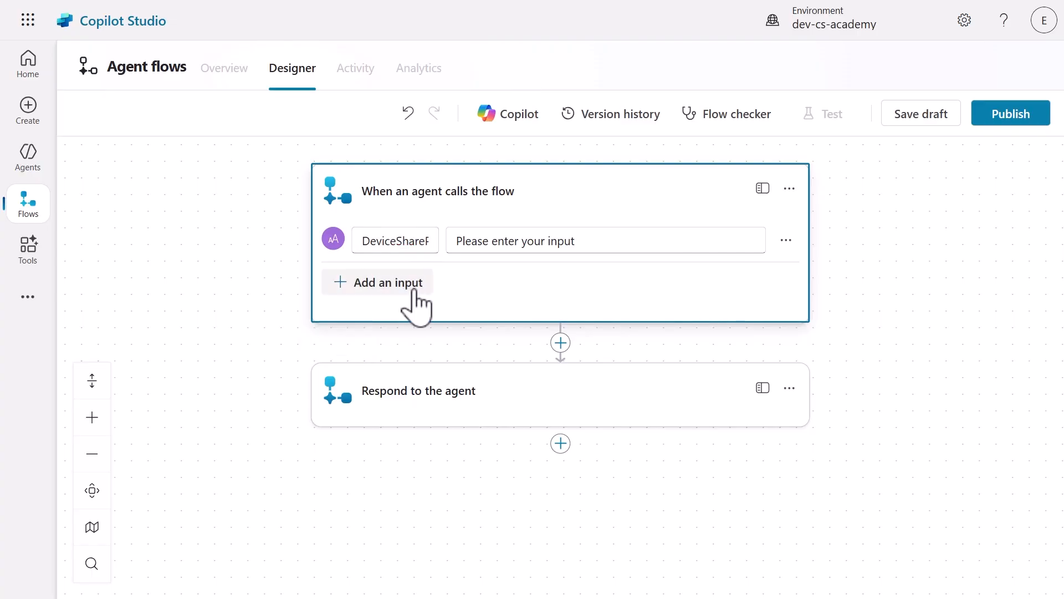
{"action": "left_click", "coordinate": [388, 282]}
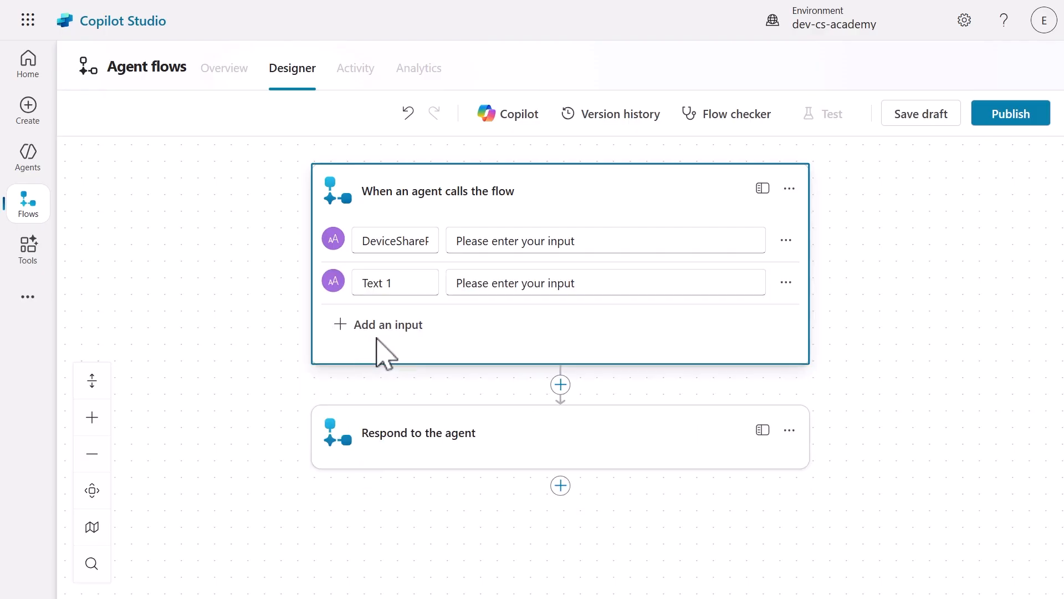
{"action": "type", "text": "User"}
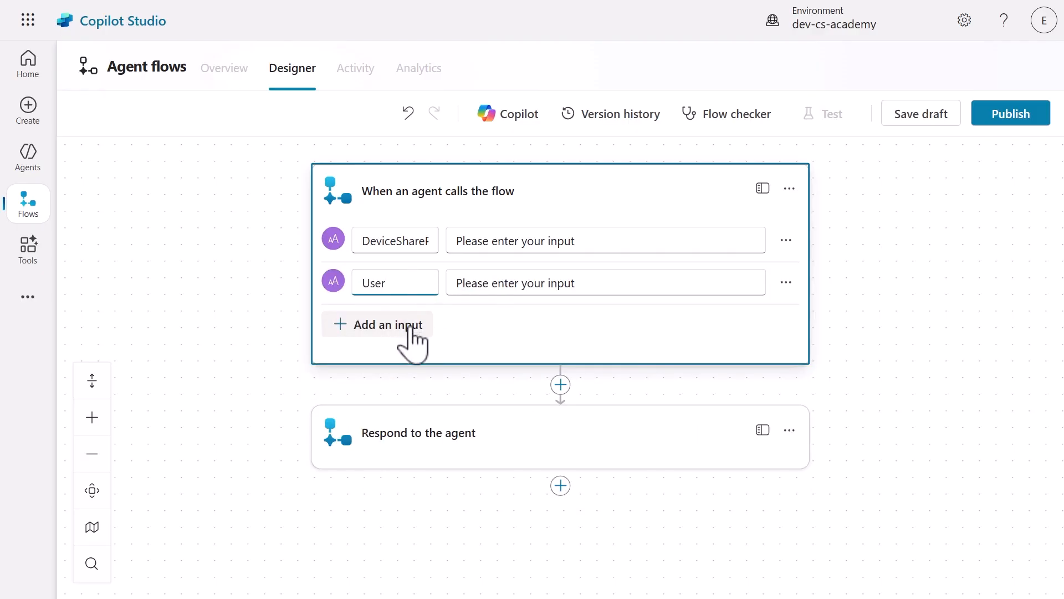
{"action": "left_click", "coordinate": [378, 323]}
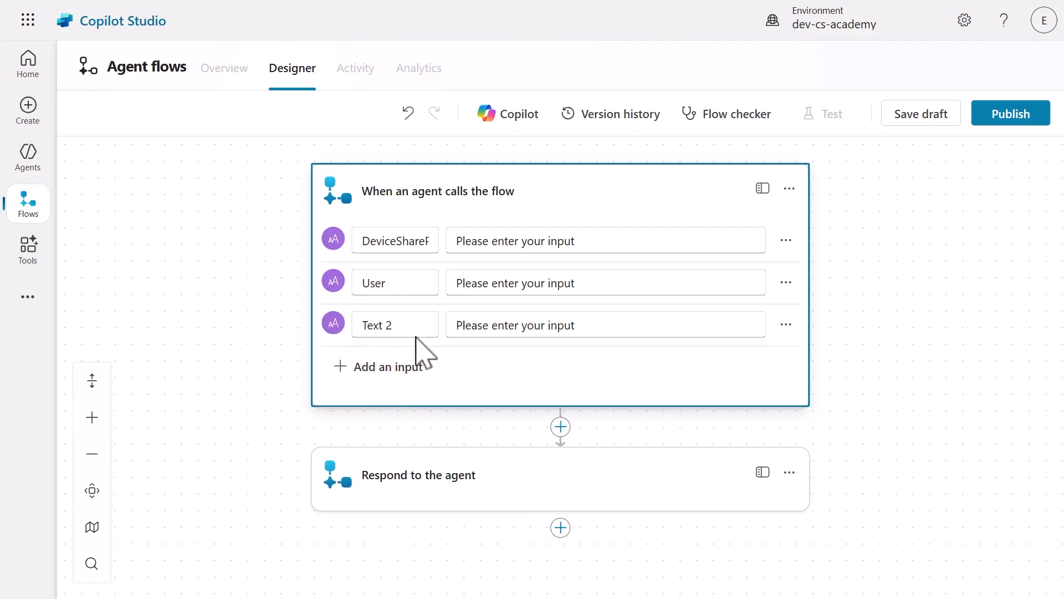
{"action": "type", "text": "alComments"}
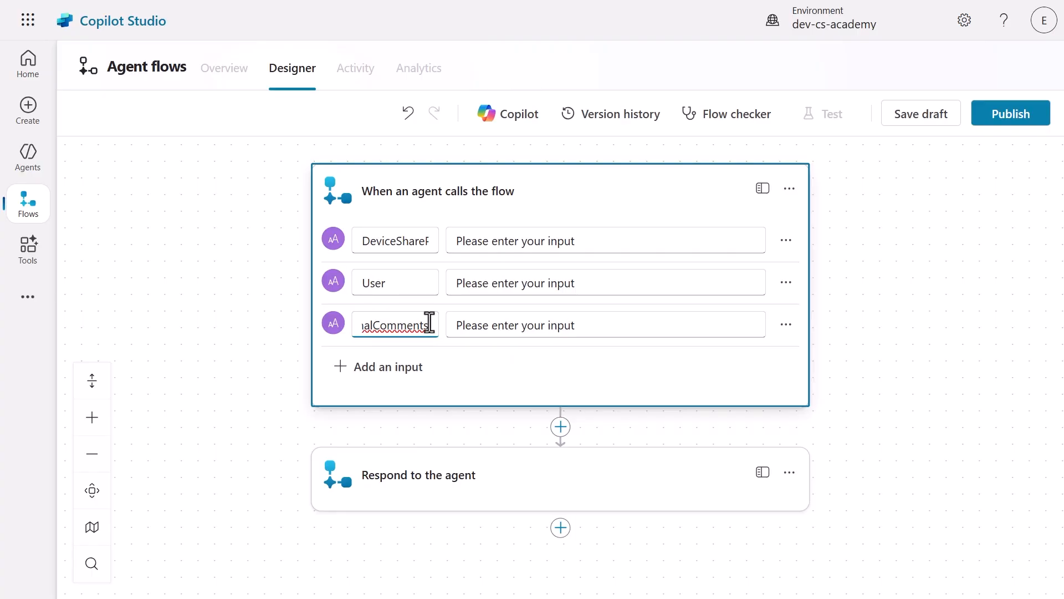
{"action": "mouse_move", "coordinate": [728, 334]}
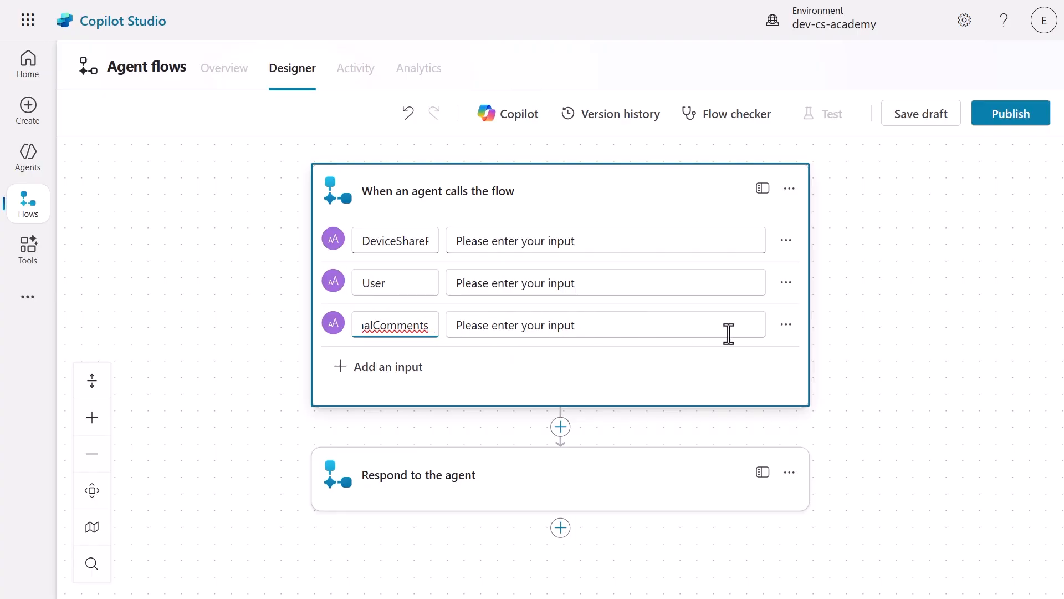
{"action": "left_click", "coordinate": [785, 325]}
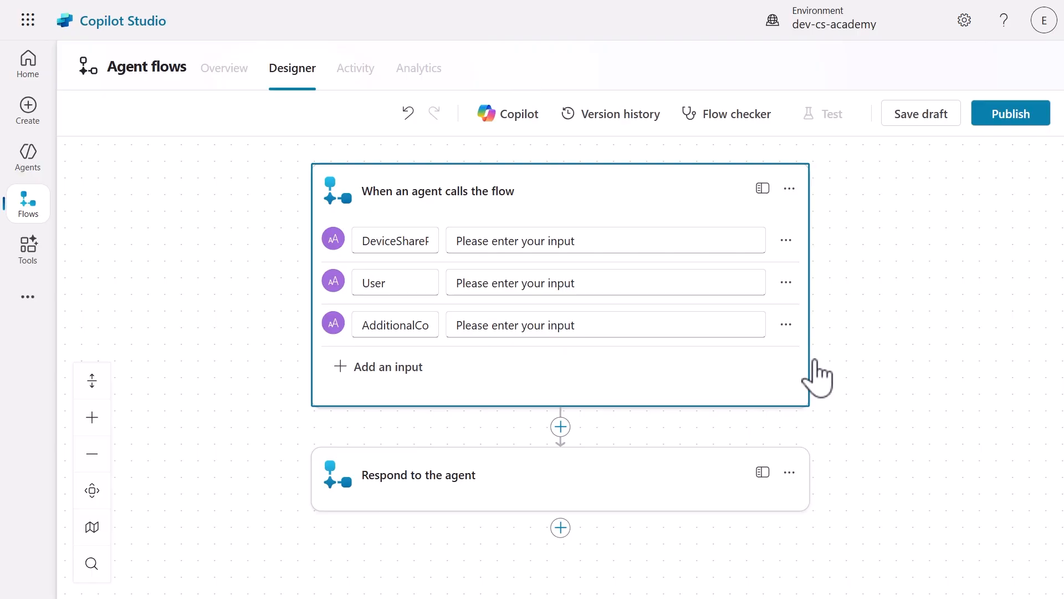
{"action": "mouse_move", "coordinate": [560, 428]}
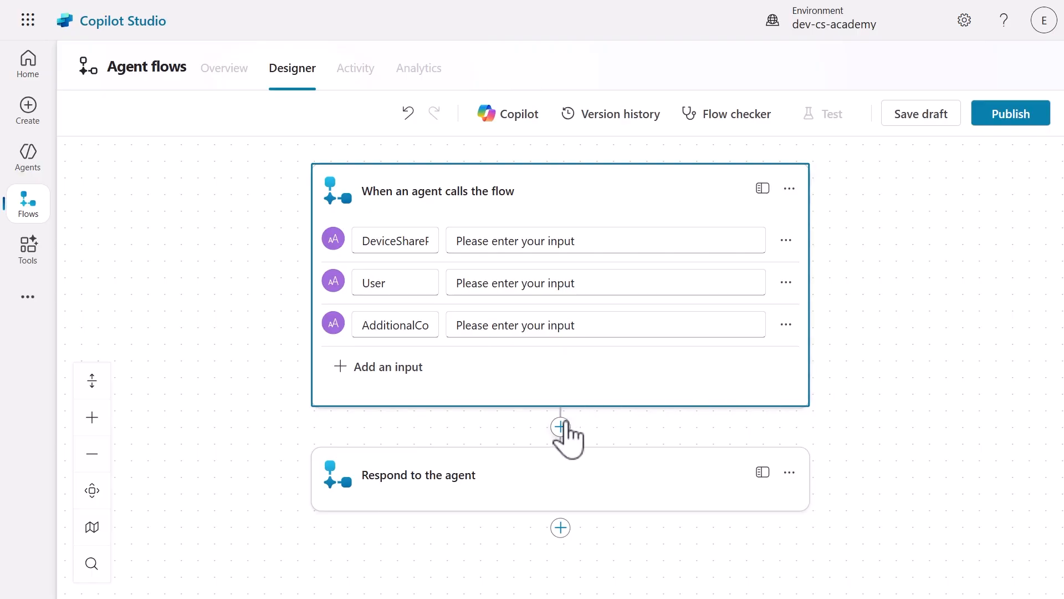
- Add a SharePoint Get item action after the trigger and rename it Get Device
{"action": "left_click", "coordinate": [560, 428]}
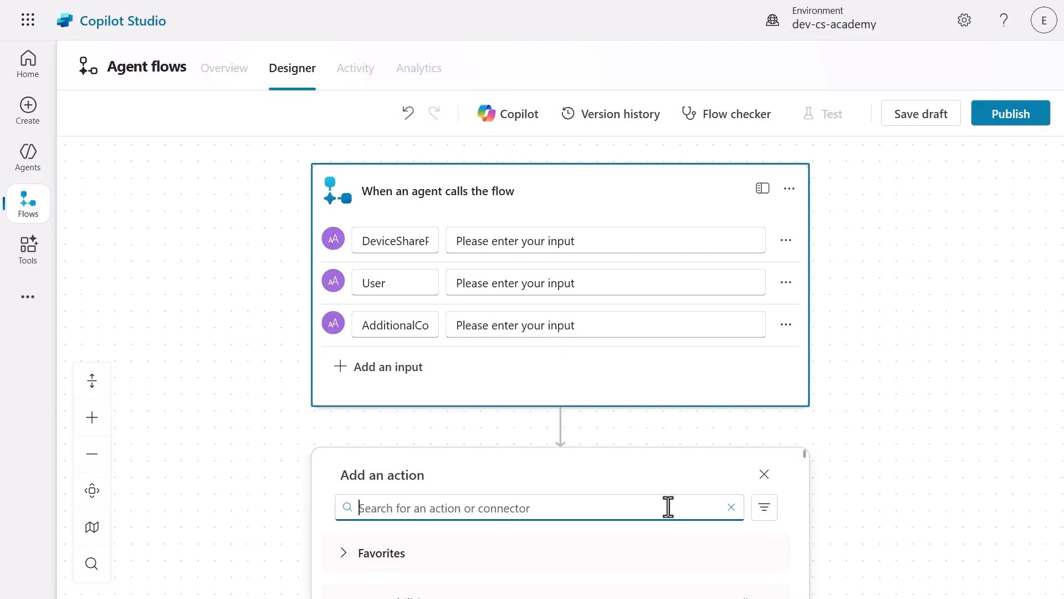
{"action": "type", "text": "get"}
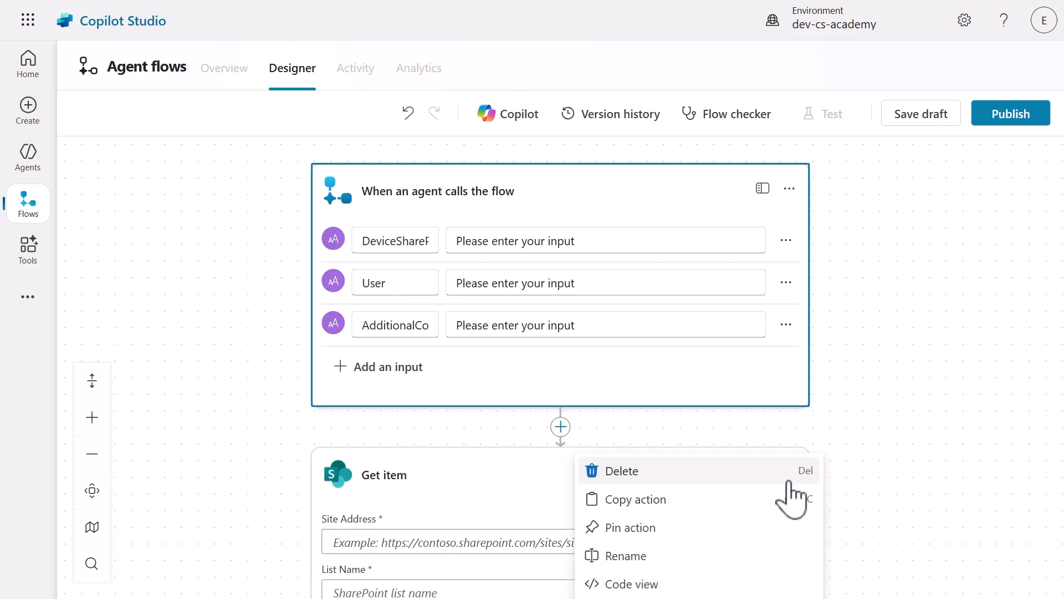
{"action": "mouse_move", "coordinate": [625, 555]}
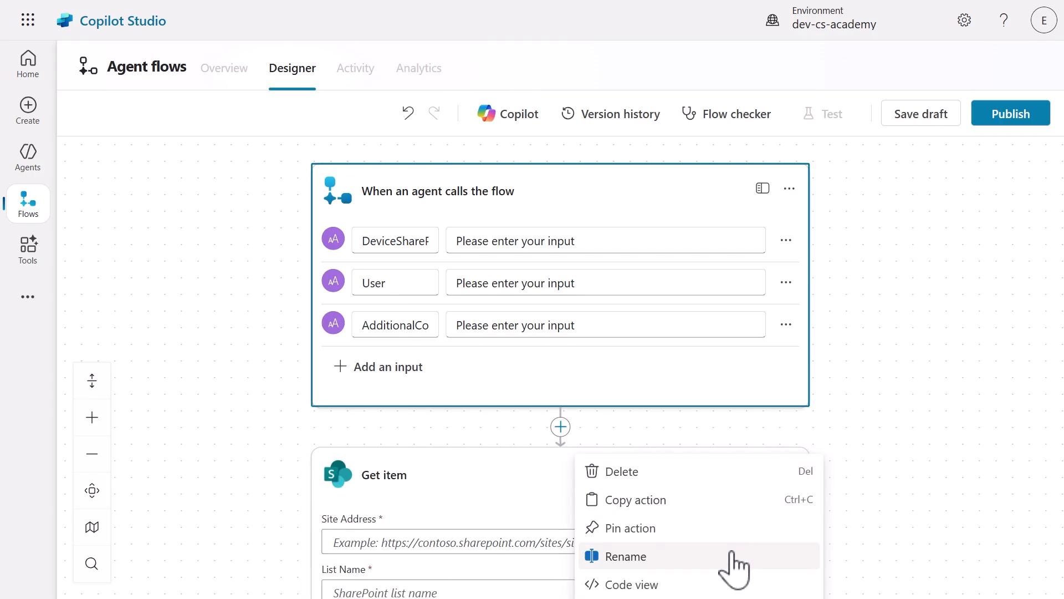
{"action": "left_click", "coordinate": [625, 555]}
{"action": "type", "text": "Devic"}
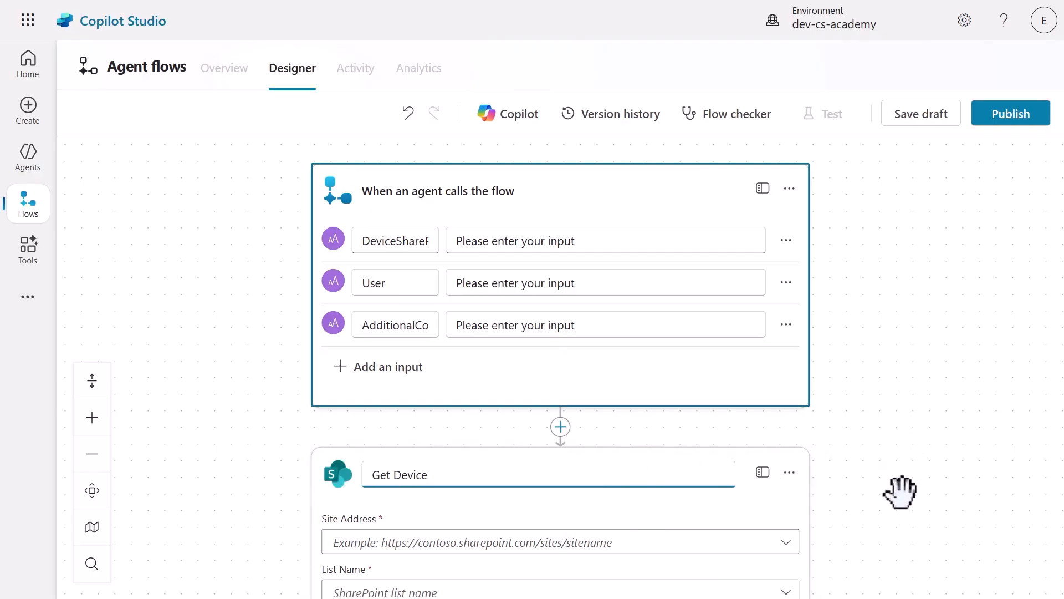
{"action": "scroll", "scroll_direction": "down", "scroll_amount": 3}
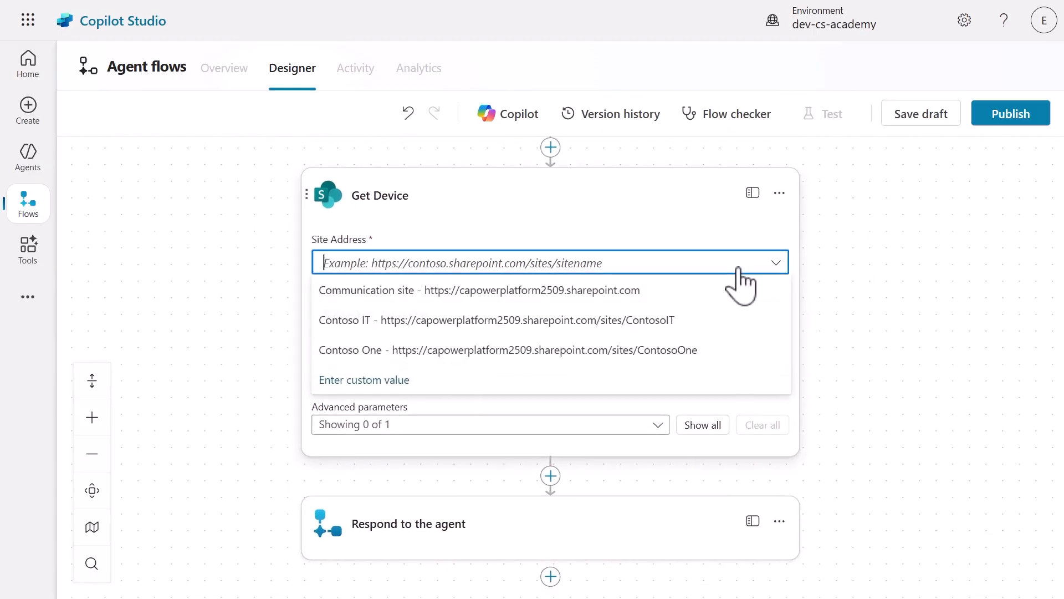
- Point Get Device at the Contoso IT site's Devices list with DeviceSharePointId as the Id
{"action": "left_click", "coordinate": [496, 319]}
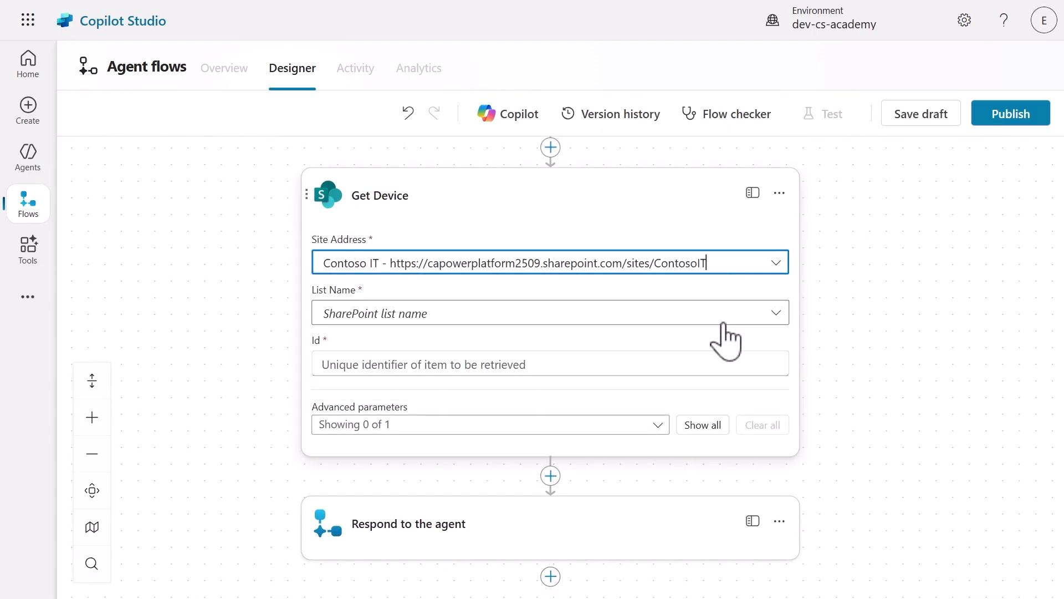
{"action": "left_click", "coordinate": [549, 312]}
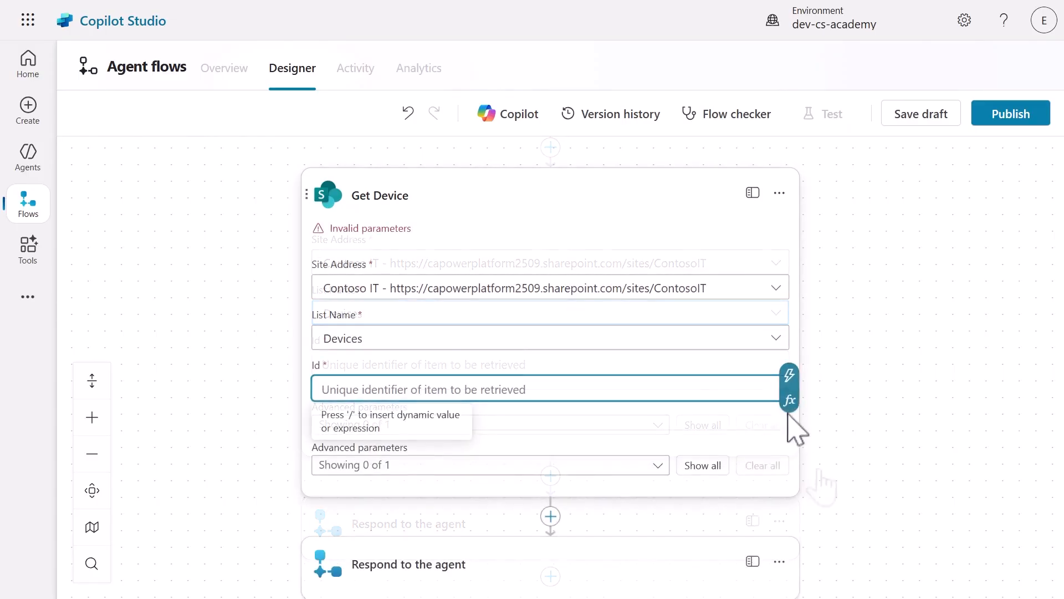
{"action": "left_click", "coordinate": [788, 406]}
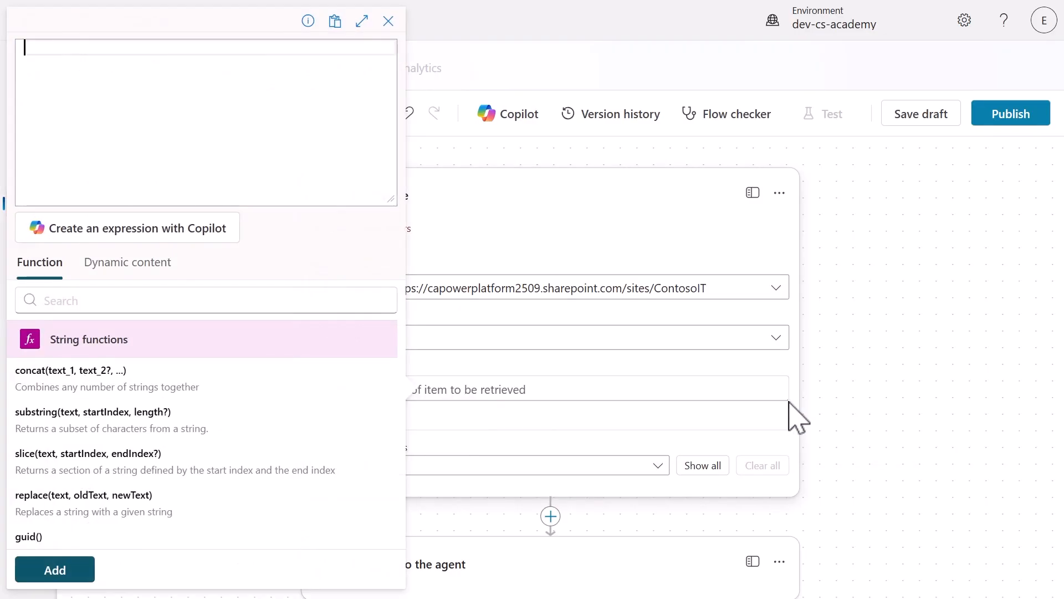
{"action": "left_click", "coordinate": [126, 262]}
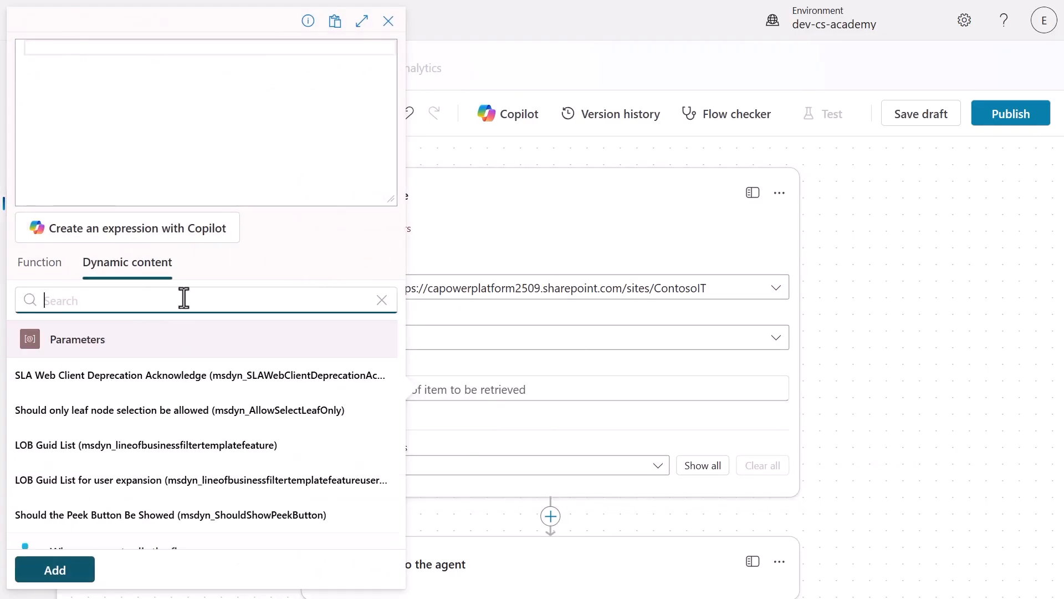
{"action": "type", "text": "sharepoint"}
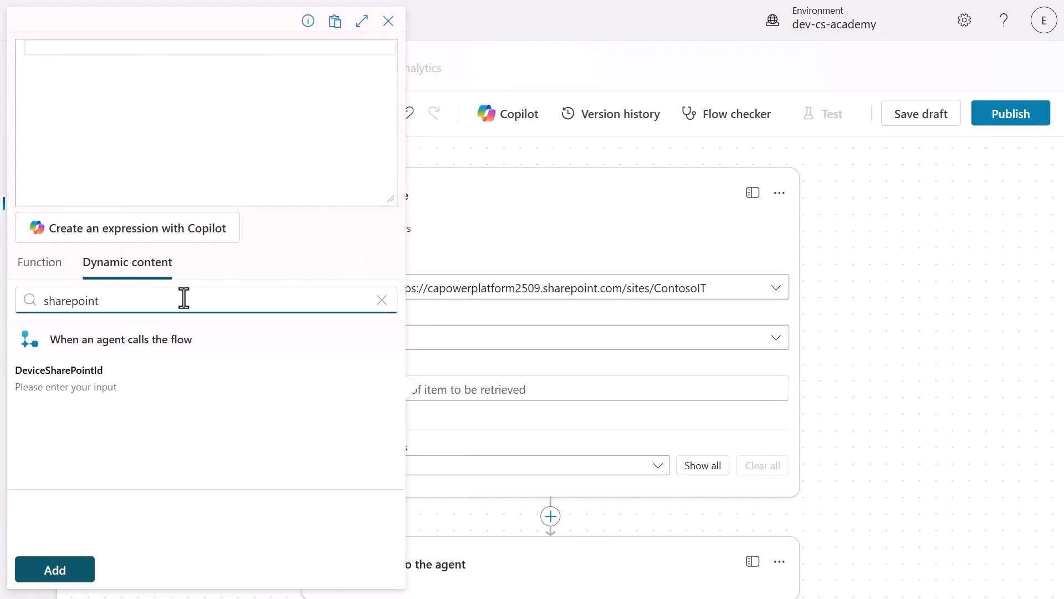
{"action": "left_click", "coordinate": [59, 377]}
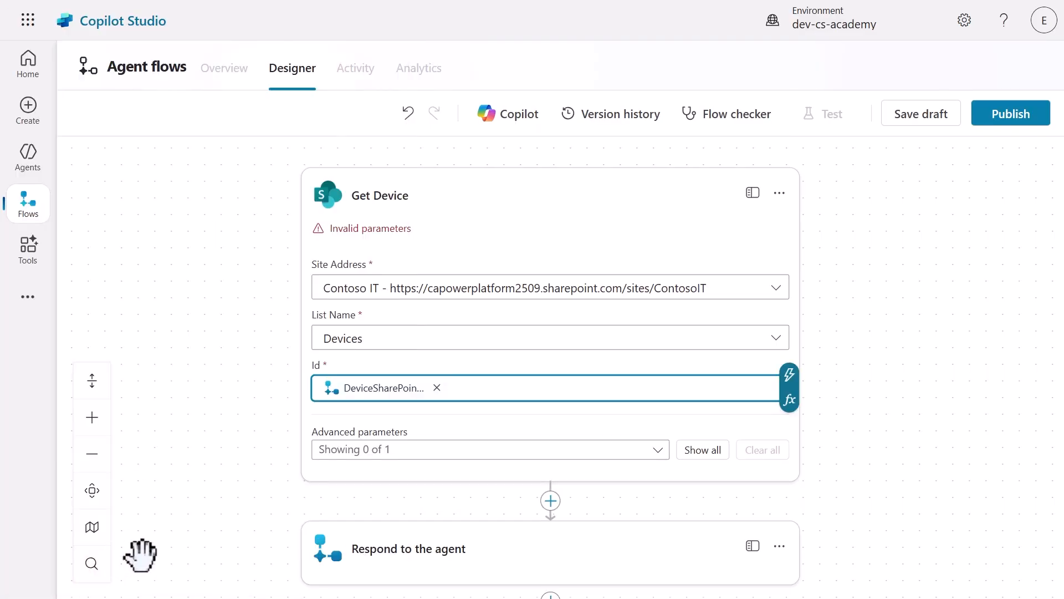
{"action": "left_click", "coordinate": [610, 388]}
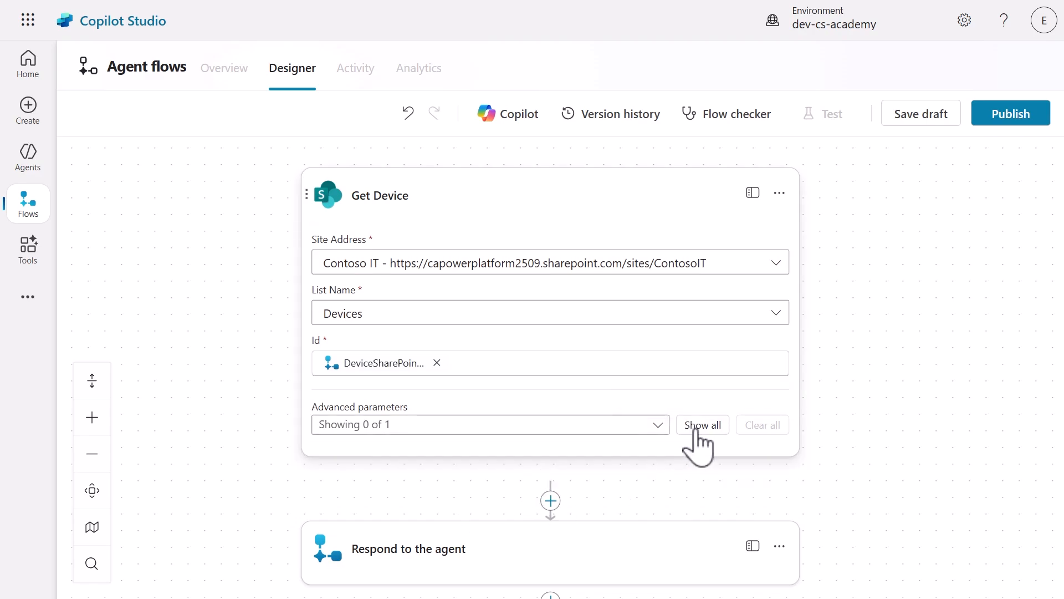
- Under advanced parameters, limit columns by the All Items view
{"action": "left_click", "coordinate": [701, 424]}
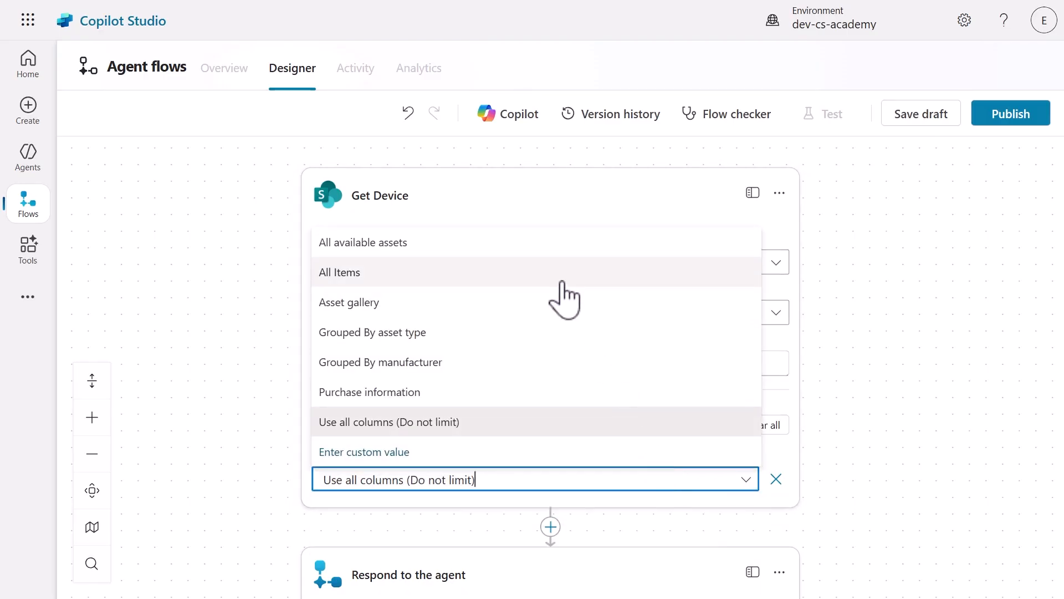
{"action": "left_click", "coordinate": [339, 272]}
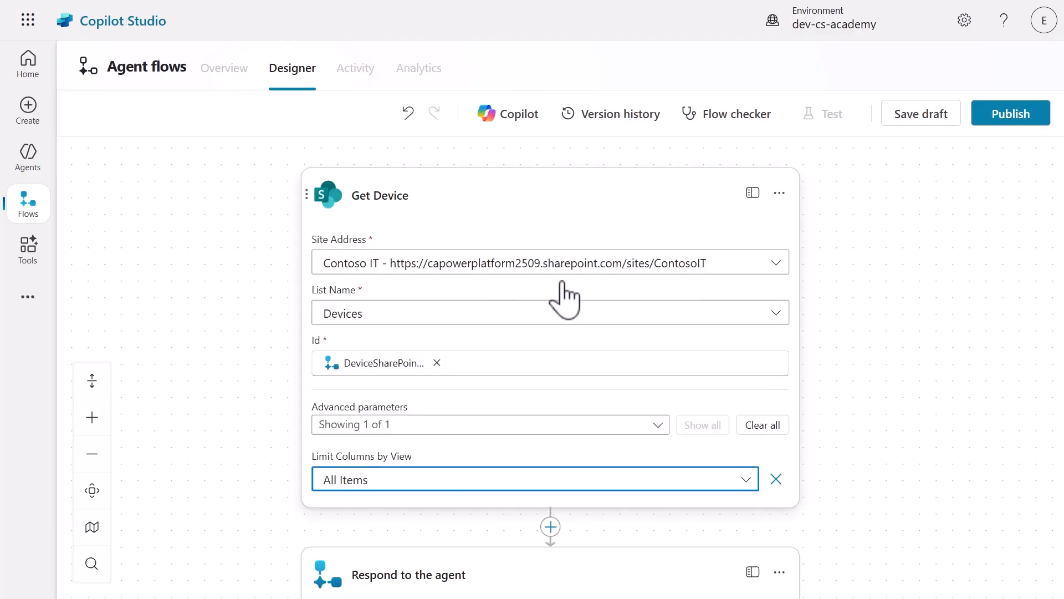
{"action": "mouse_move", "coordinate": [829, 547]}
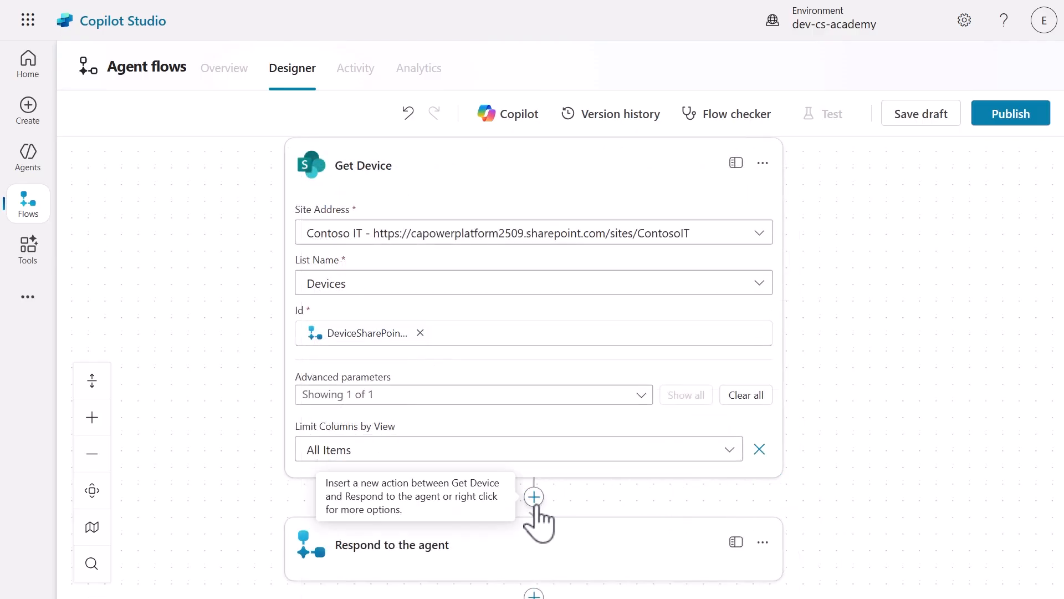
- Add an Office 365 Outlook Send an email (V2) action after Get Device
{"action": "left_click", "coordinate": [534, 497]}
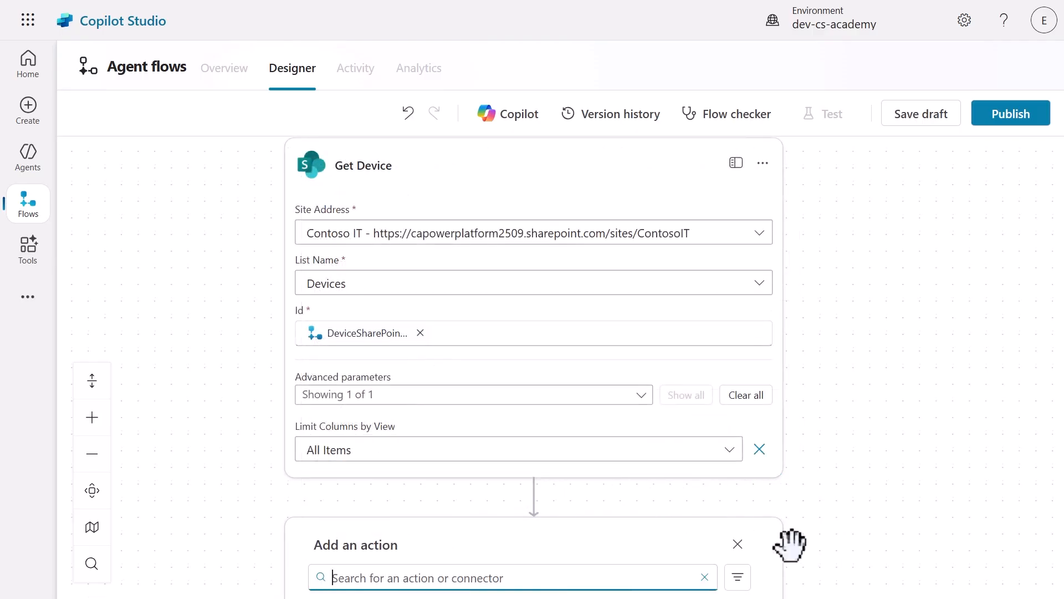
{"action": "scroll", "scroll_direction": "down", "scroll_amount": 3}
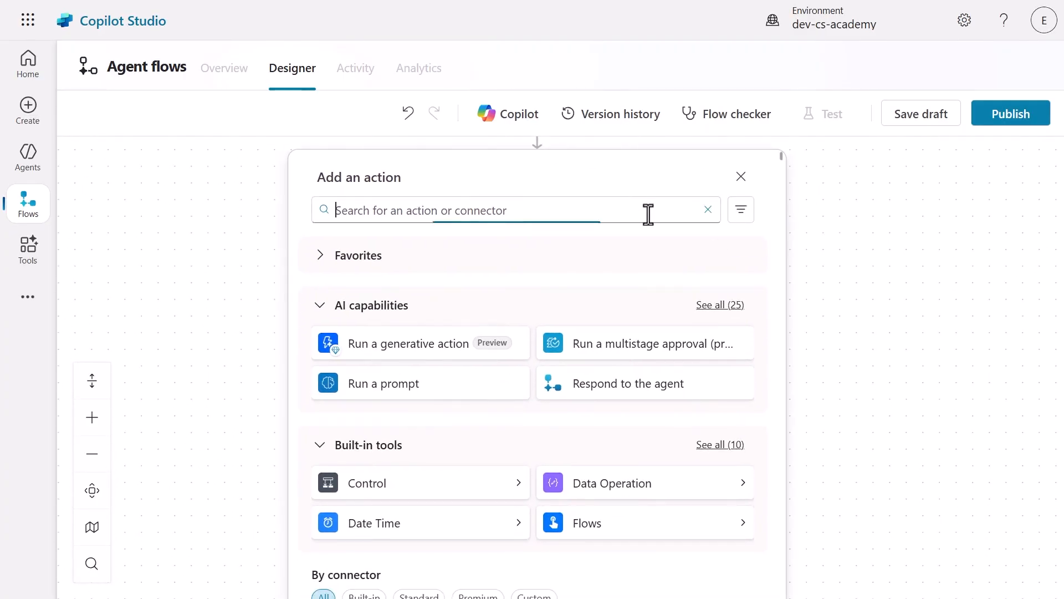
{"action": "type", "text": "send an email"}
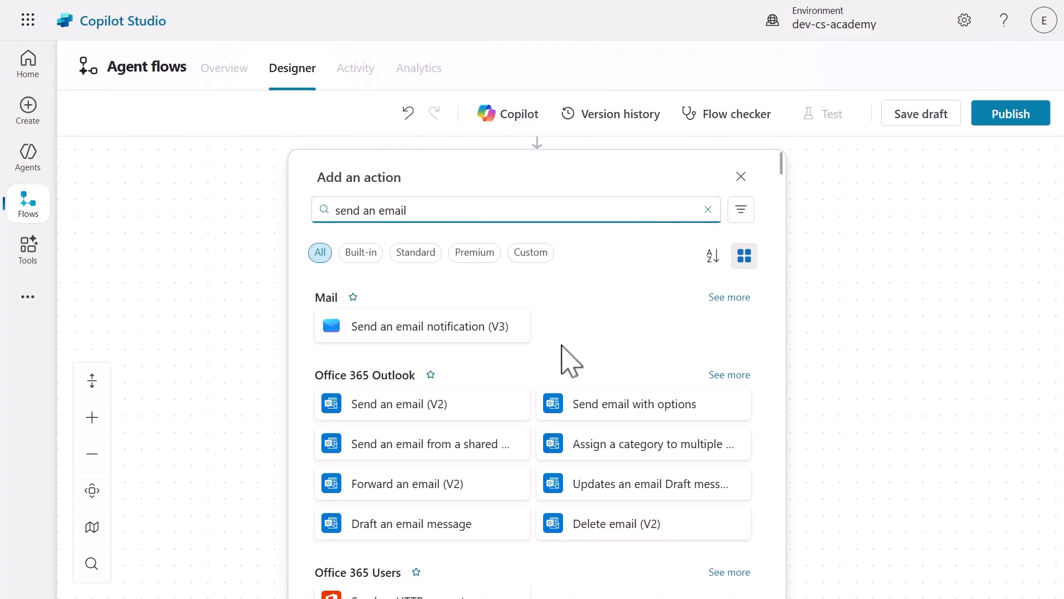
{"action": "left_click", "coordinate": [399, 403]}
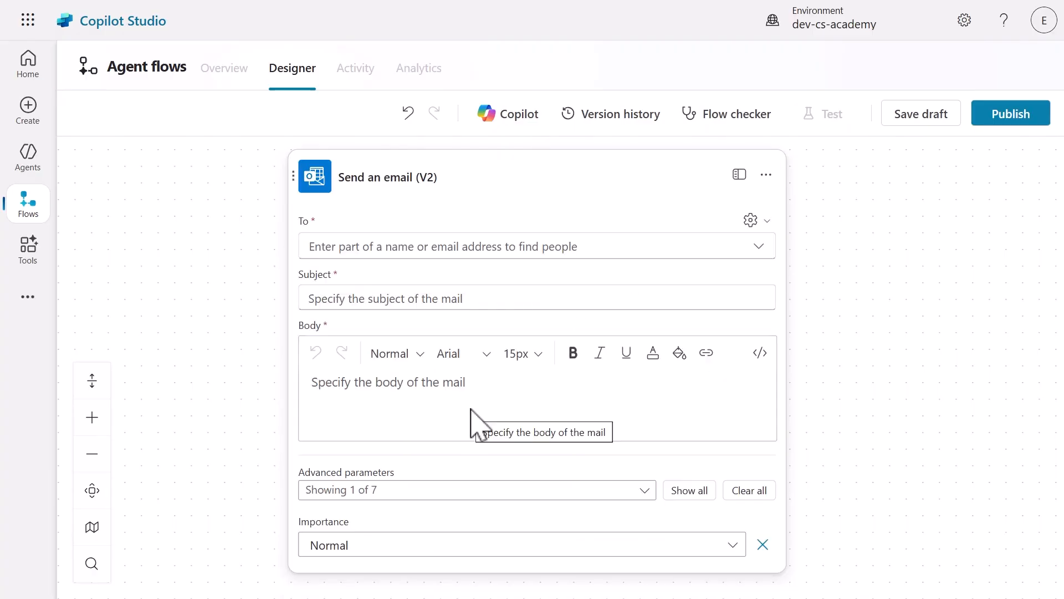
{"action": "left_click", "coordinate": [765, 174]}
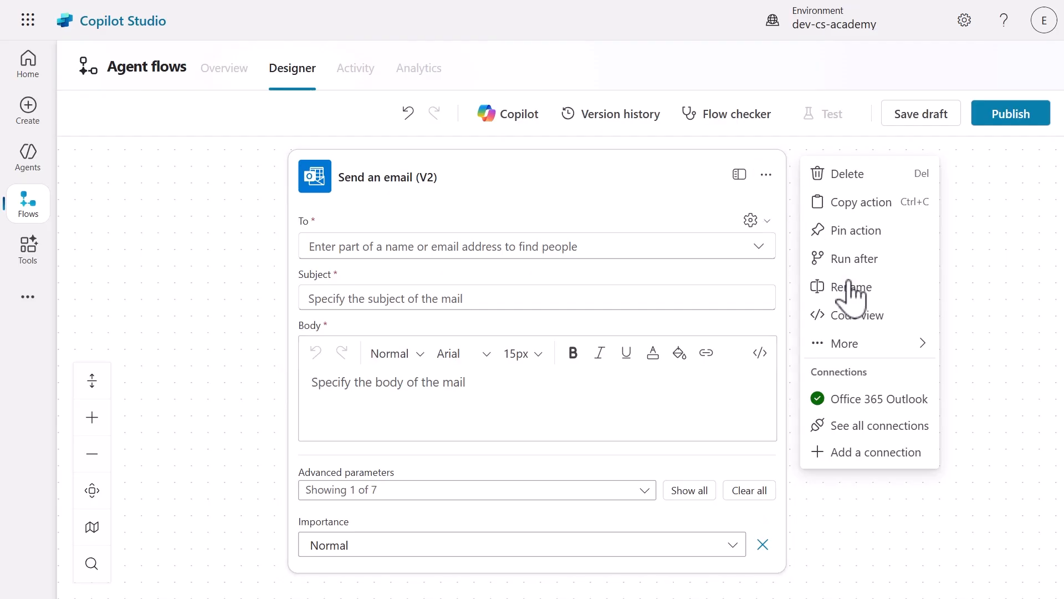
- Rename the step 'Send an email to manager' and address it to elaiza
{"action": "left_click", "coordinate": [849, 286]}
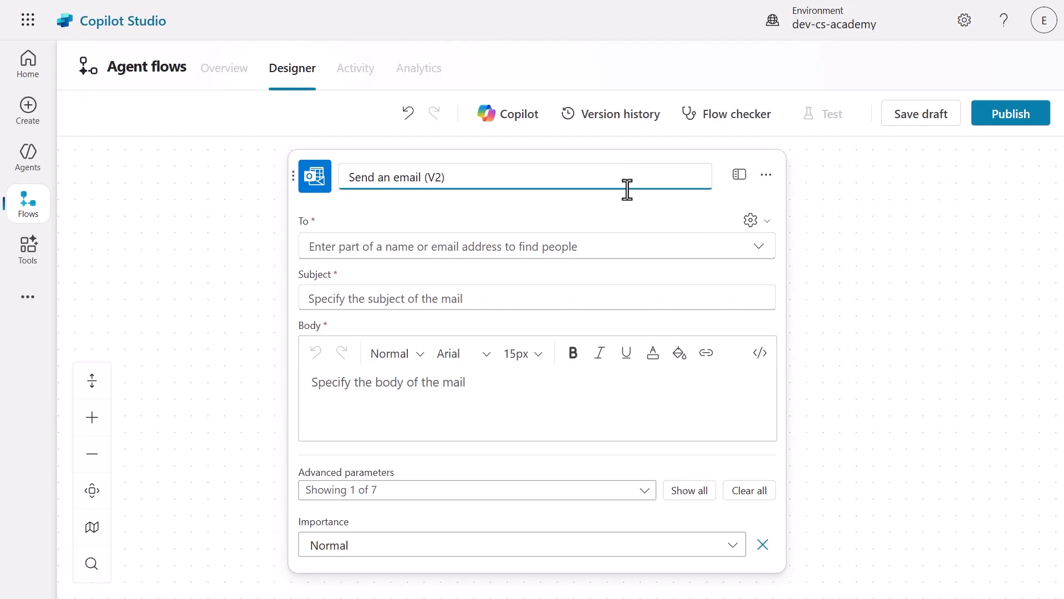
{"action": "type", "text": "Send an email to manager"}
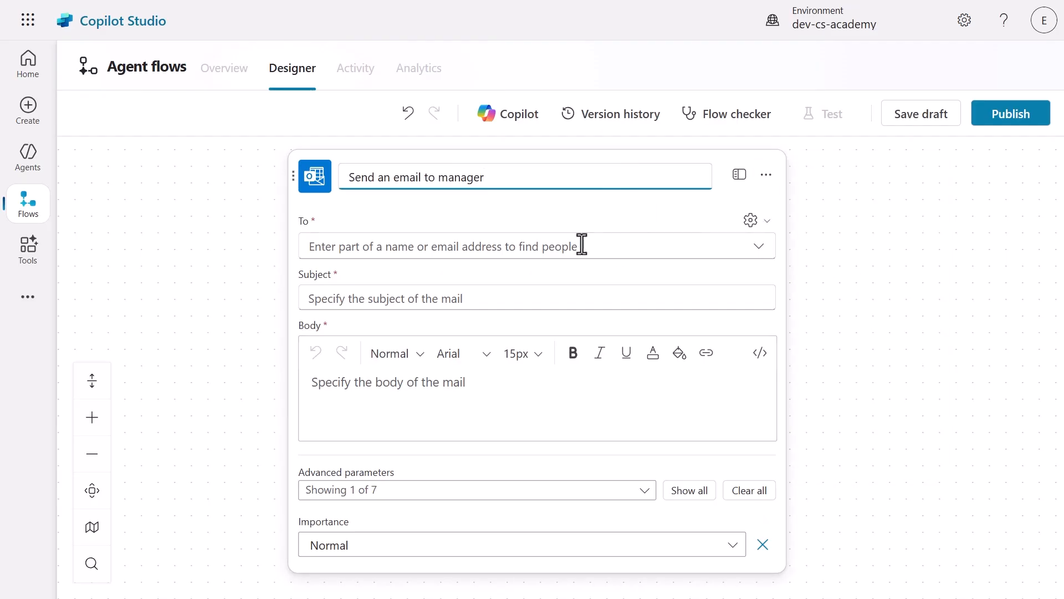
{"action": "type", "text": "elaiza Benitez"}
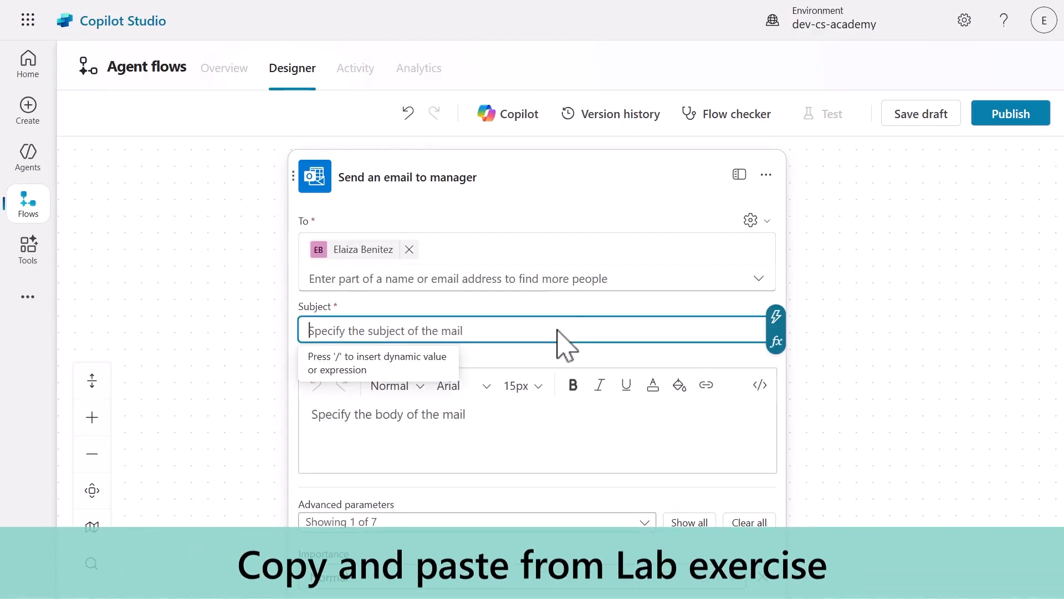
- Fill the subject 'Request type: new device' and start the body with 'Hi,'
{"action": "type", "text": "Request type: new device"}
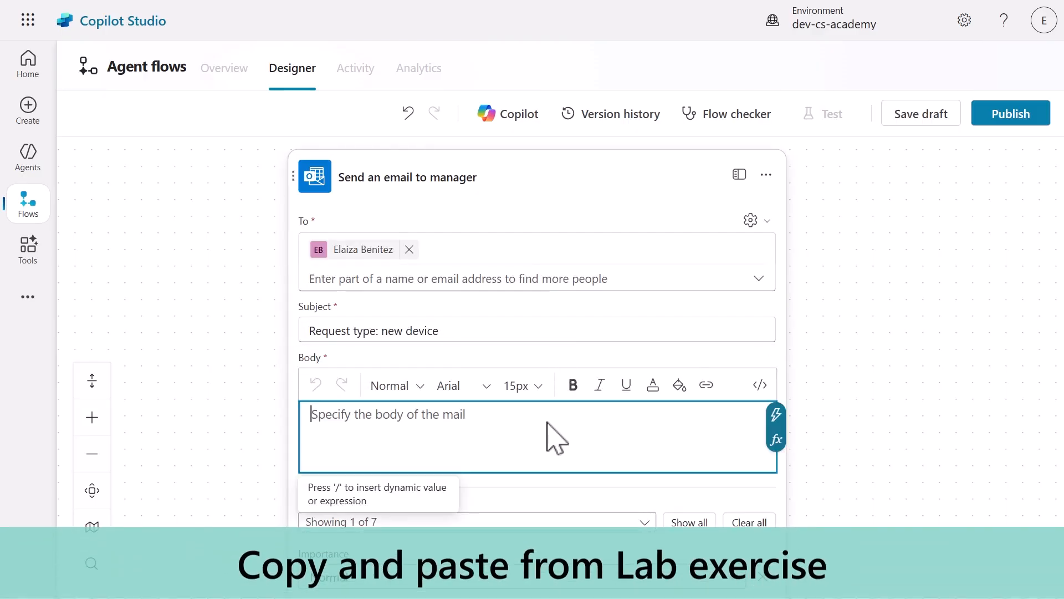
{"action": "type", "text": "Hi,"}
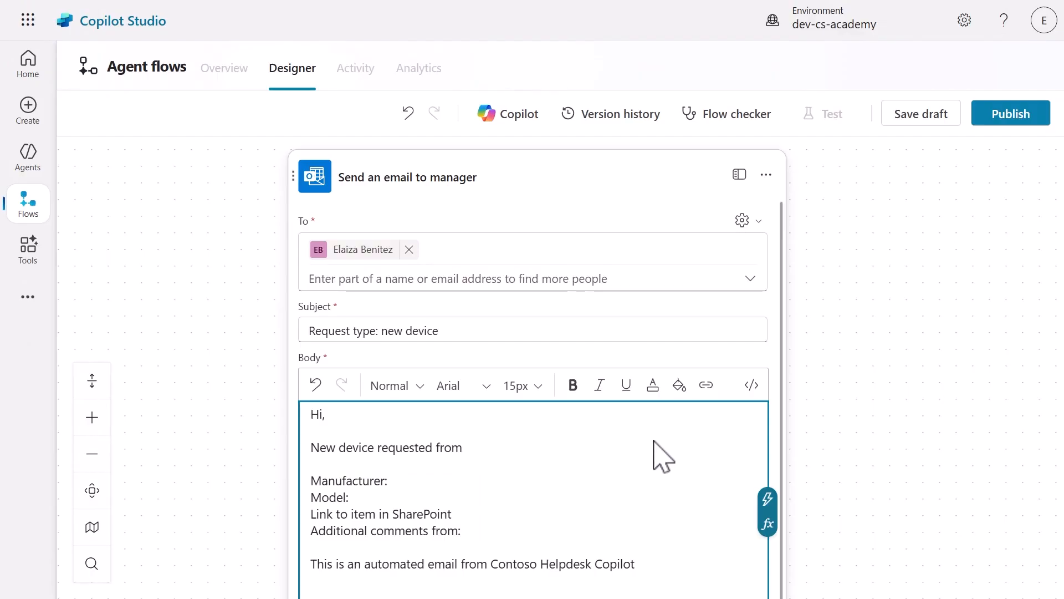
{"action": "left_click", "coordinate": [767, 517]}
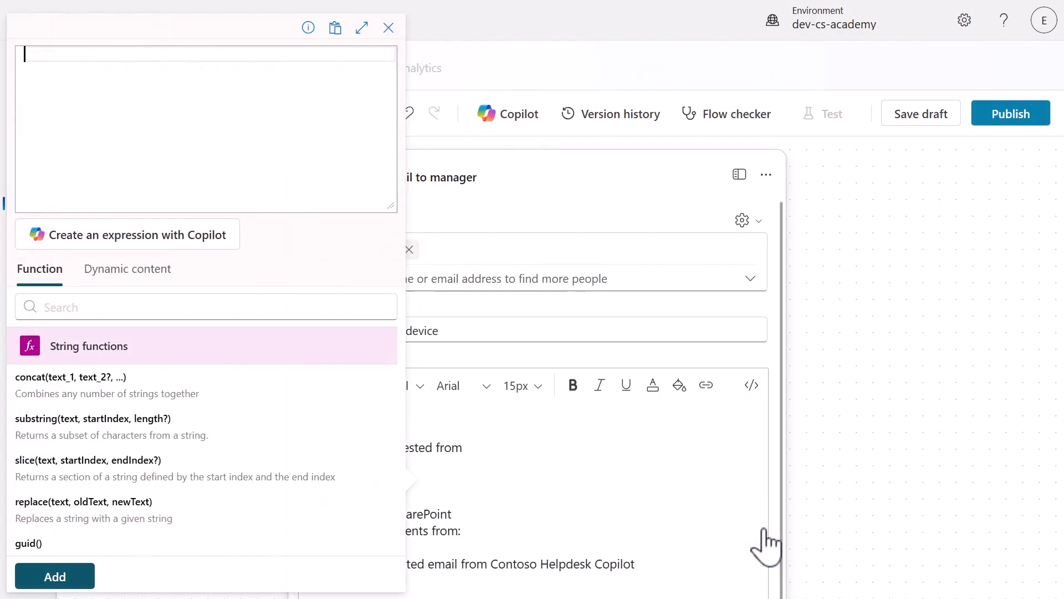
- Insert the User, Manufacturer, Model and Link to item dynamic values into the body
{"action": "left_click", "coordinate": [127, 269]}
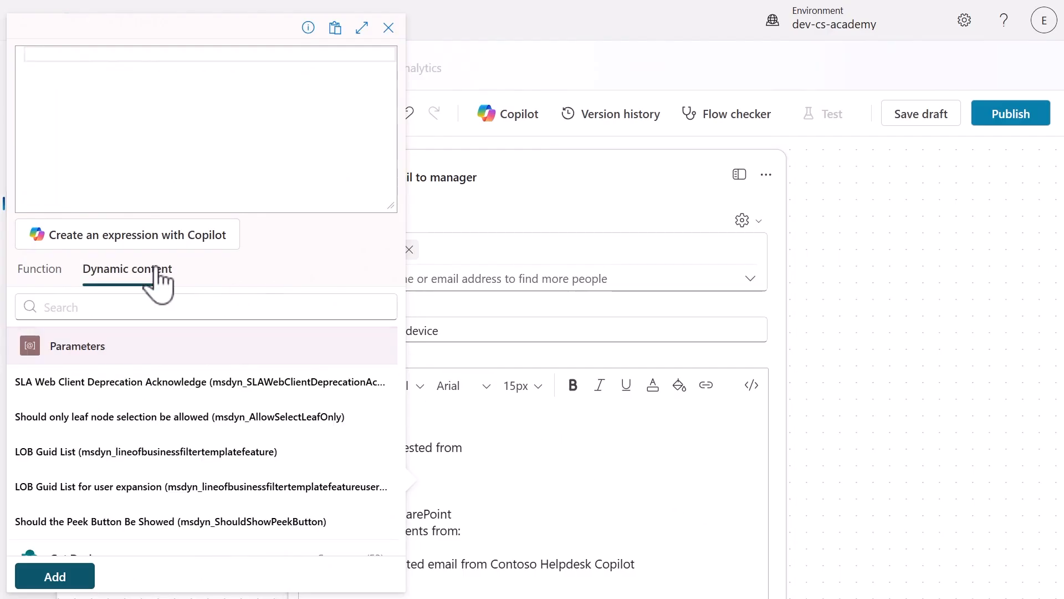
{"action": "type", "text": "user"}
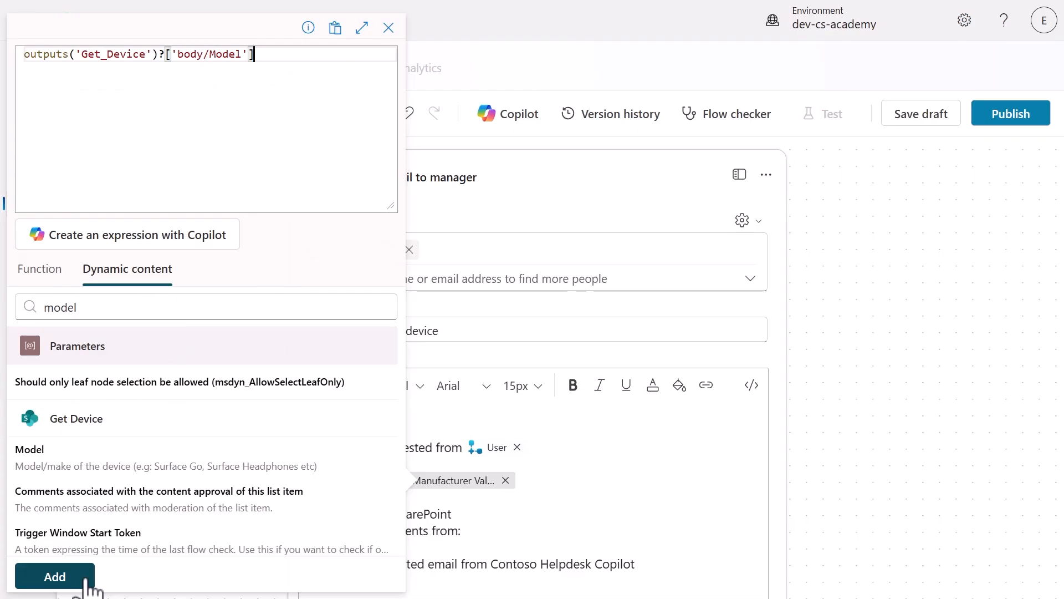
{"action": "type", "text": "link"}
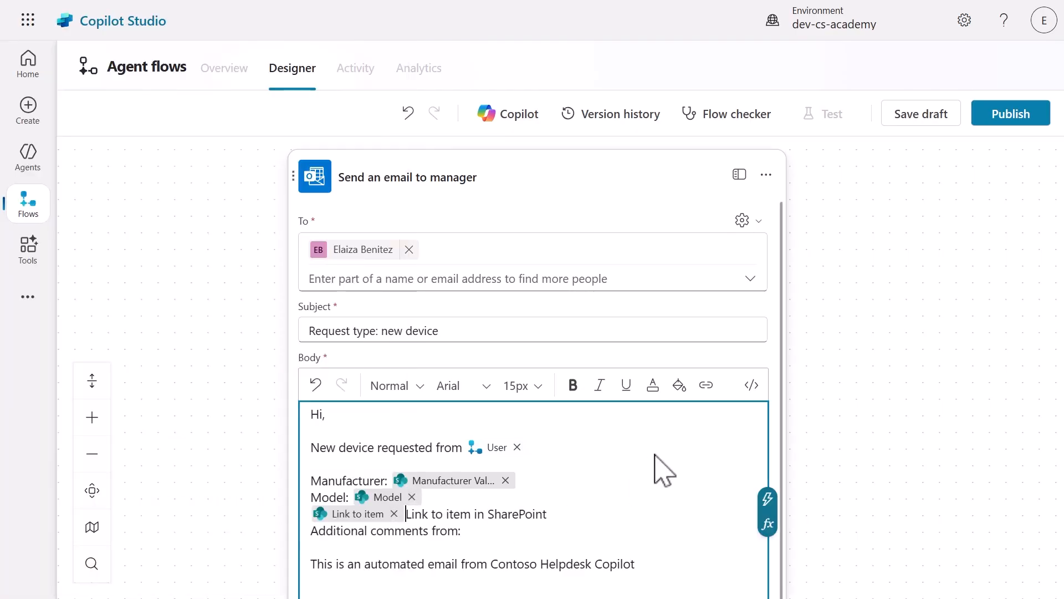
{"action": "left_click", "coordinate": [750, 384]}
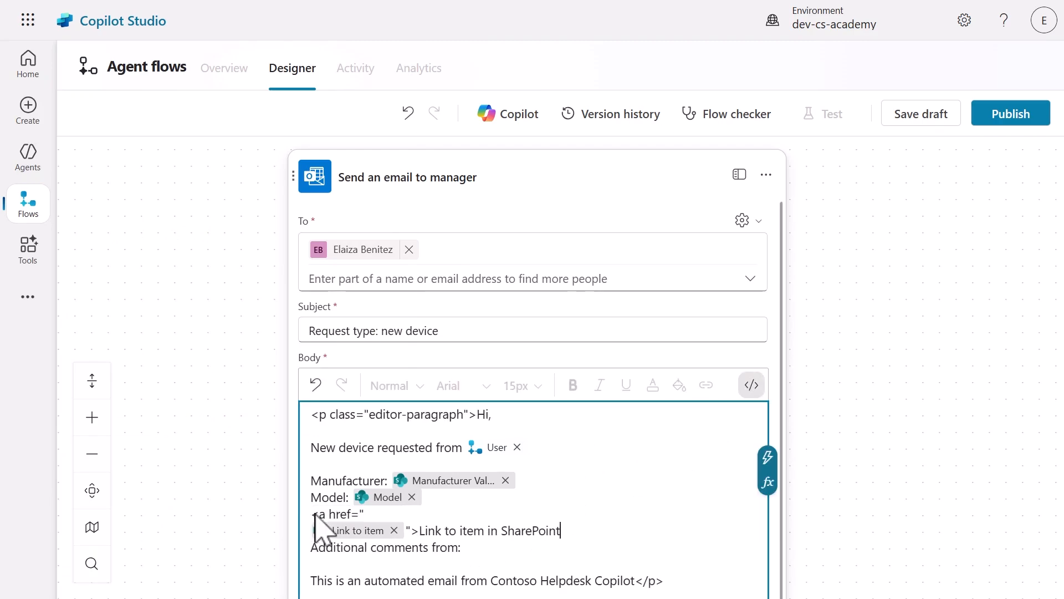
- Wrap the SharePoint line in a link to the item and place the User token after 'Additional comments from'
{"action": "left_click", "coordinate": [750, 384]}
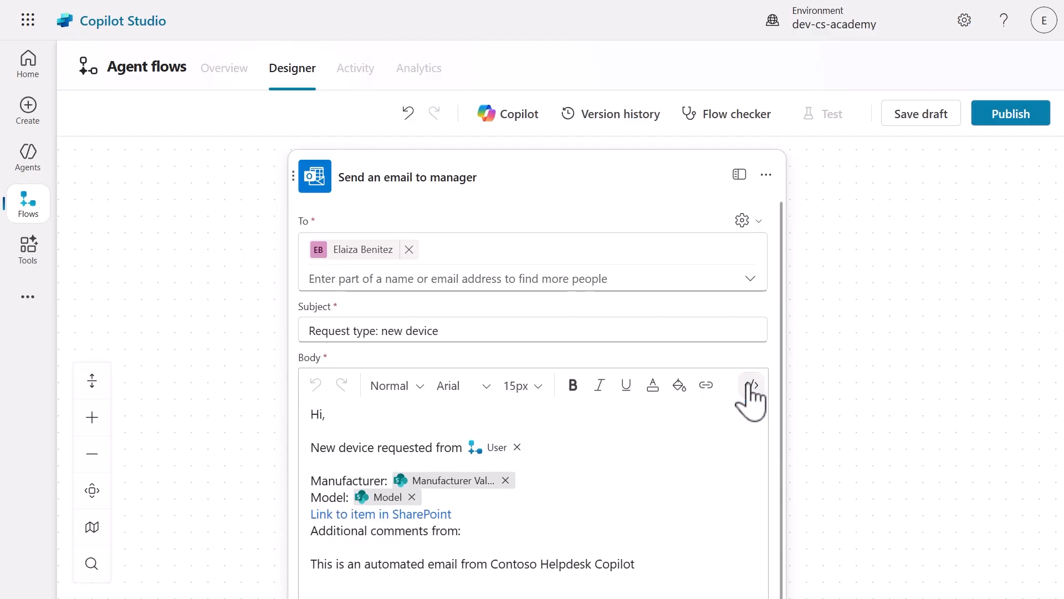
{"action": "left_click", "coordinate": [751, 385]}
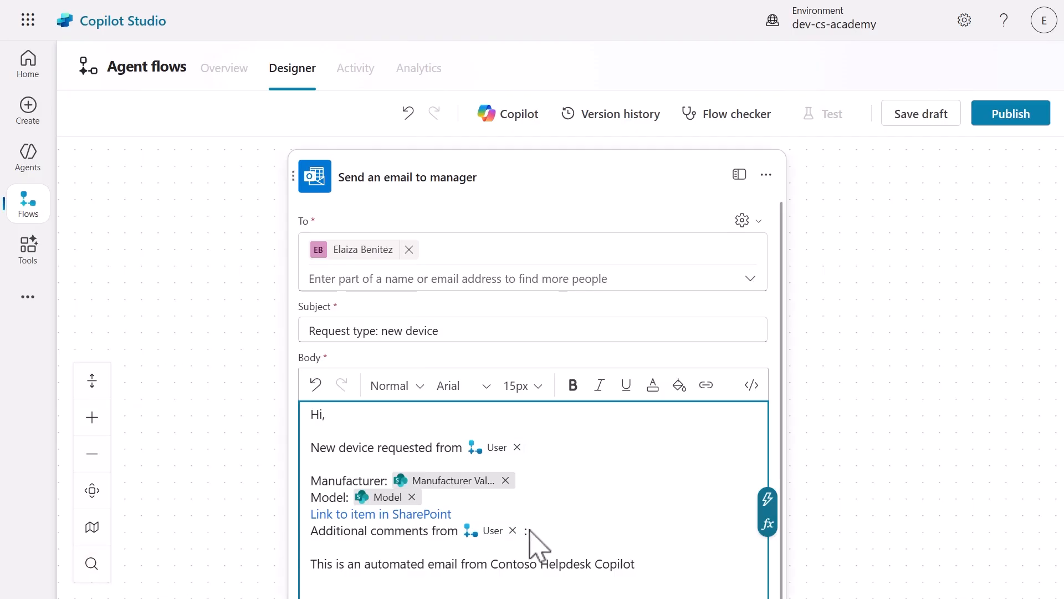
{"action": "mouse_move", "coordinate": [592, 543]}
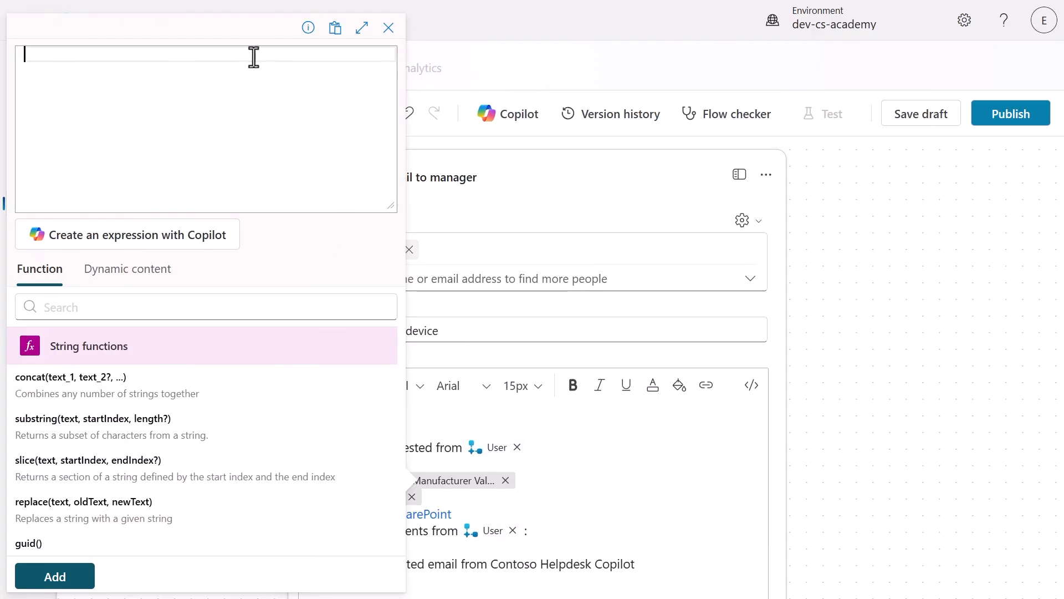
- Insert if(empty(triggerBody()?['text_2']), 'None', triggerBody()?['text_2']) for the comments
{"action": "type", "text": "if(empty)"}
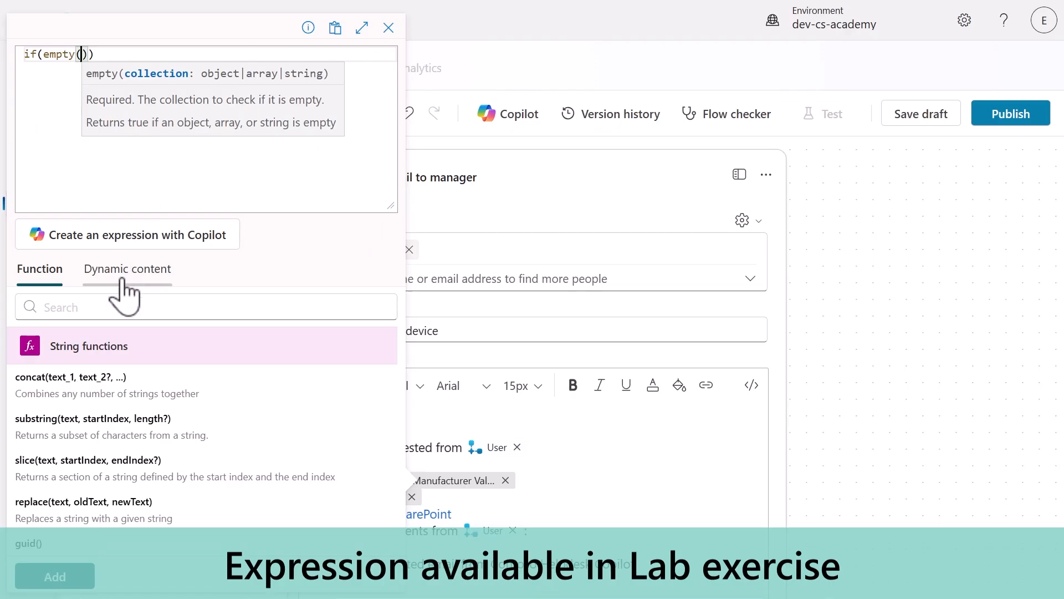
{"action": "left_click", "coordinate": [127, 268]}
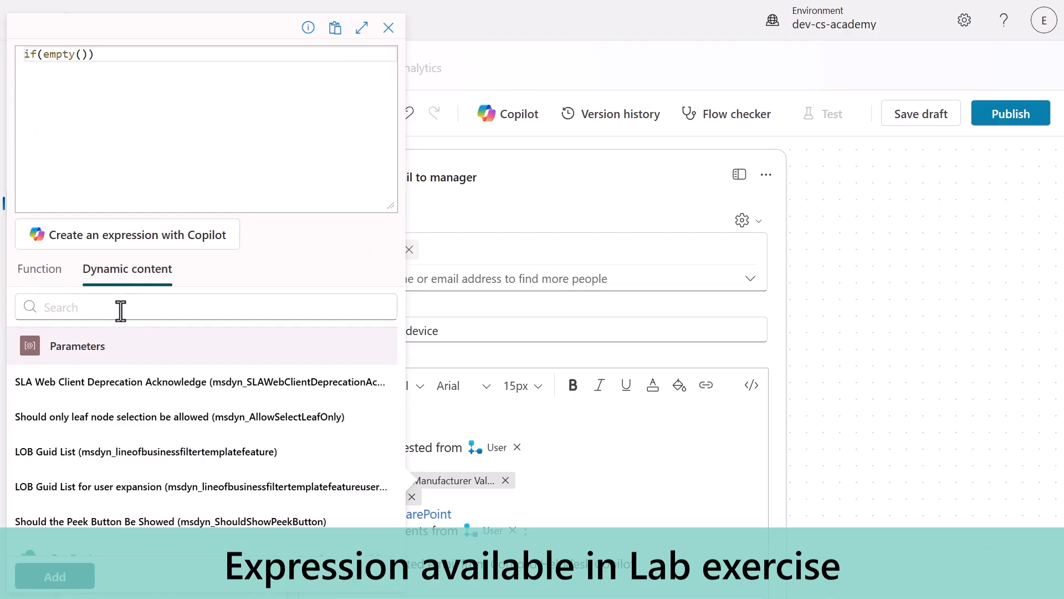
{"action": "type", "text": "ad"}
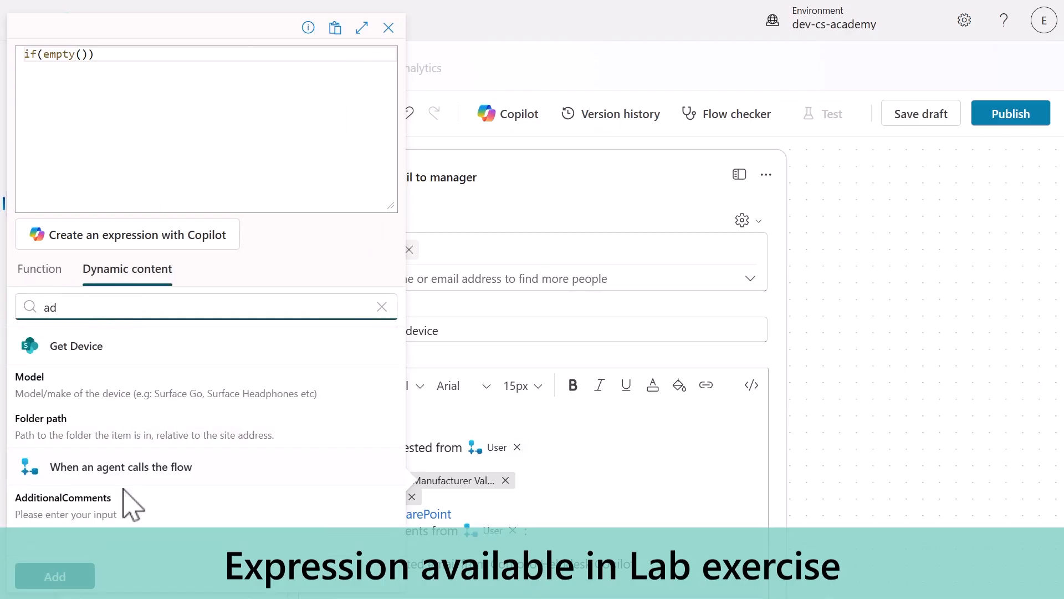
{"action": "type", "text": "triggerBody()?['text_2']"}
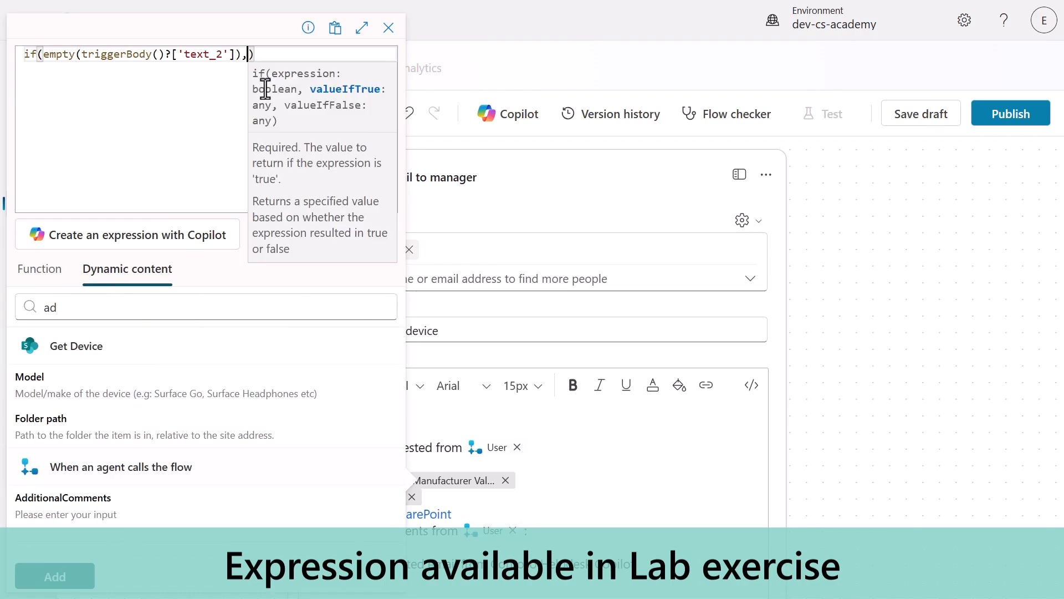
{"action": "type", "text": "'None', triggerBody("}
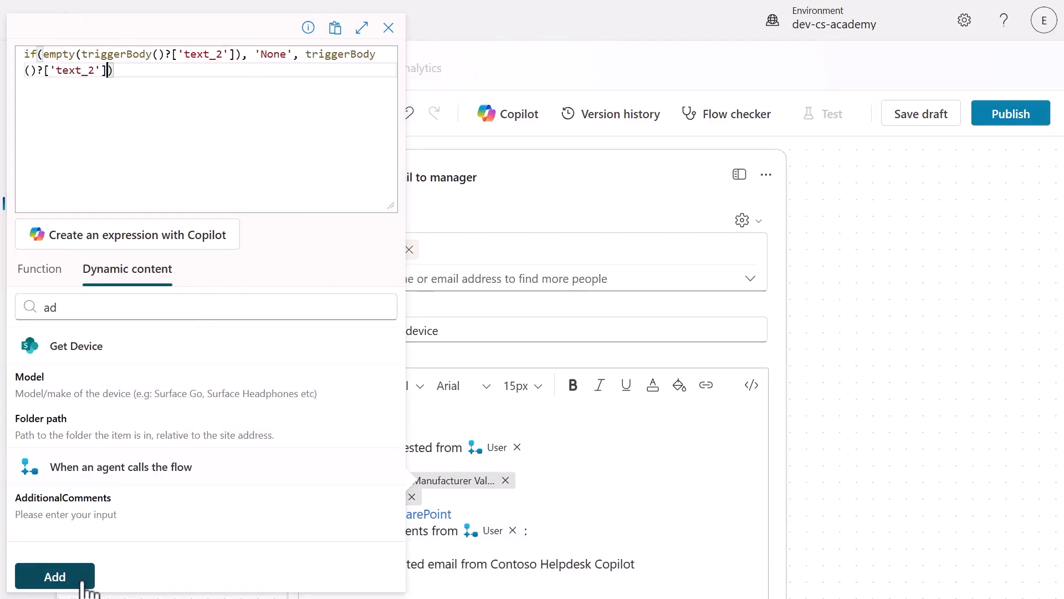
{"action": "left_click", "coordinate": [55, 576]}
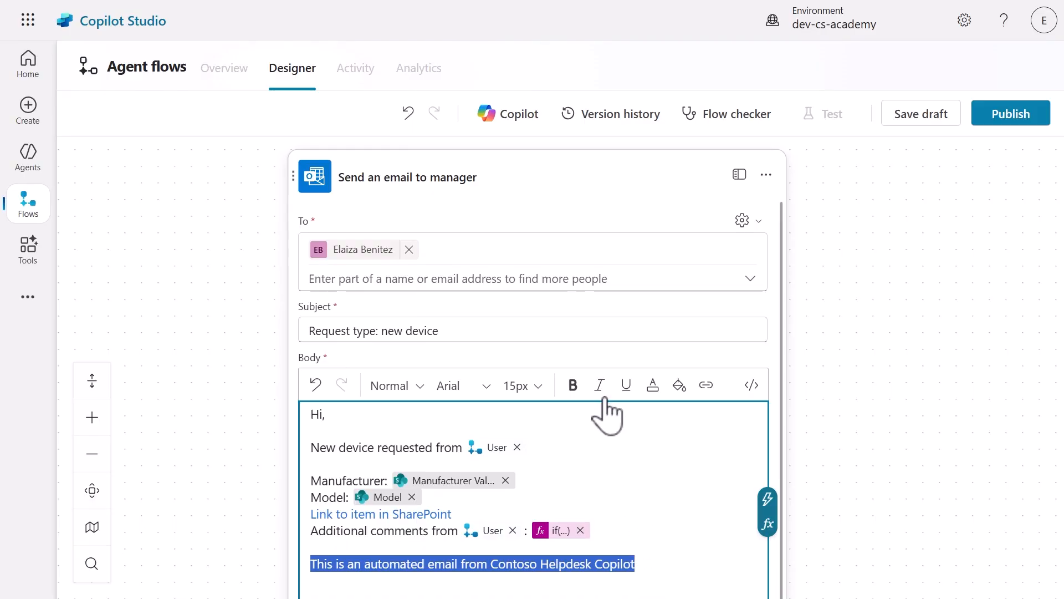
- Italicize the automated-email footer line
{"action": "left_click", "coordinate": [599, 384]}
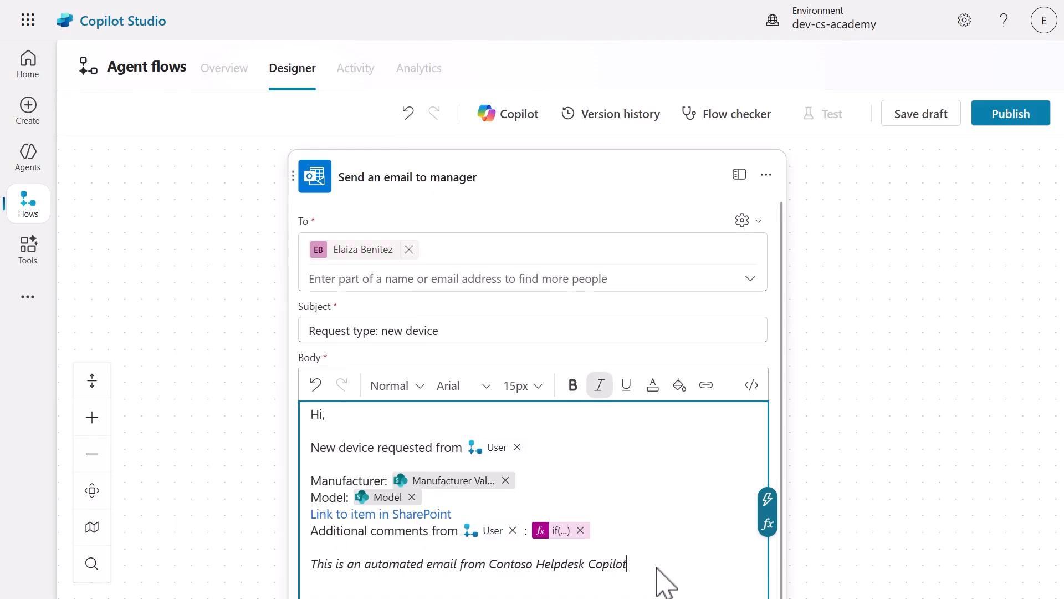
{"action": "scroll", "scroll_direction": "down", "scroll_amount": 3}
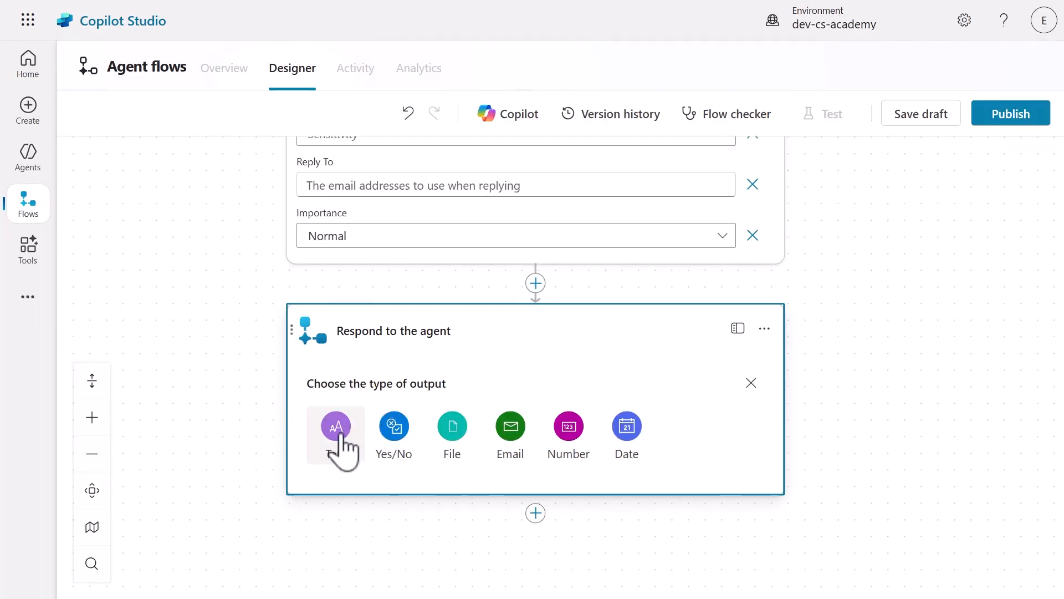
- Return a ModelValue text output set to Get Device's Model, then save the flow draft
{"action": "left_click", "coordinate": [336, 426]}
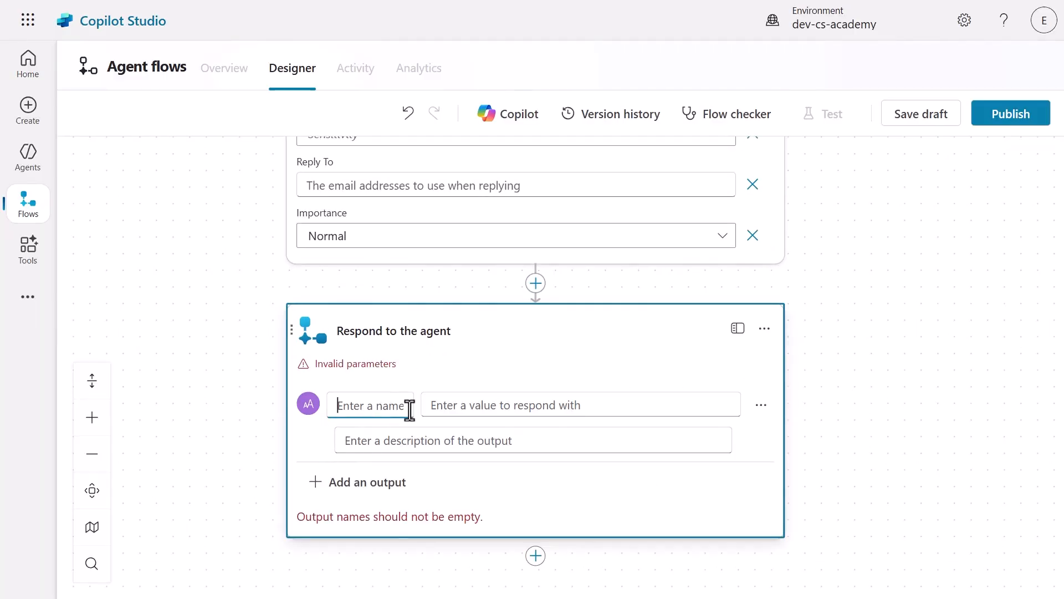
{"action": "type", "text": "ModelValue"}
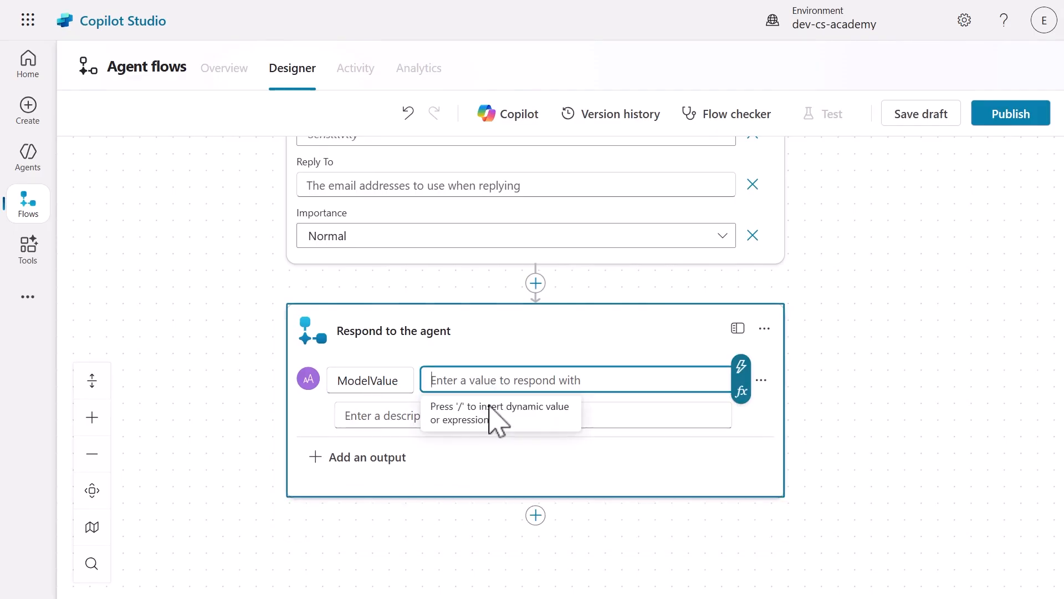
{"action": "left_click", "coordinate": [740, 391]}
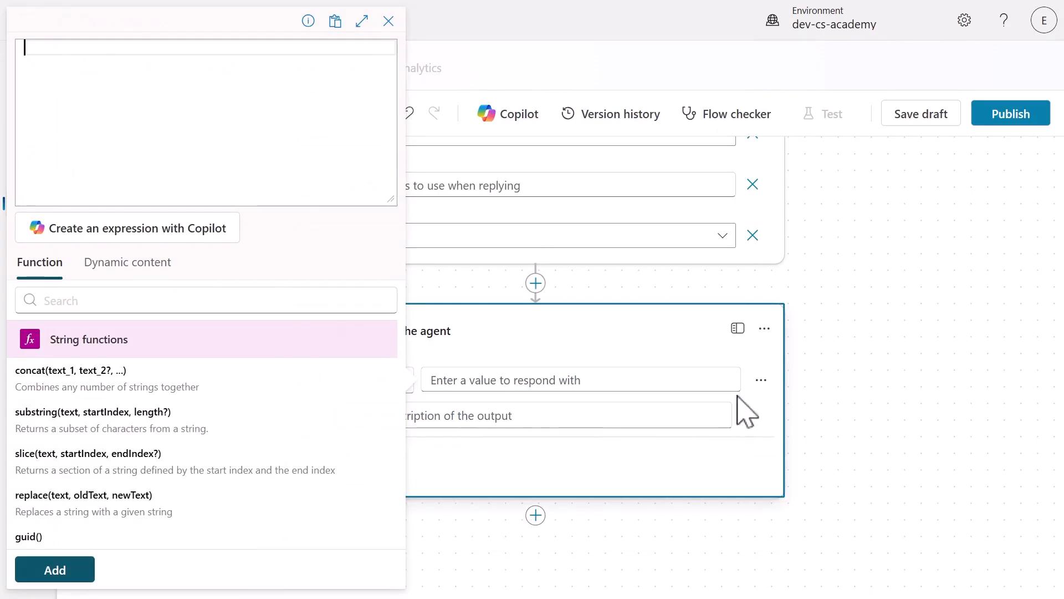
{"action": "left_click", "coordinate": [126, 262]}
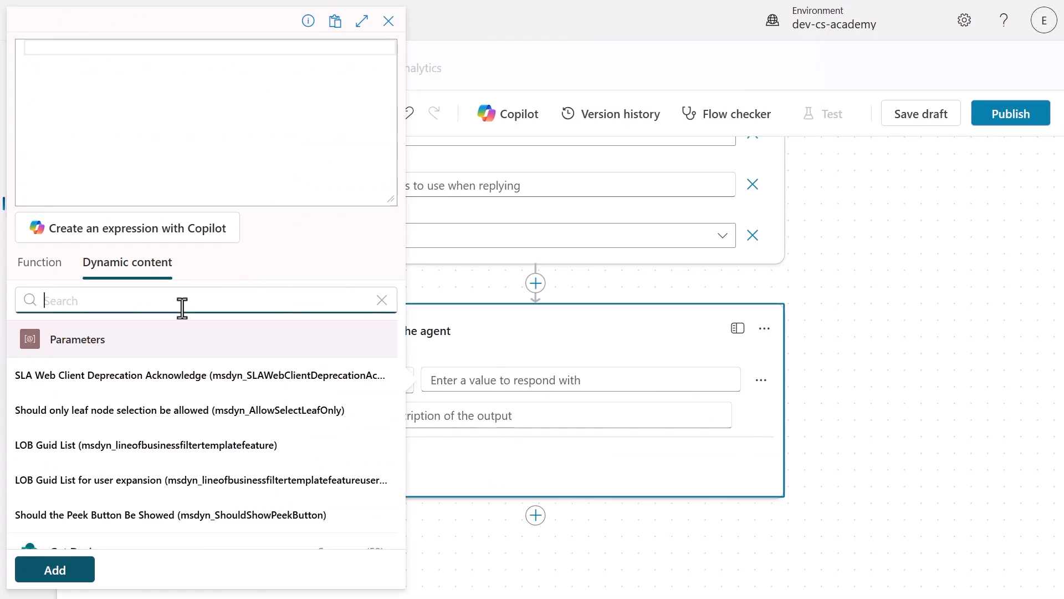
{"action": "type", "text": "model"}
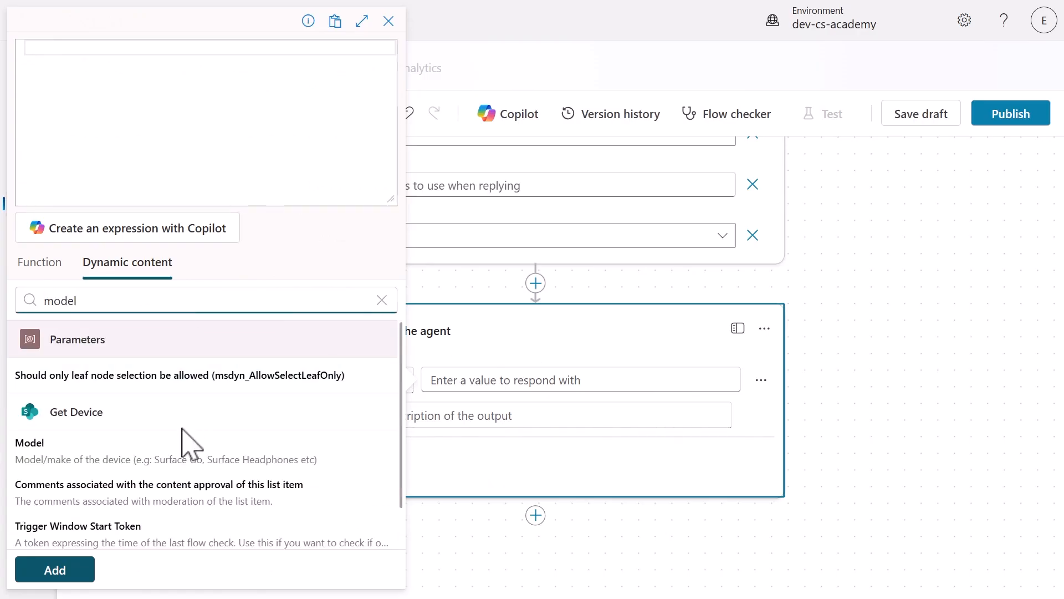
{"action": "left_click", "coordinate": [29, 442]}
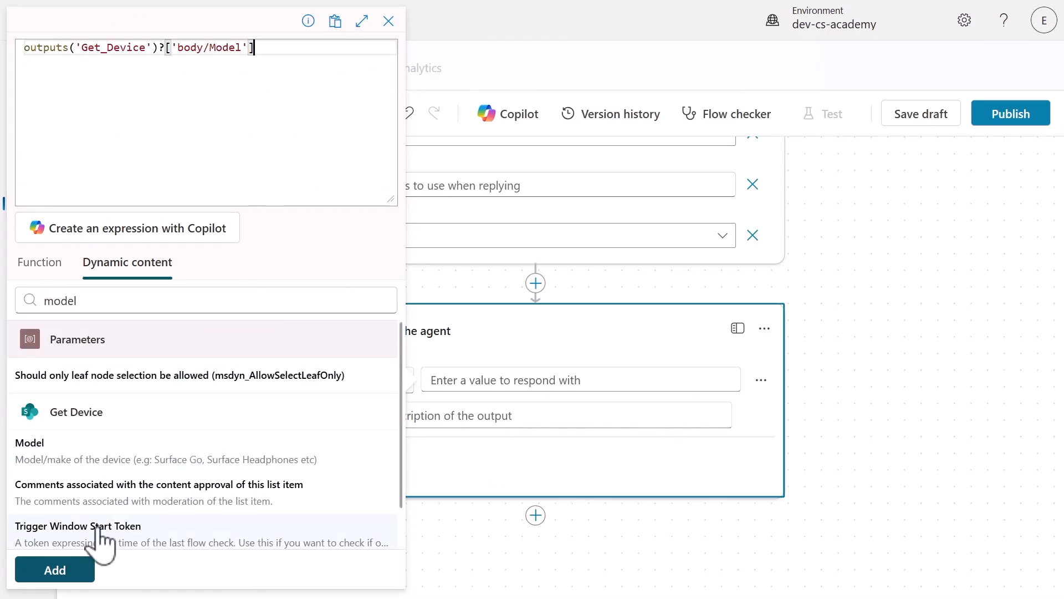
{"action": "left_click", "coordinate": [55, 569]}
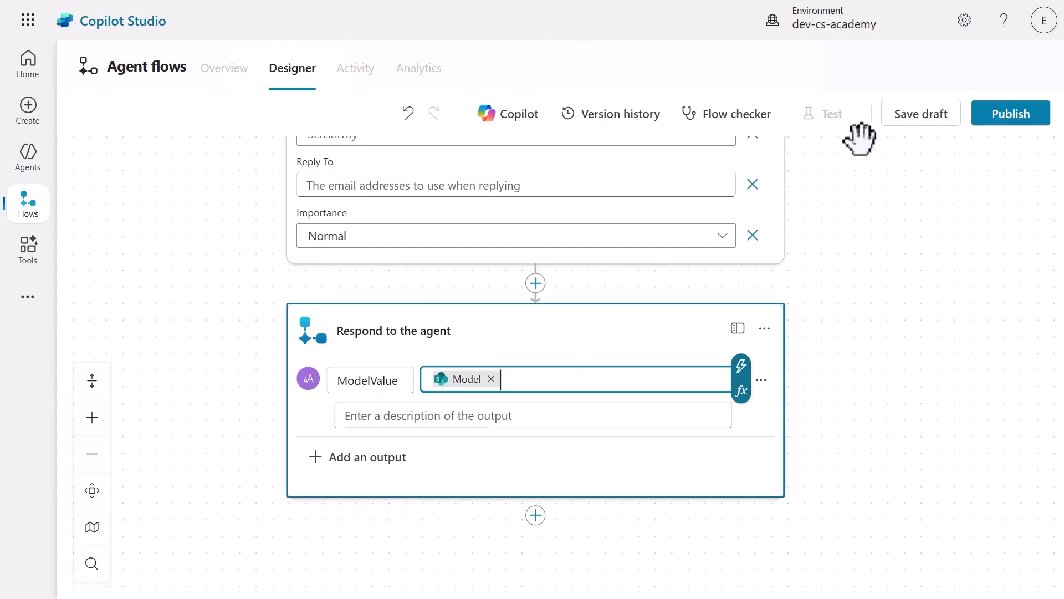
{"action": "left_click", "coordinate": [920, 113]}
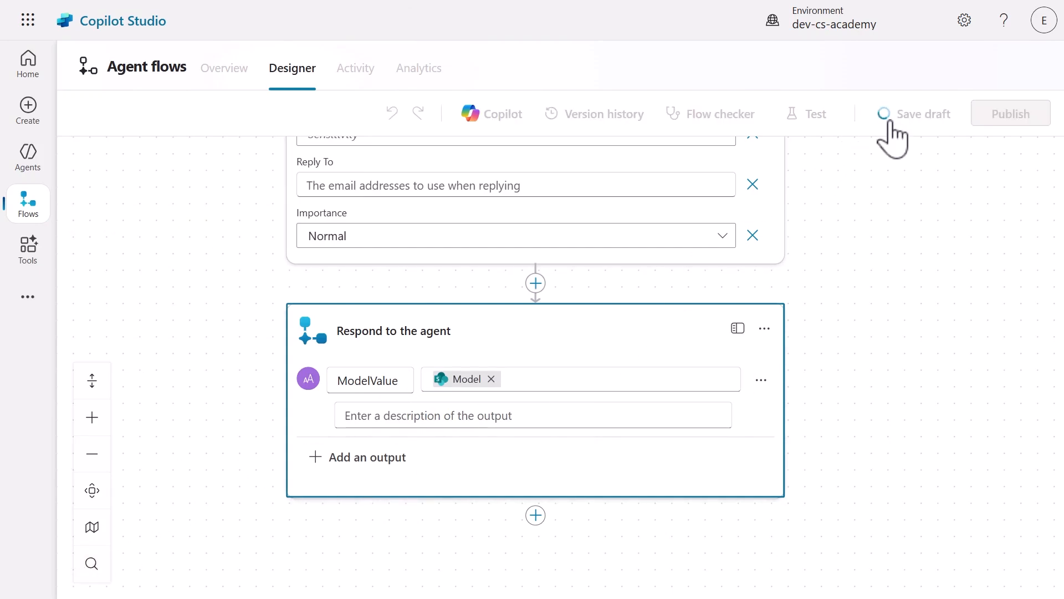
- From the Overview details, rename the flow to 'Send device request email to manager'
{"action": "left_click", "coordinate": [920, 113]}
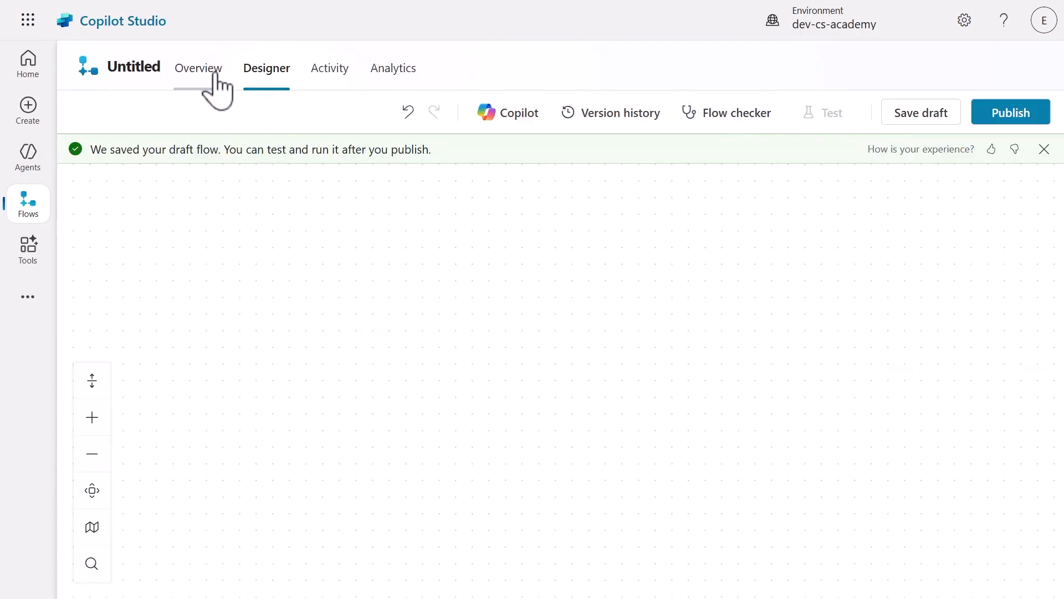
{"action": "left_click", "coordinate": [197, 67]}
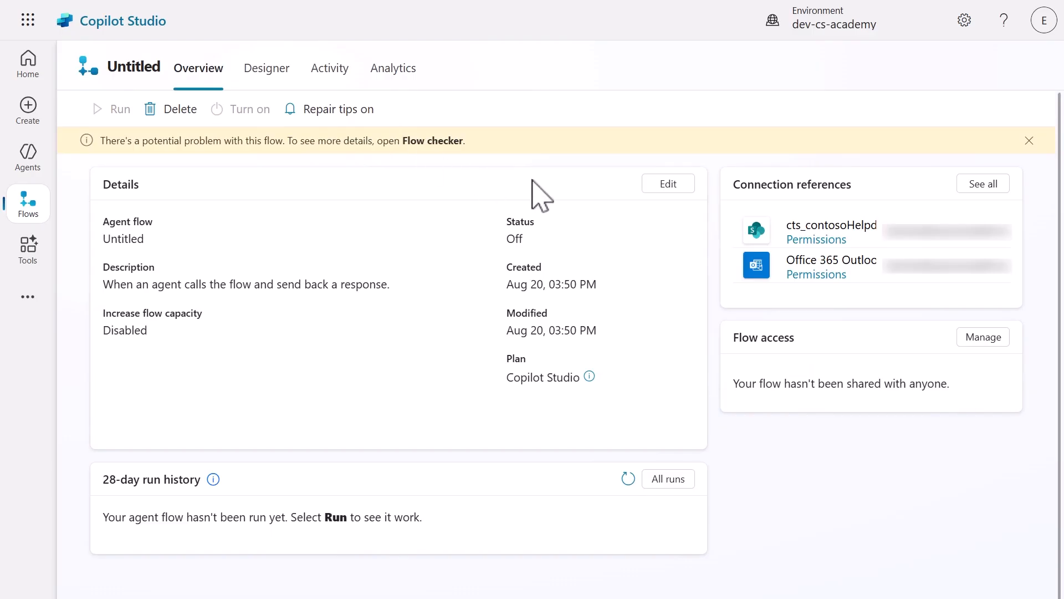
{"action": "left_click", "coordinate": [668, 183]}
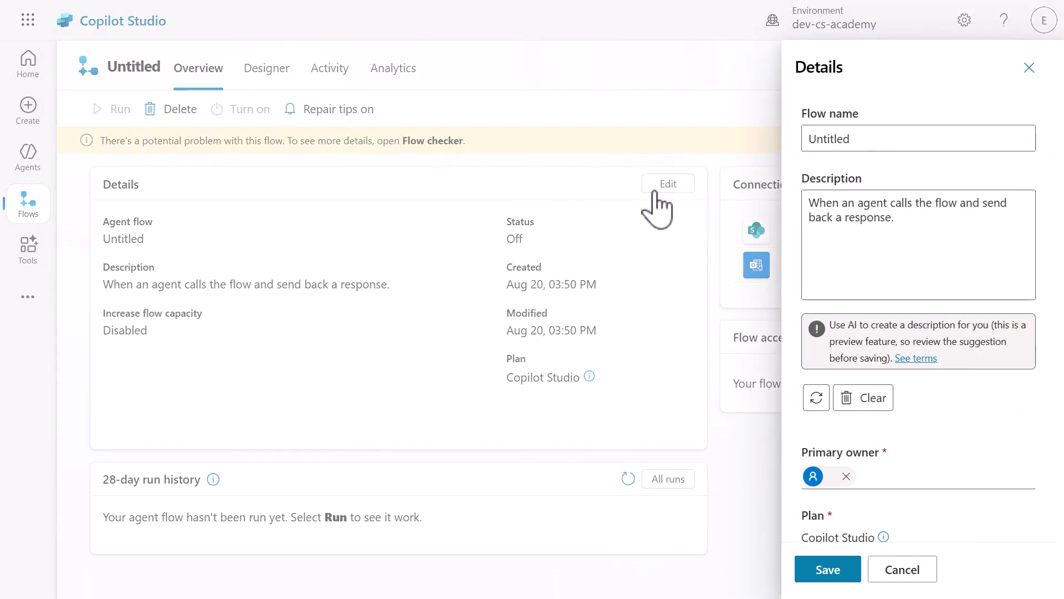
{"action": "left_click", "coordinate": [917, 138]}
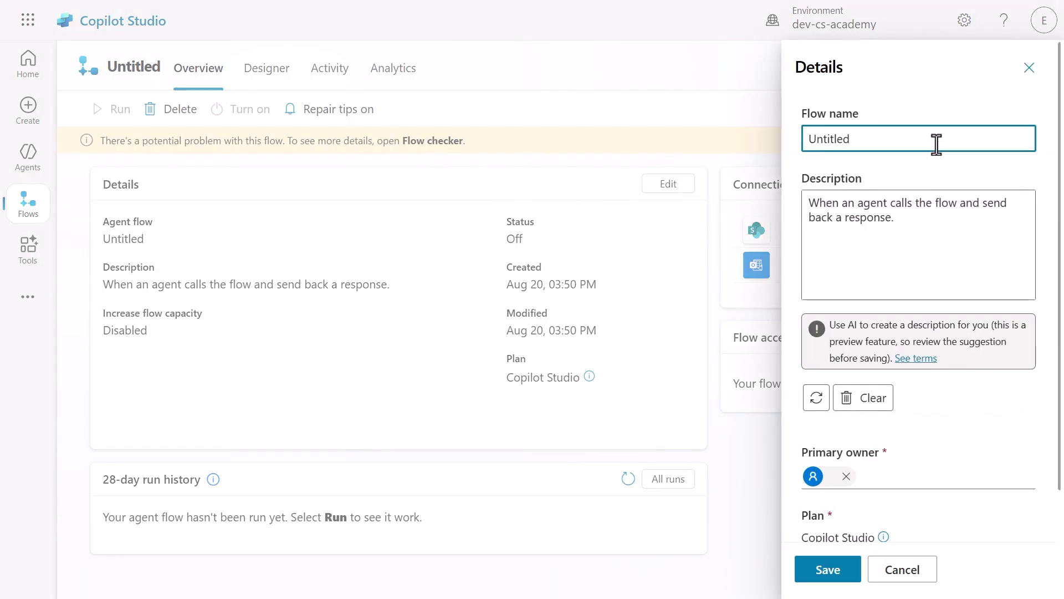
{"action": "type", "text": "Send device request email to manager"}
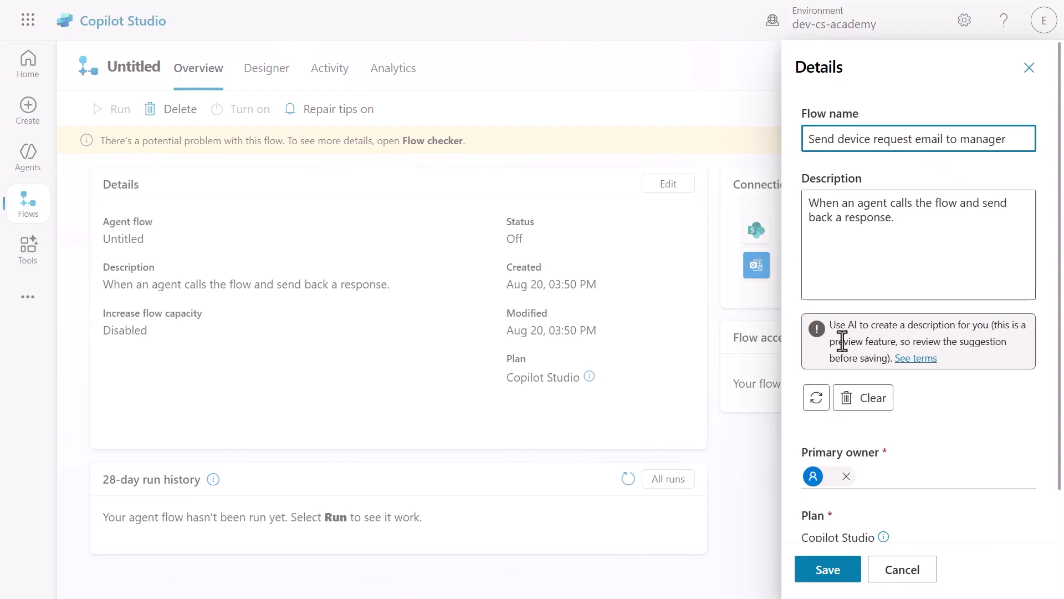
- Generate an AI description for the flow and save the details
{"action": "left_click", "coordinate": [815, 397]}
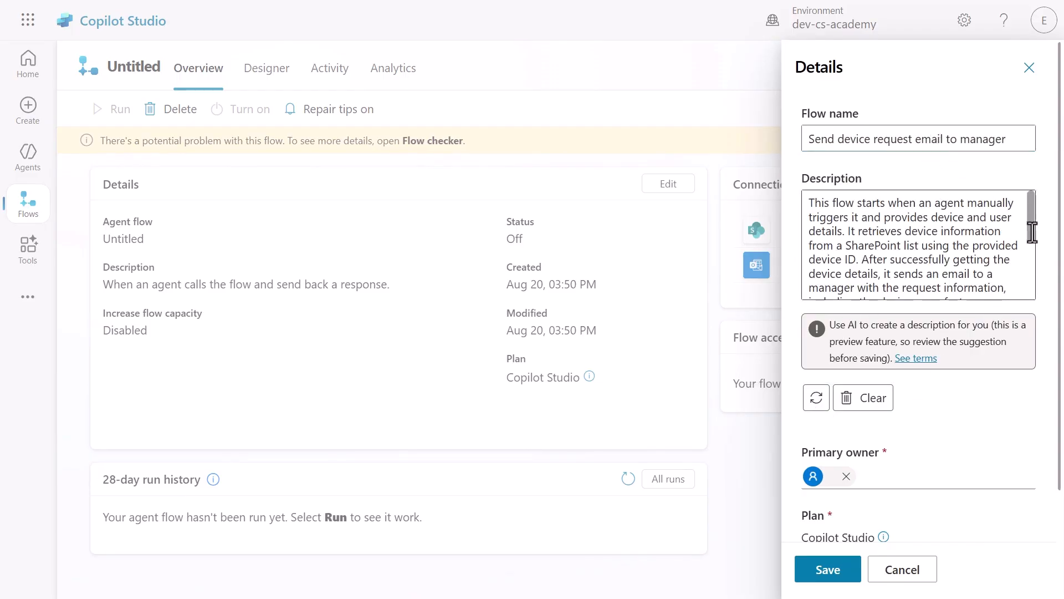
{"action": "scroll", "scroll_direction": "down", "scroll_amount": 3}
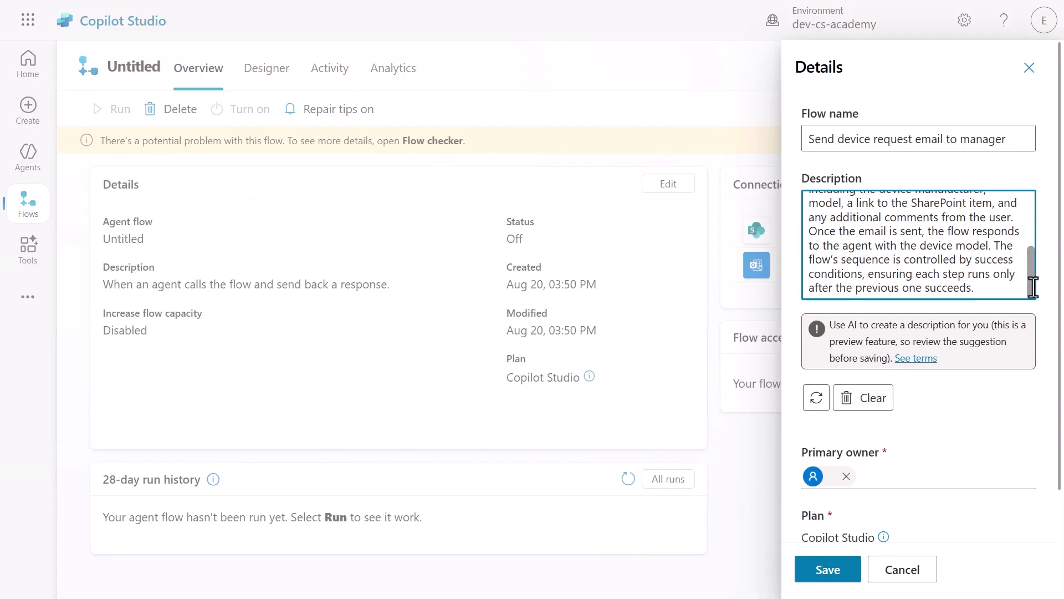
{"action": "left_click", "coordinate": [827, 568]}
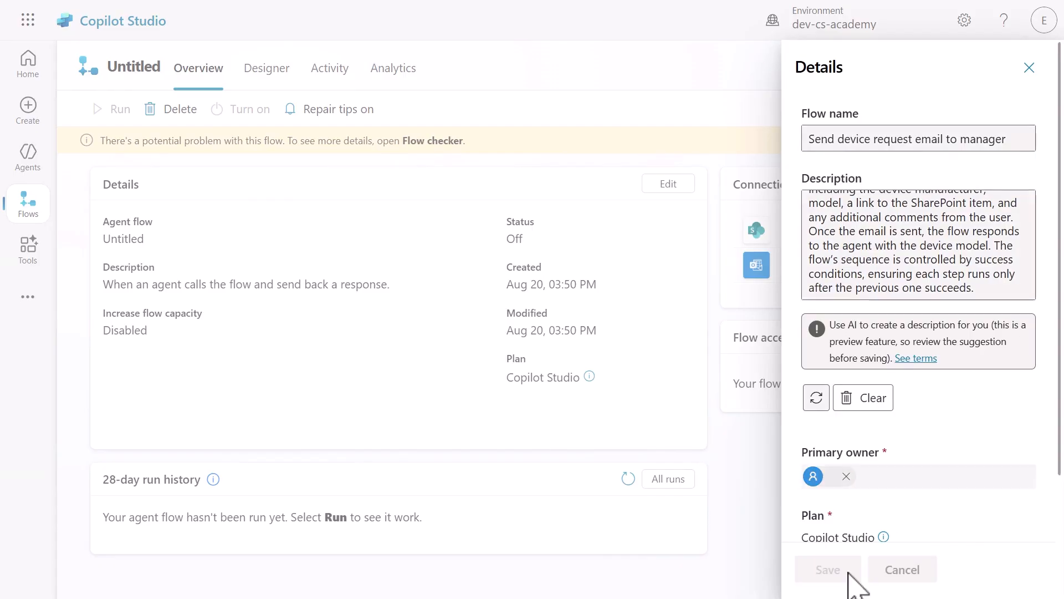
- Publish the flow from the designer and return to the agents list
{"action": "left_click", "coordinate": [827, 568]}
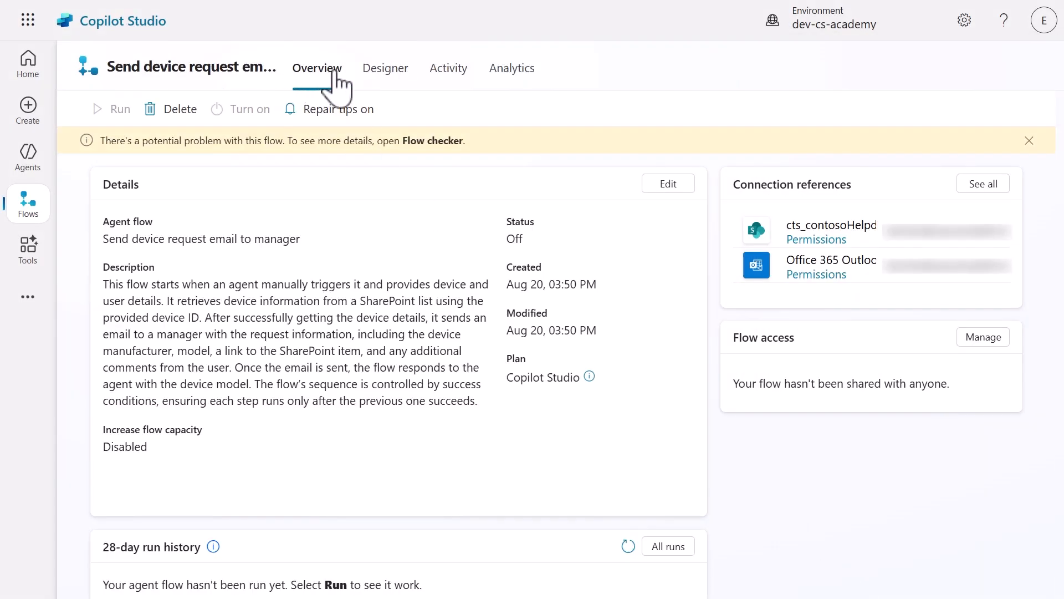
{"action": "left_click", "coordinate": [385, 68]}
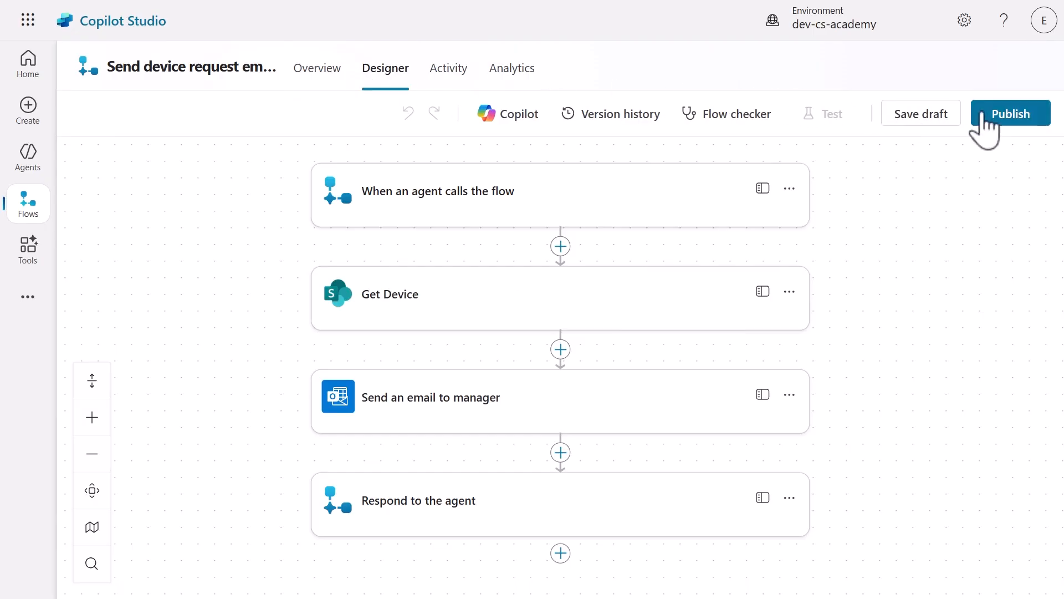
{"action": "left_click", "coordinate": [1011, 113]}
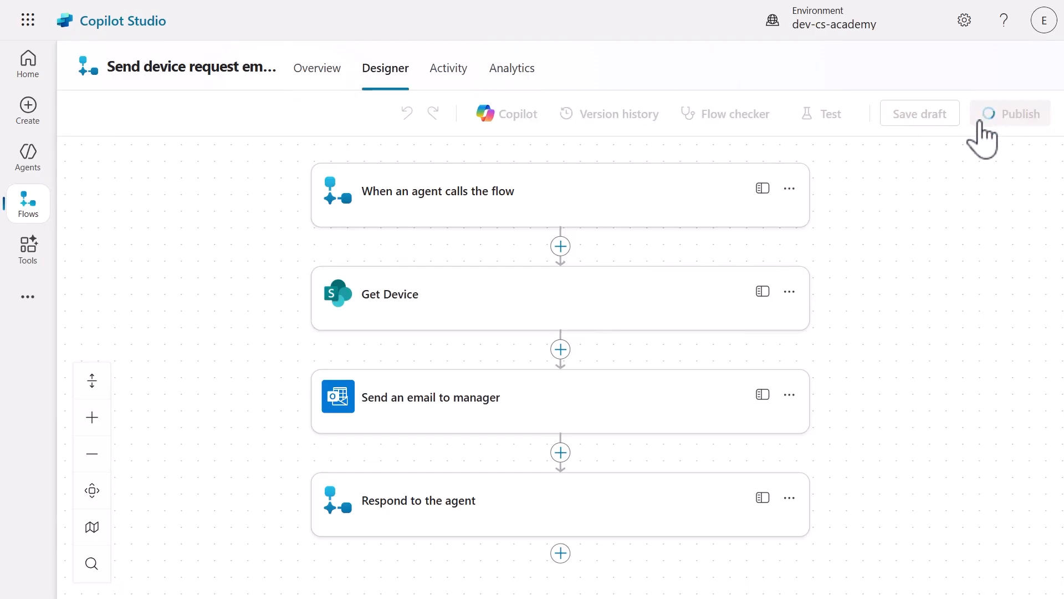
{"action": "left_click", "coordinate": [1011, 113]}
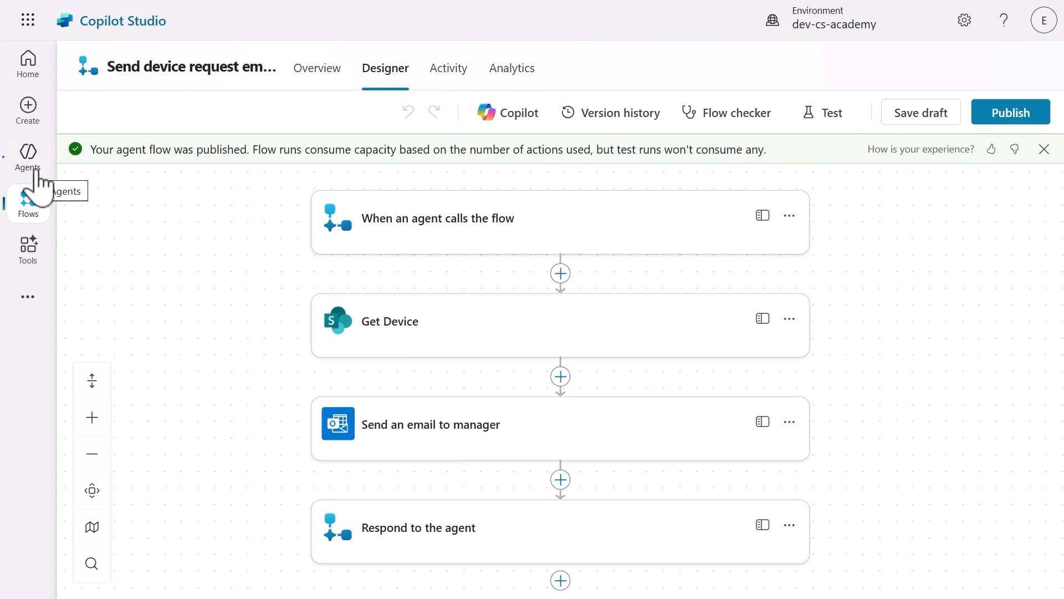
{"action": "left_click", "coordinate": [27, 157]}
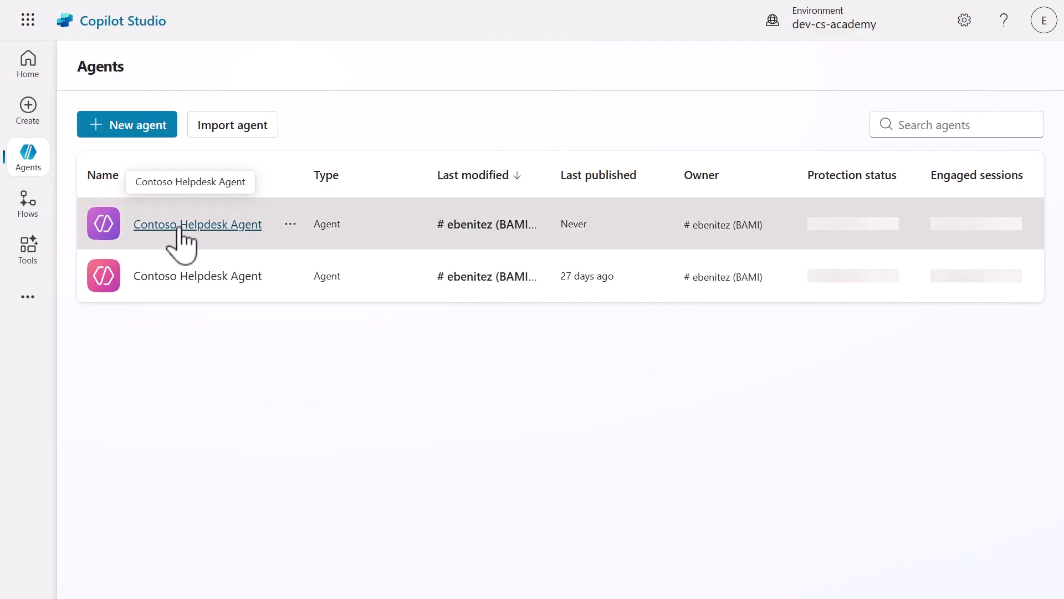
- Open Contoso Helpdesk Agent's Topics and the Request device topic, scrolling past the device card
{"action": "left_click", "coordinate": [197, 224]}
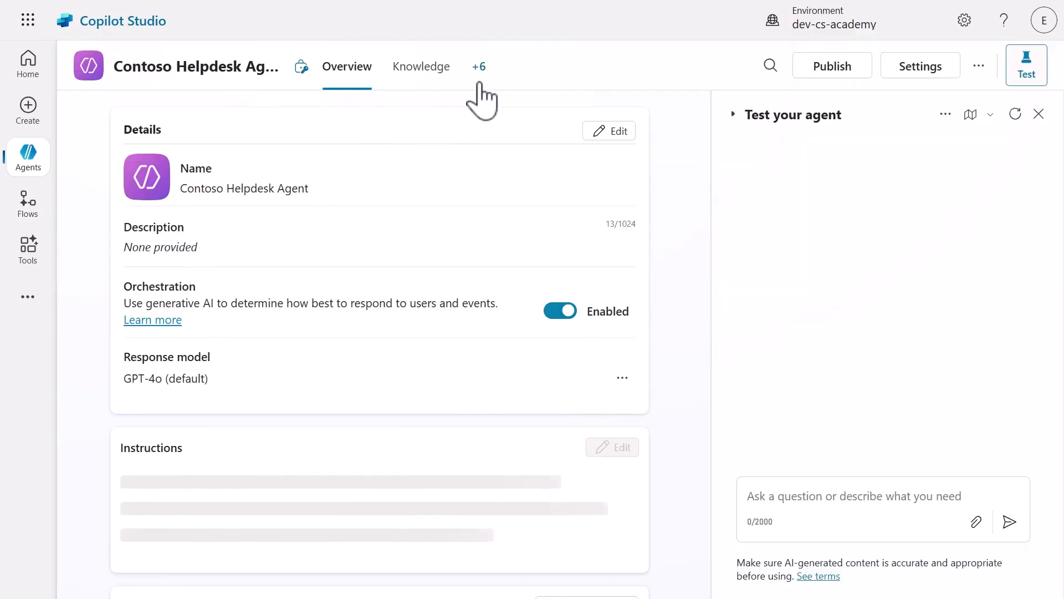
{"action": "left_click", "coordinate": [479, 65]}
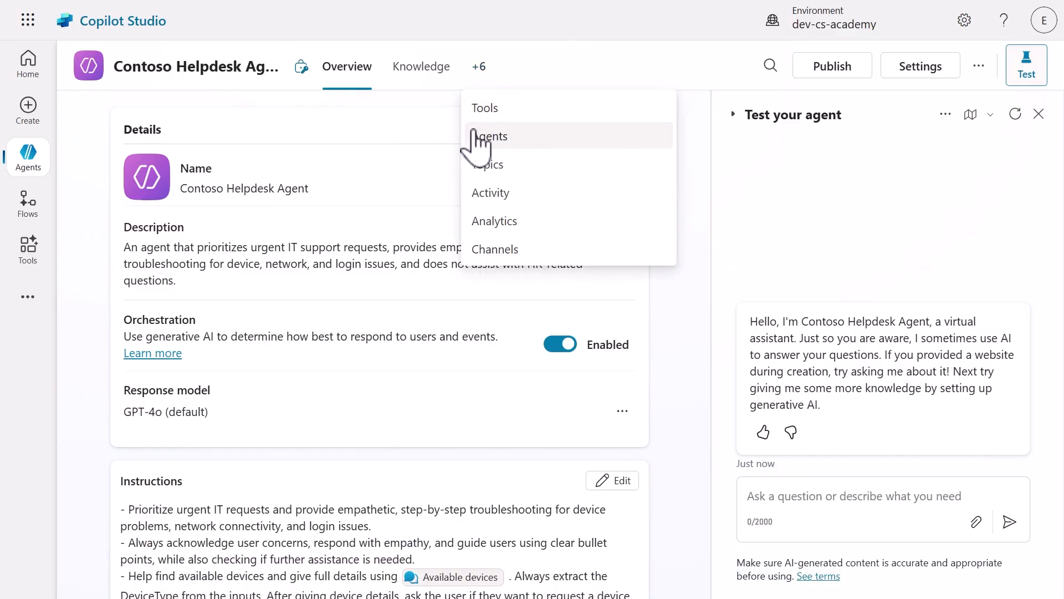
{"action": "left_click", "coordinate": [493, 164]}
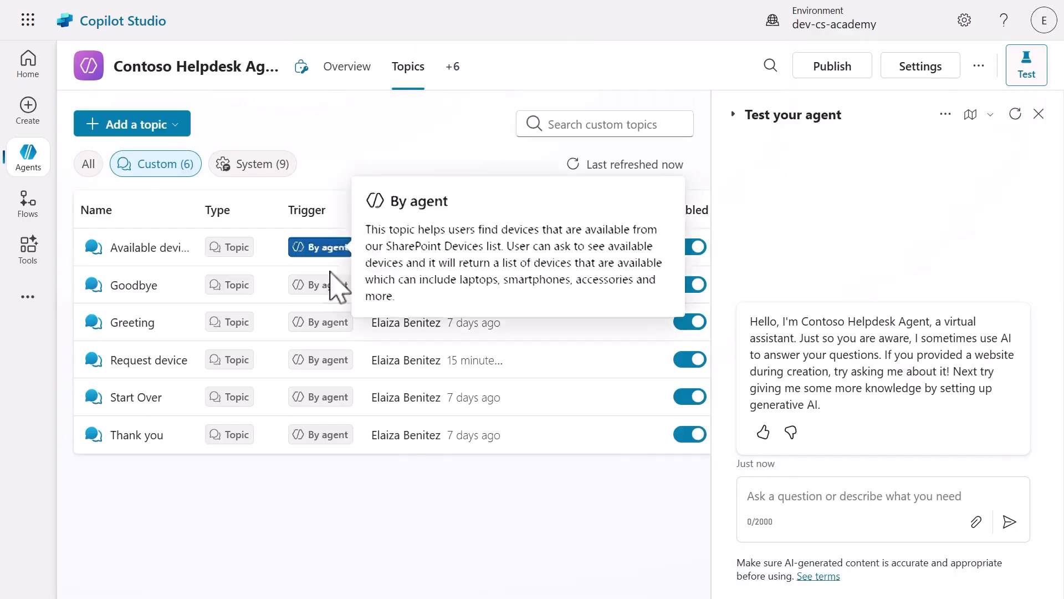
{"action": "left_click", "coordinate": [148, 359]}
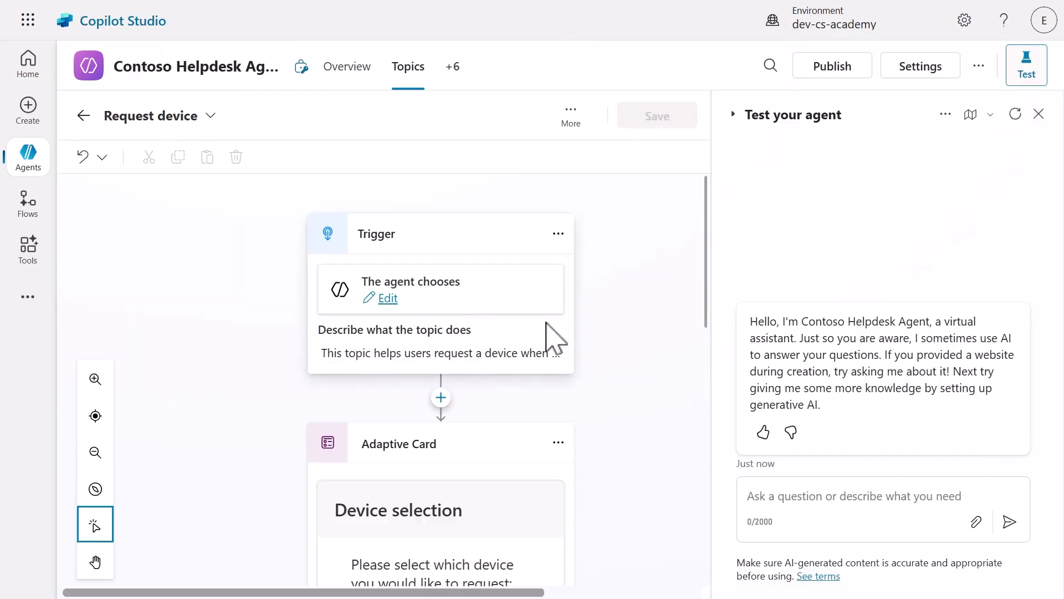
{"action": "scroll", "scroll_direction": "down", "scroll_amount": 3}
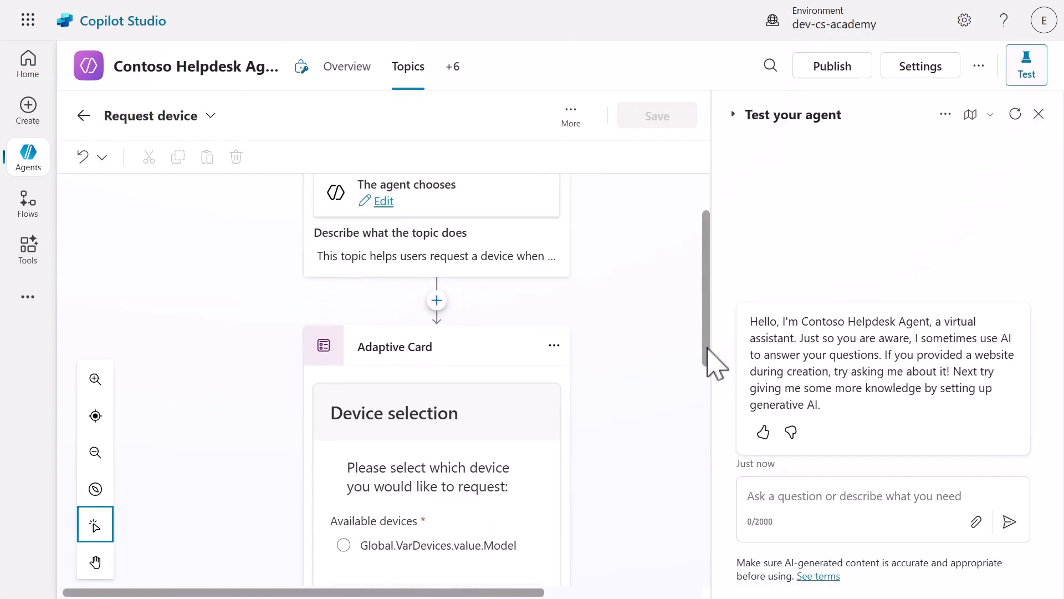
{"action": "scroll", "scroll_direction": "down", "scroll_amount": 3}
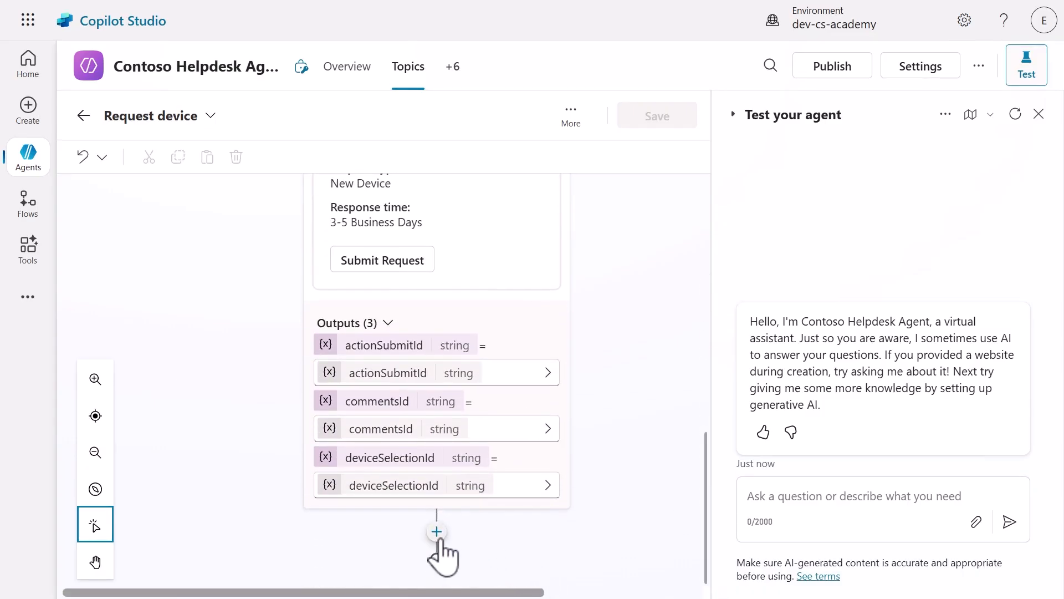
- Add a tool step after the device selection adaptive card
{"action": "left_click", "coordinate": [436, 531]}
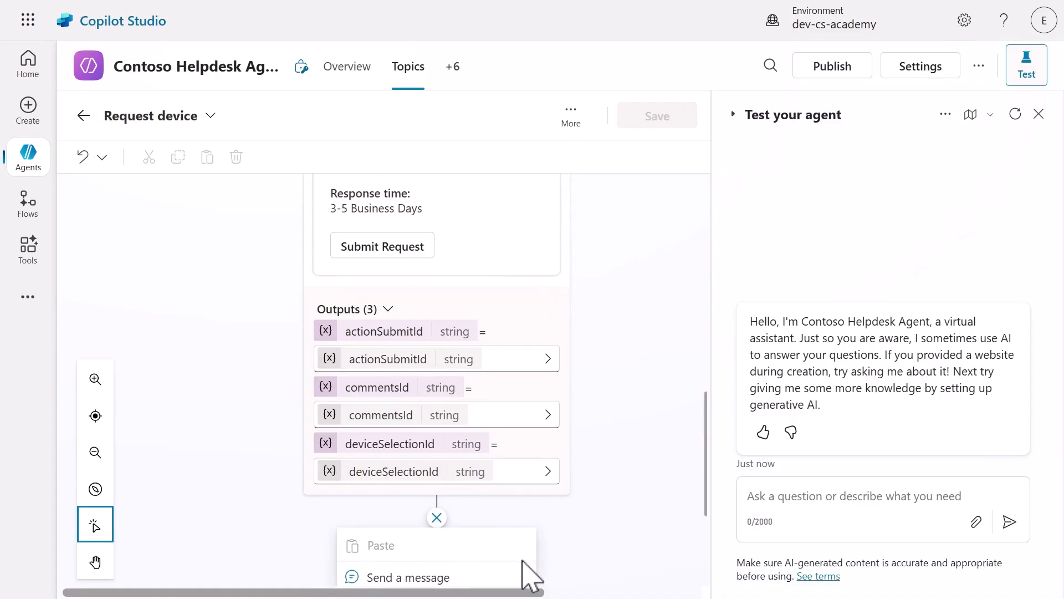
{"action": "left_click", "coordinate": [391, 541]}
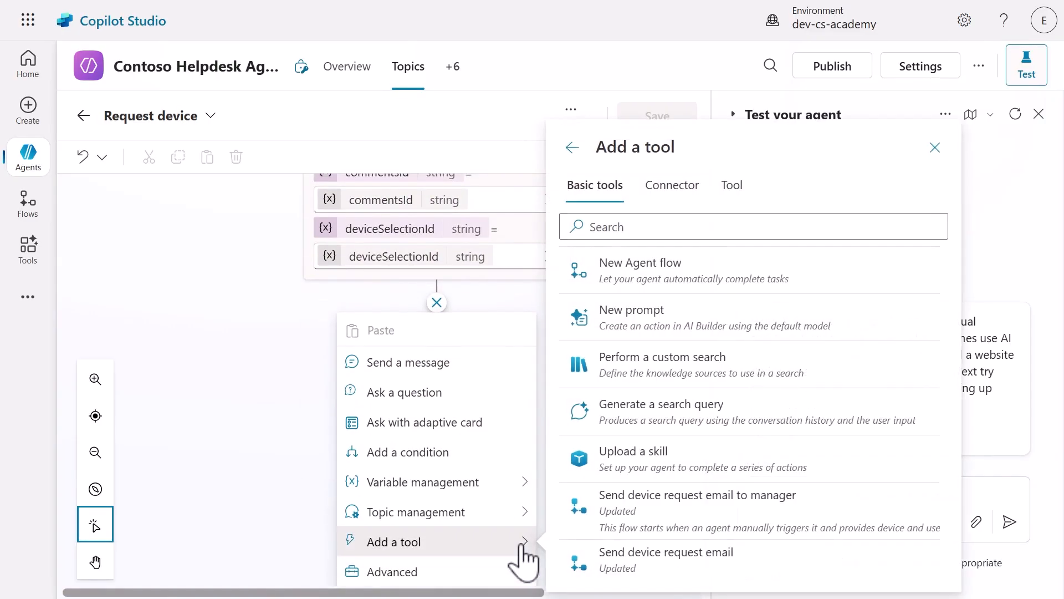
{"action": "mouse_move", "coordinate": [692, 518]}
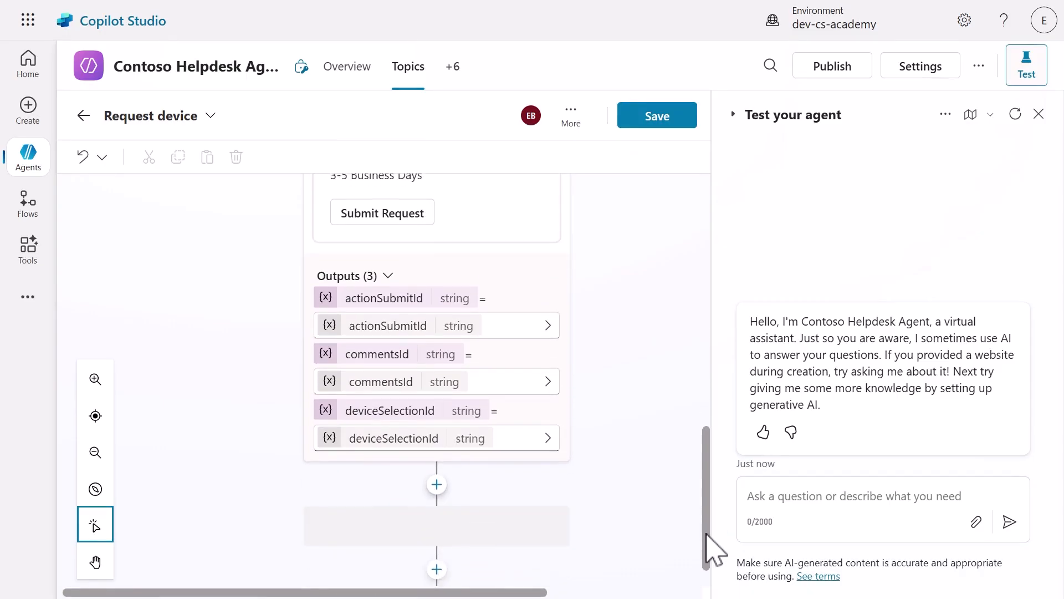
- Pass deviceSelectionId as DeviceSharePointId and system variable User.DisplayName as User
{"action": "scroll", "scroll_direction": "down", "scroll_amount": 3}
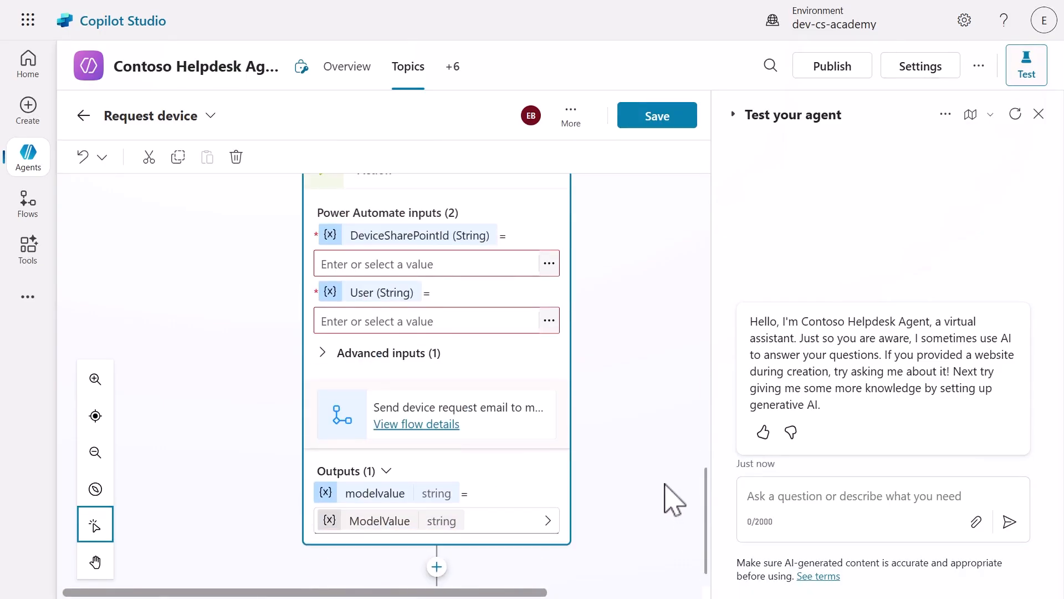
{"action": "mouse_move", "coordinate": [582, 392]}
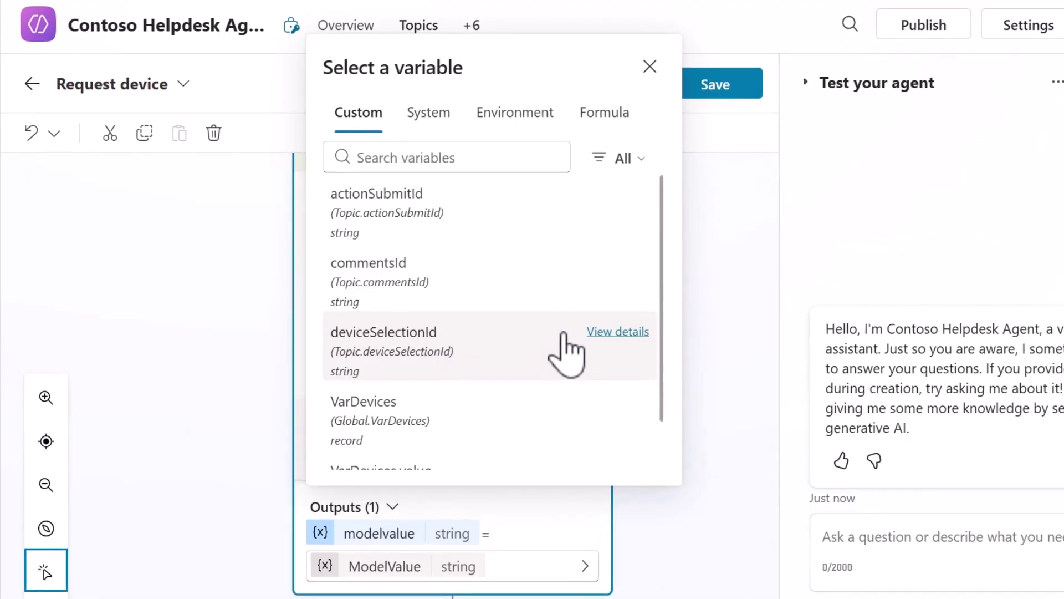
{"action": "mouse_move", "coordinate": [563, 352]}
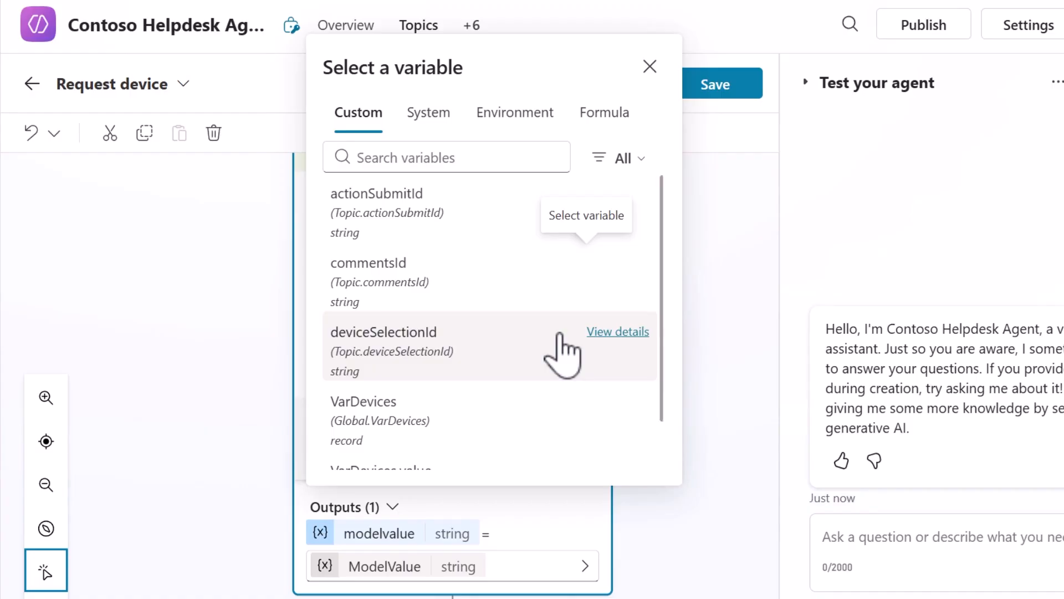
{"action": "left_click", "coordinate": [383, 331]}
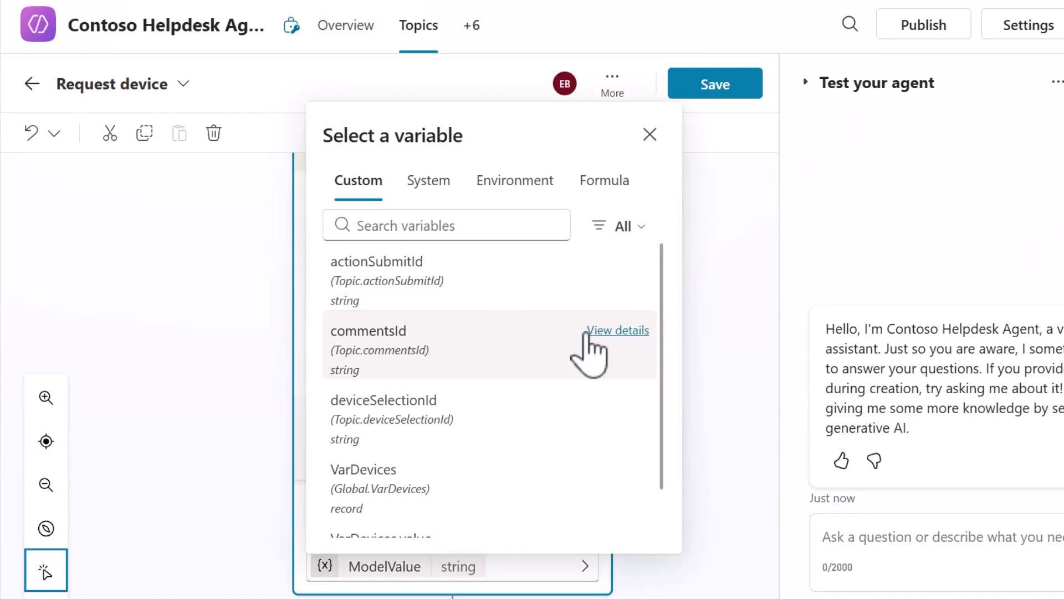
{"action": "left_click", "coordinate": [427, 180]}
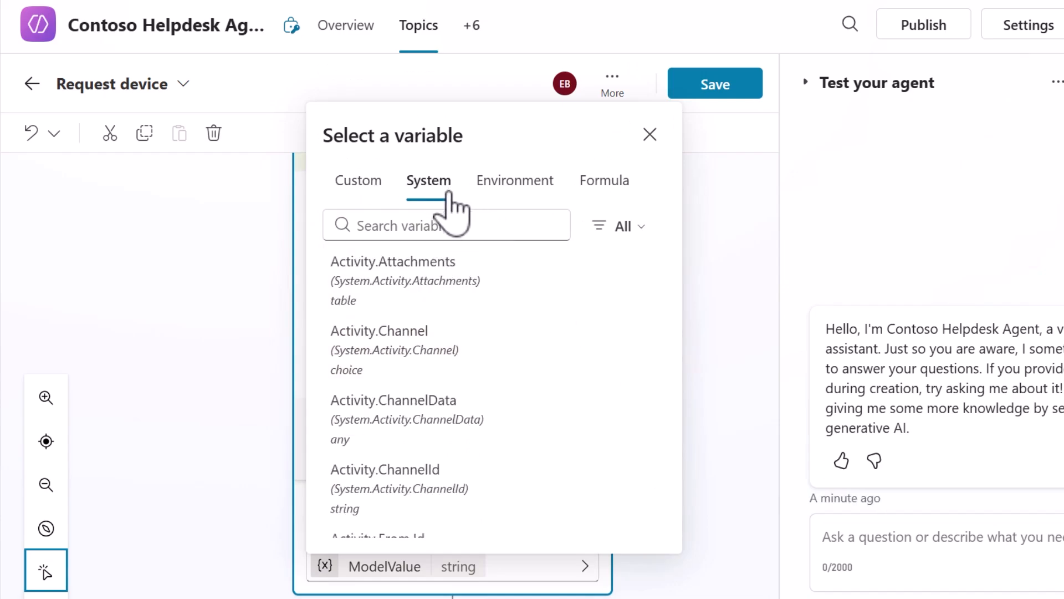
{"action": "left_click", "coordinate": [446, 225]}
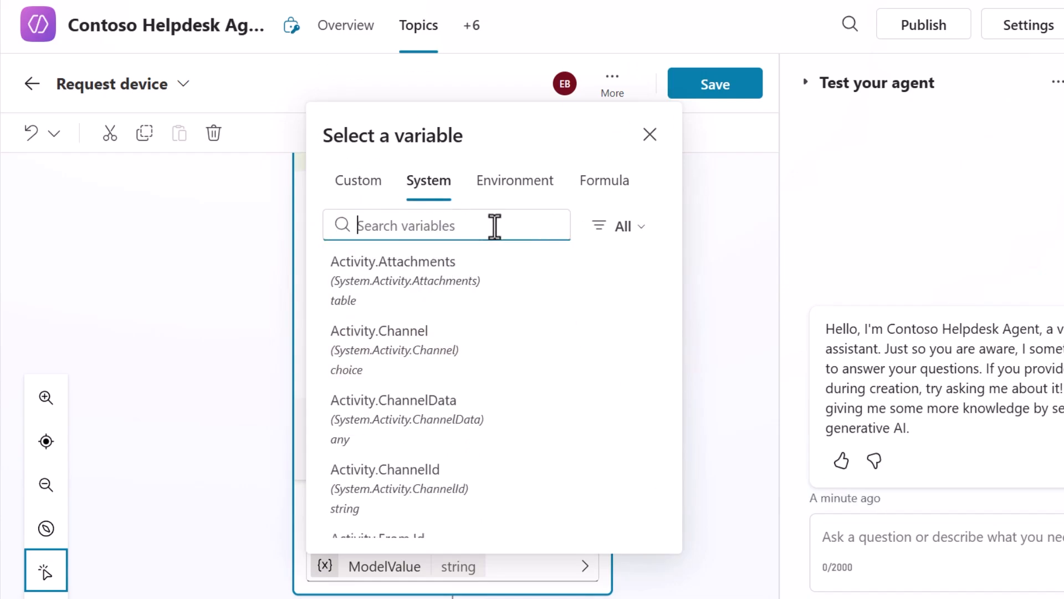
{"action": "type", "text": "user."}
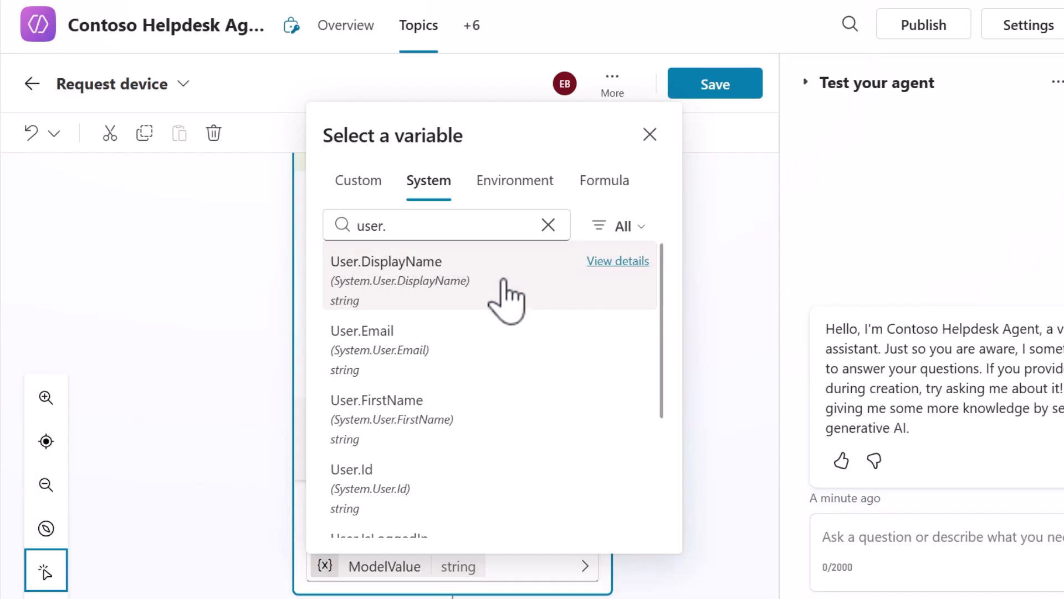
{"action": "left_click", "coordinate": [386, 262]}
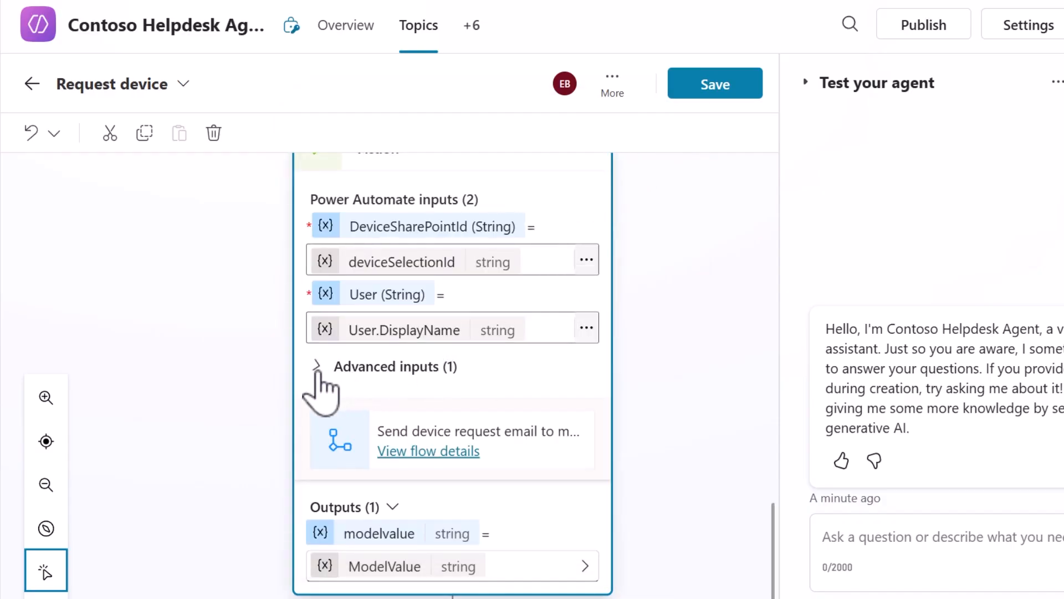
- Start an expanded formula for the AdditionalComments input
{"action": "left_click", "coordinate": [314, 366]}
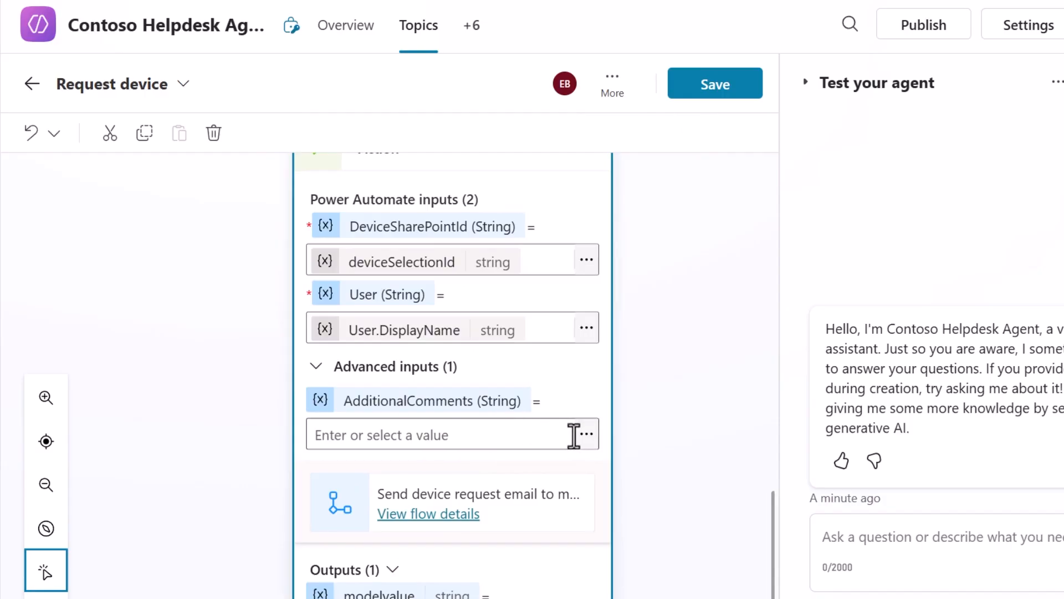
{"action": "left_click", "coordinate": [448, 435]}
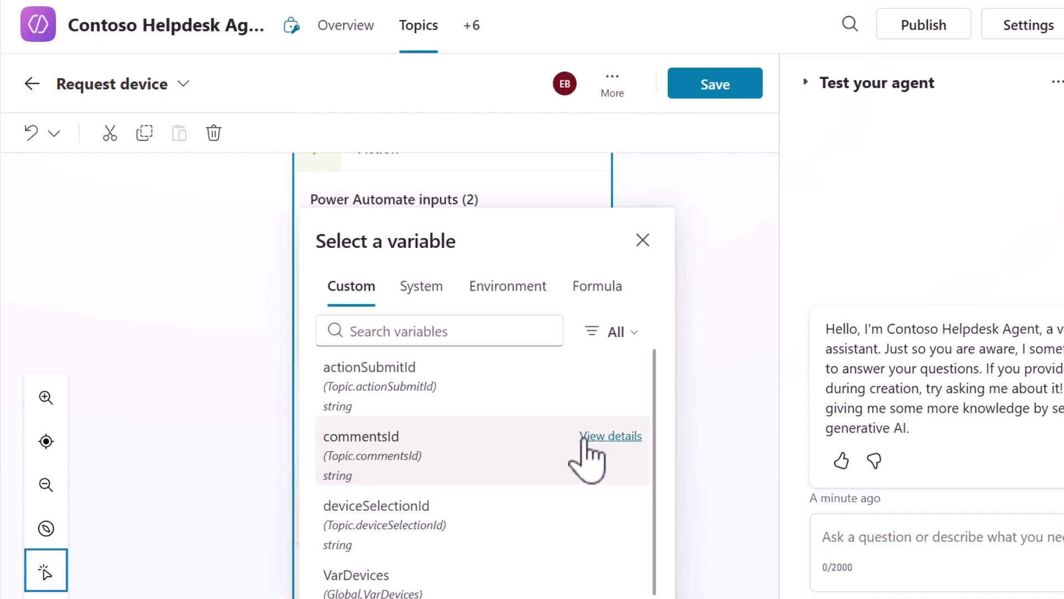
{"action": "left_click", "coordinate": [597, 286]}
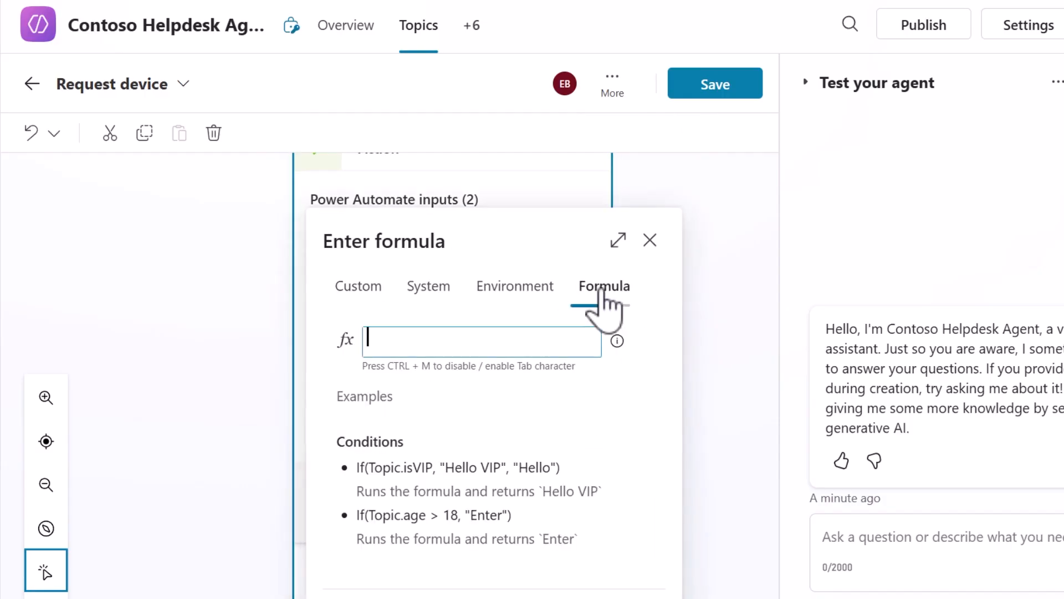
{"action": "left_click", "coordinate": [617, 240]}
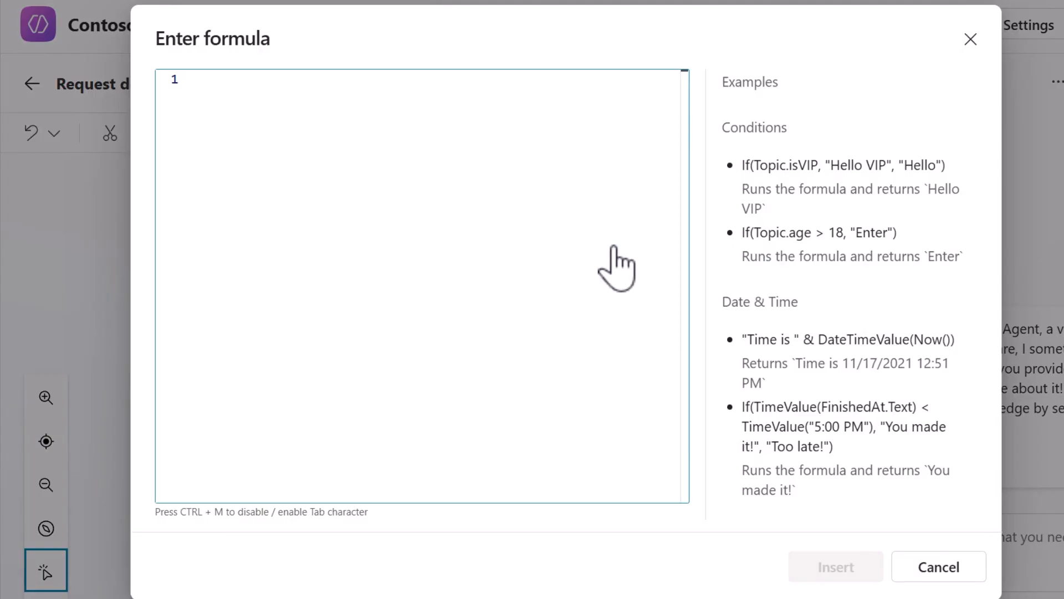
- Enter If(IsBlank(Topic.commentsId), "", Topic.commentsId) and insert it as the value
{"action": "type", "text": "If("}
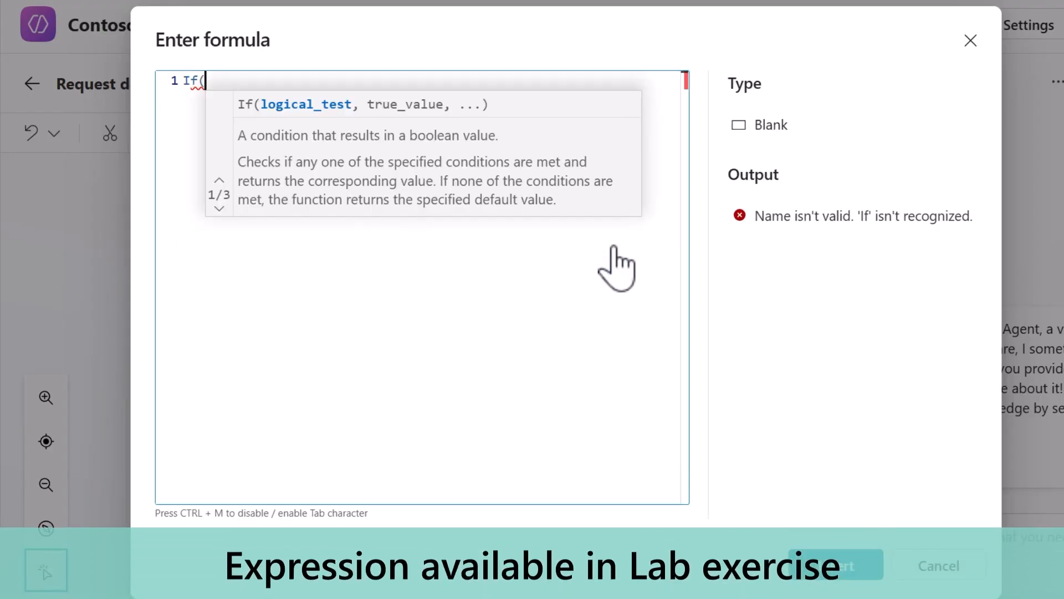
{"action": "type", "text": "IsBlank("}
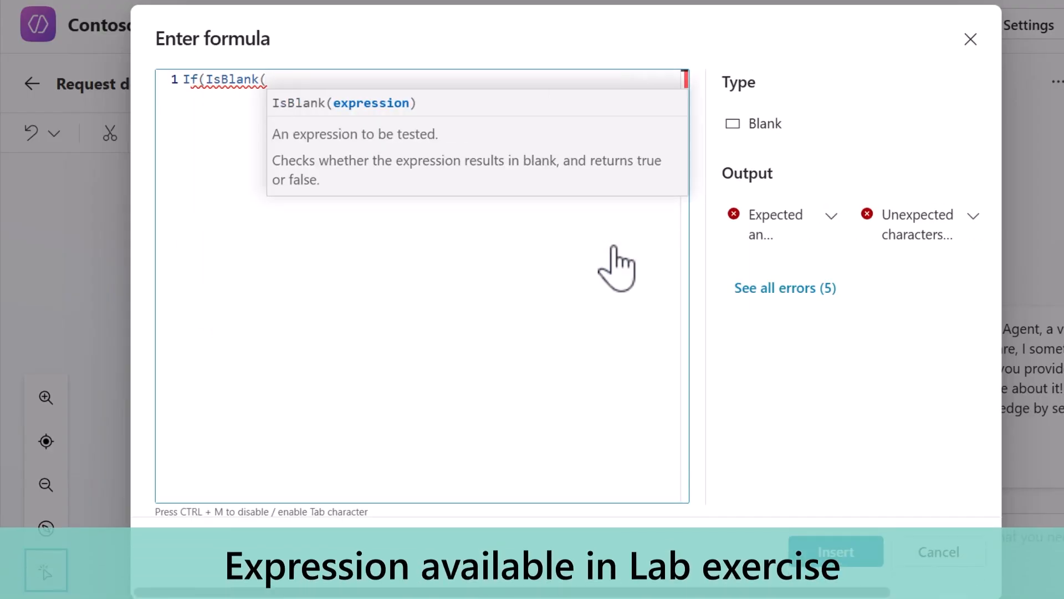
{"action": "type", "text": "Topi"}
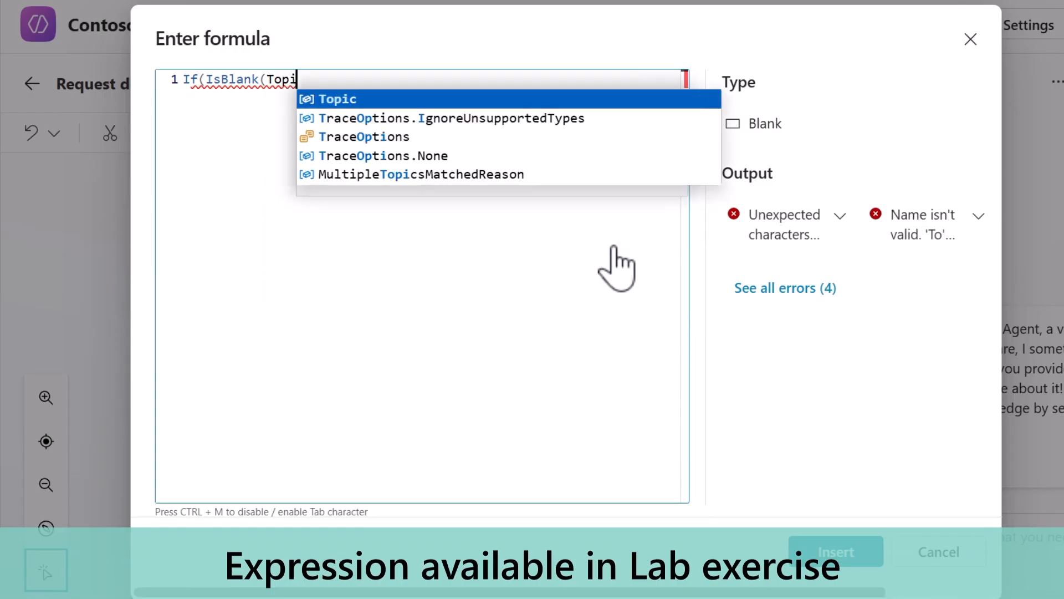
{"action": "type", "text": "c.commentsId"}
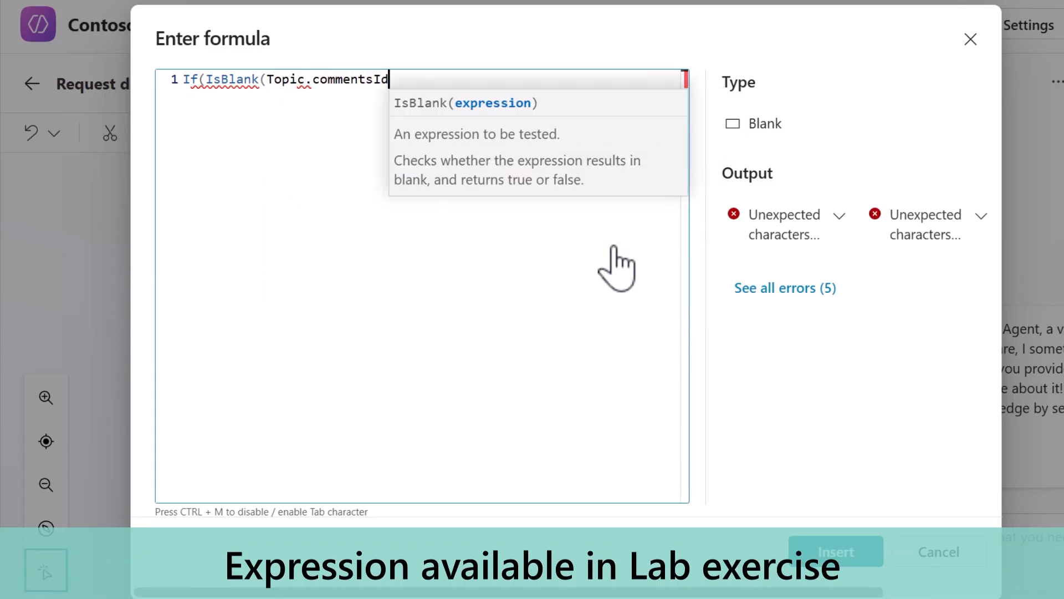
{"action": "type", "text": "), \"\","}
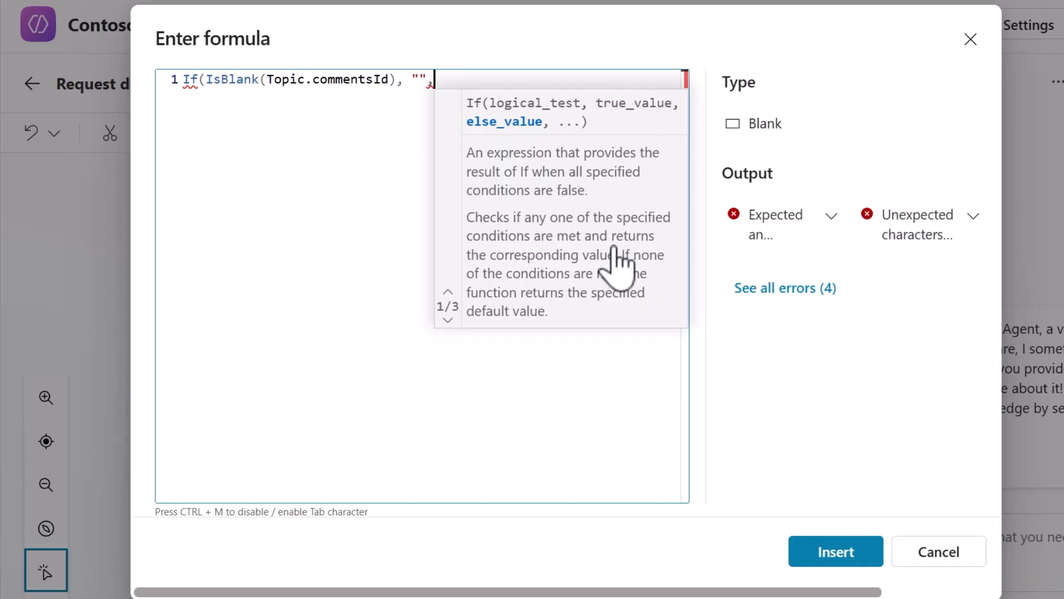
{"action": "type", "text": "Topic"}
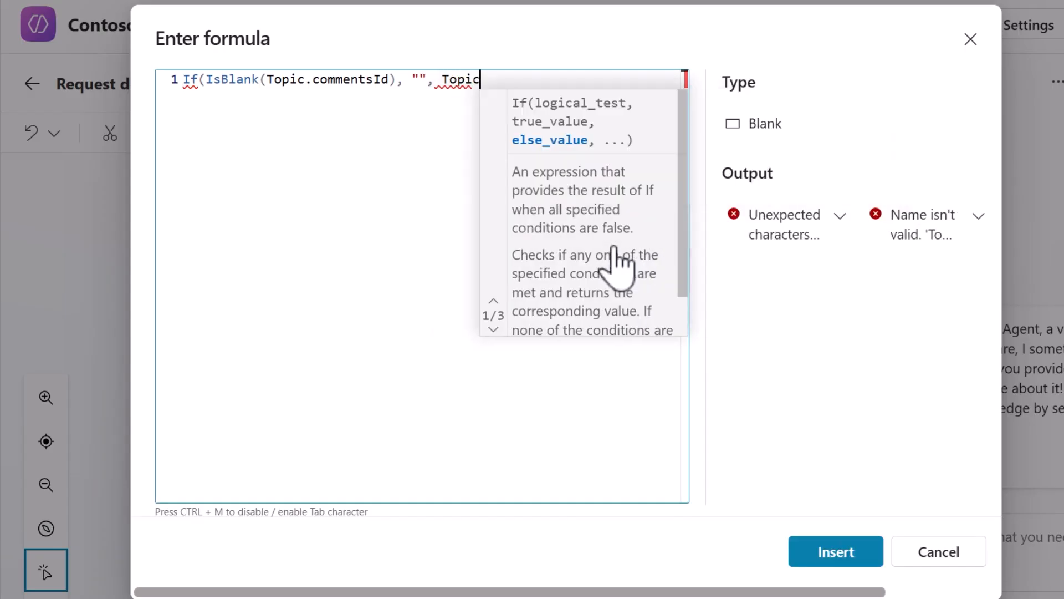
{"action": "type", "text": "."}
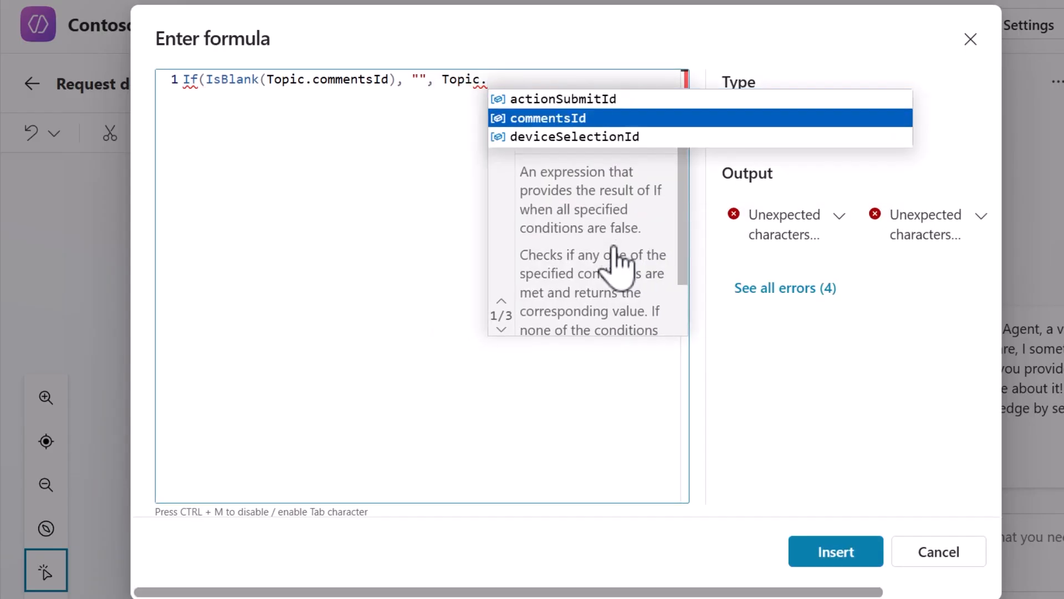
{"action": "left_click", "coordinate": [546, 119]}
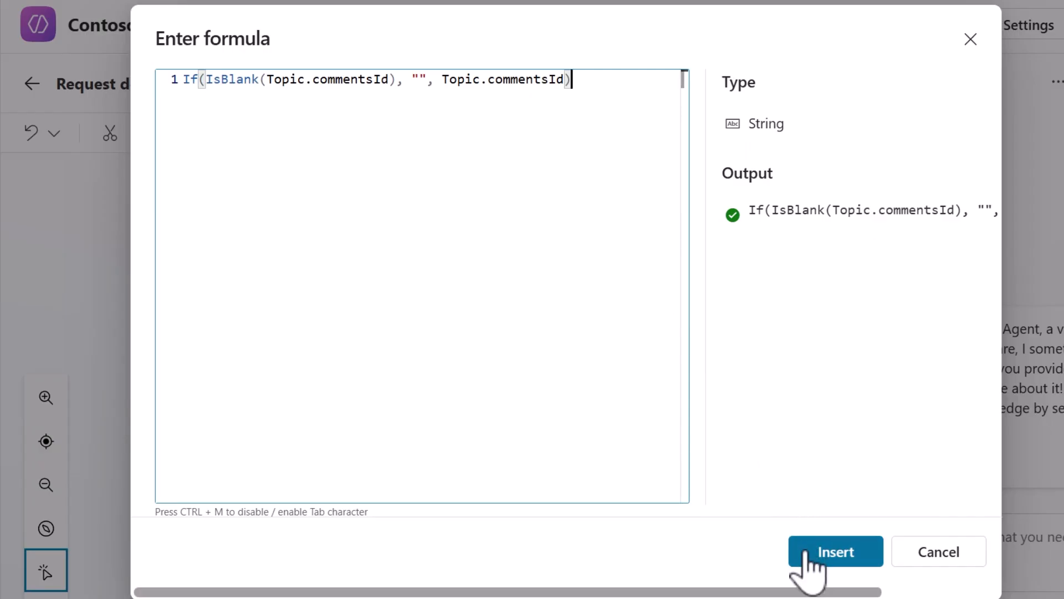
{"action": "left_click", "coordinate": [836, 551]}
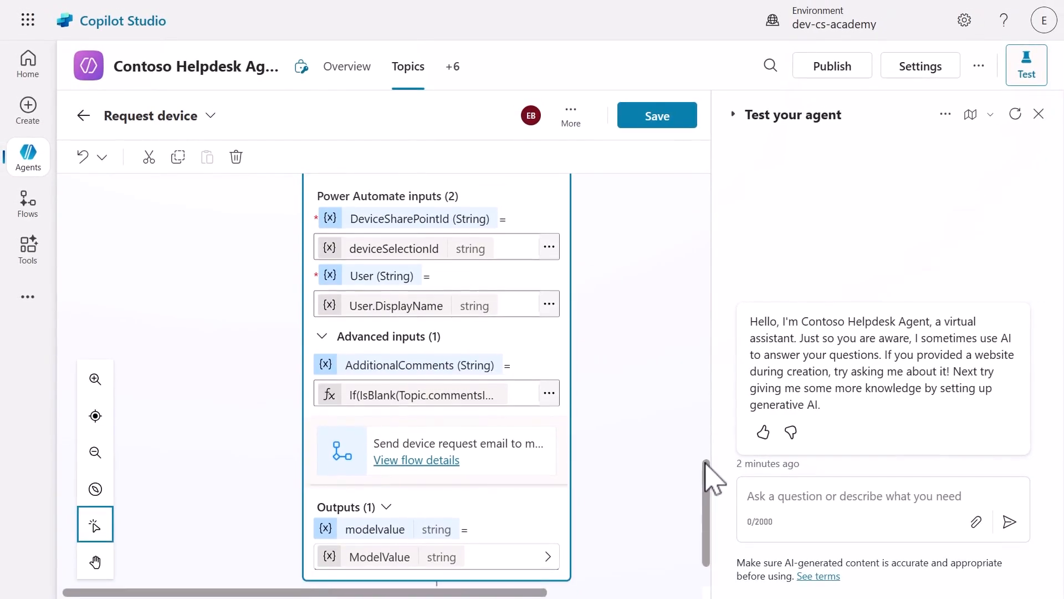
- Add a message after the flow starting 'Thanks' with User.DisplayName inserted
{"action": "scroll", "scroll_direction": "down", "scroll_amount": 3}
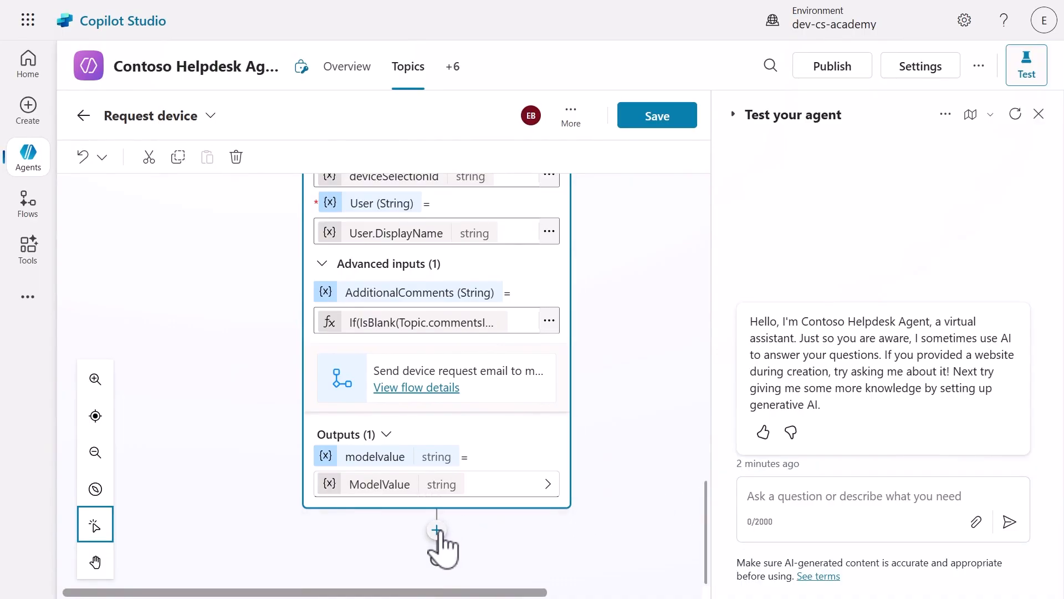
{"action": "left_click", "coordinate": [437, 531]}
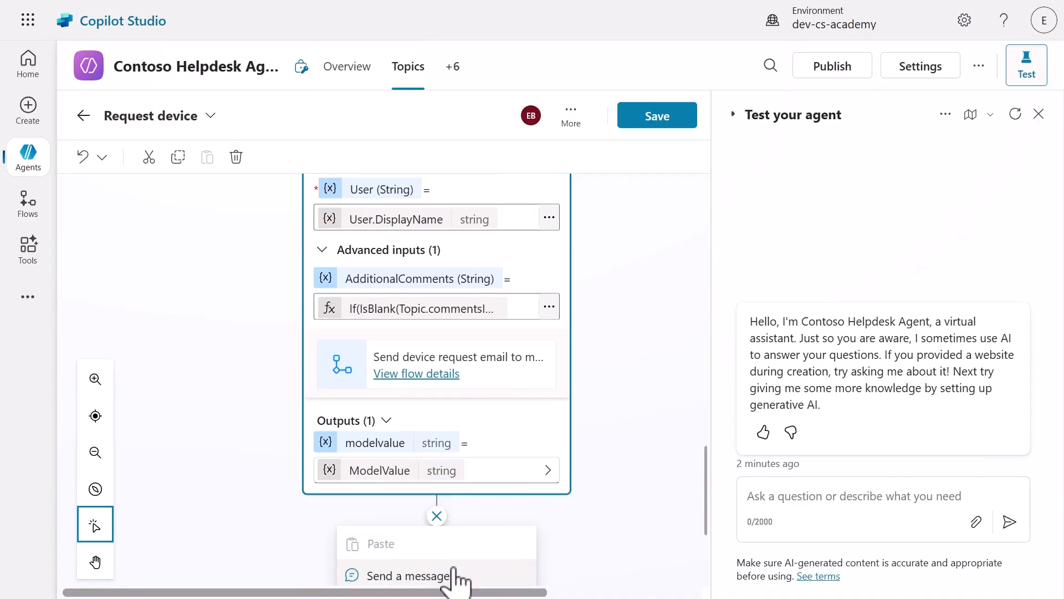
{"action": "left_click", "coordinate": [435, 516]}
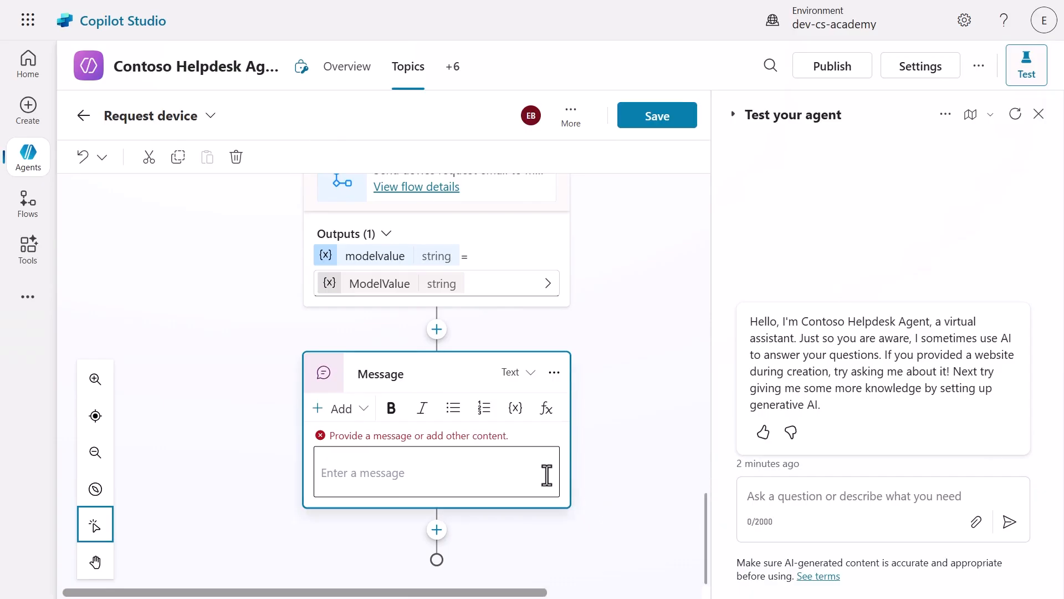
{"action": "left_click", "coordinate": [435, 472]}
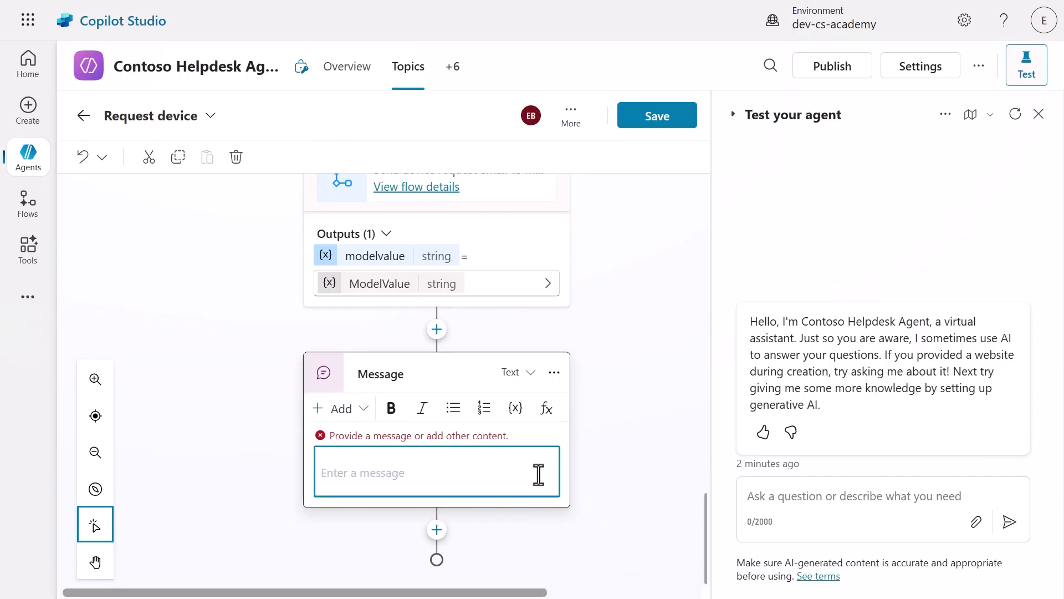
{"action": "type", "text": "Thanks"}
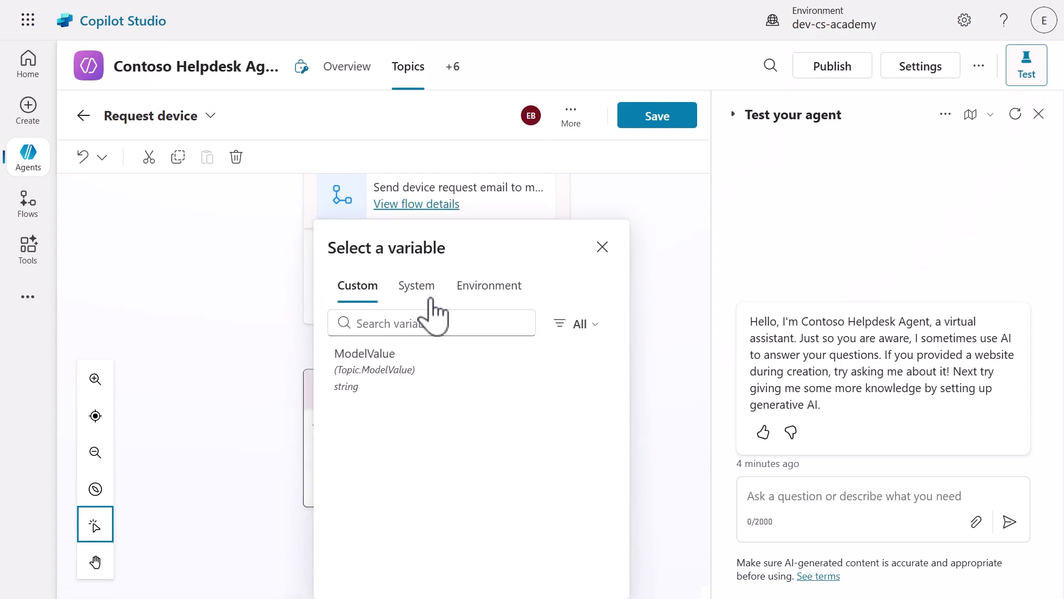
{"action": "left_click", "coordinate": [415, 284]}
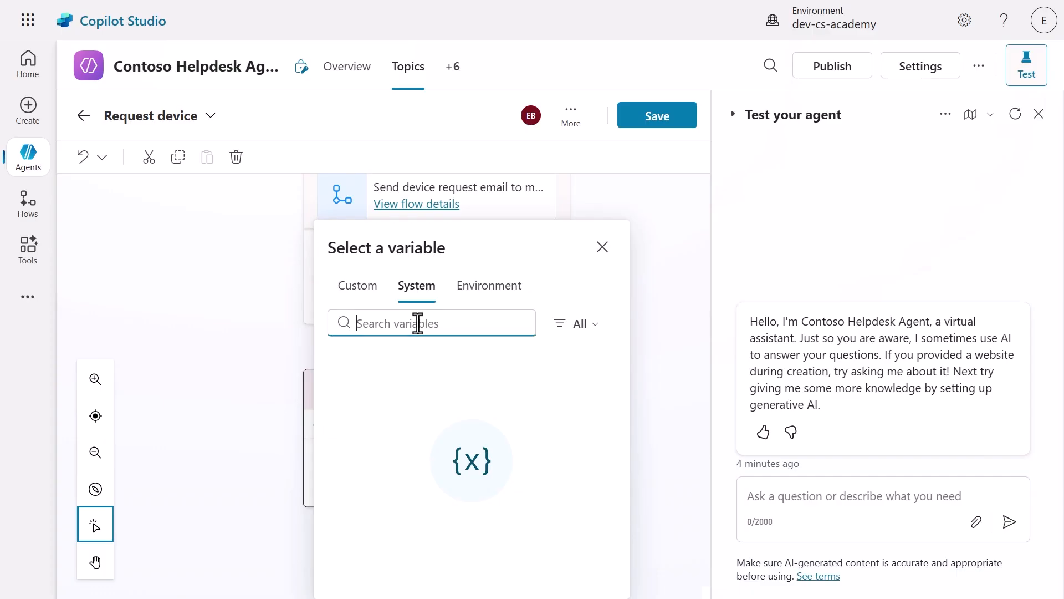
{"action": "left_click", "coordinate": [579, 323]}
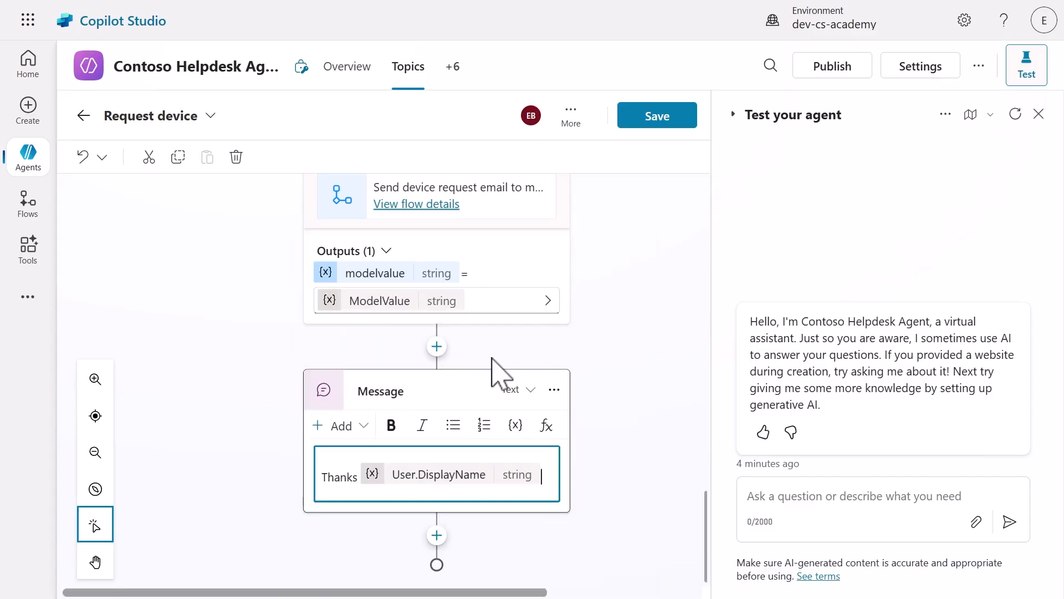
- Continue the message with 'Your selected device,' followed by the ModelValue variable
{"action": "type", "text": "Your selected device,"}
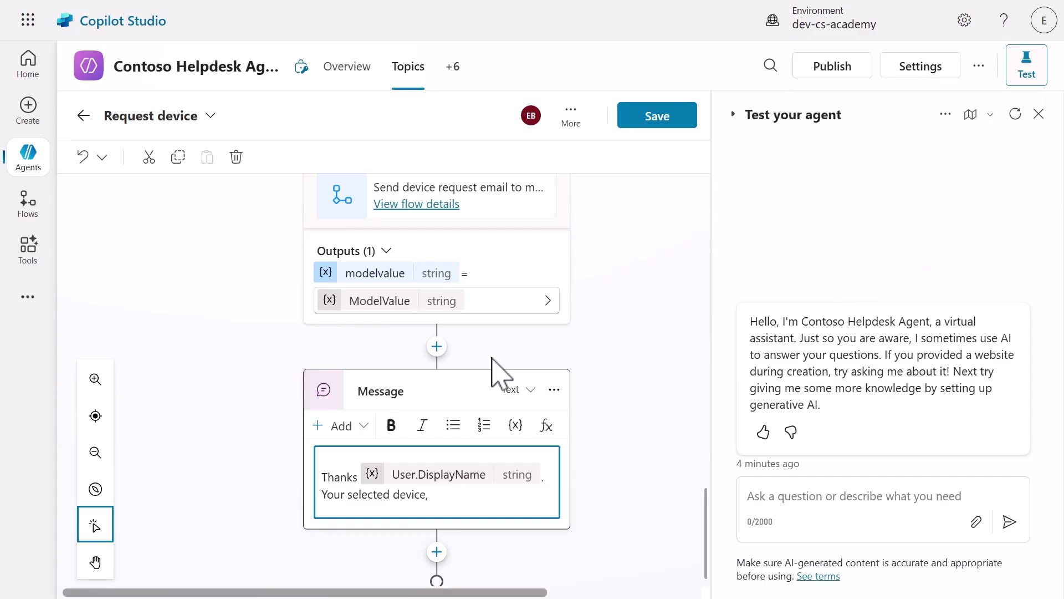
{"action": "left_click", "coordinate": [432, 494]}
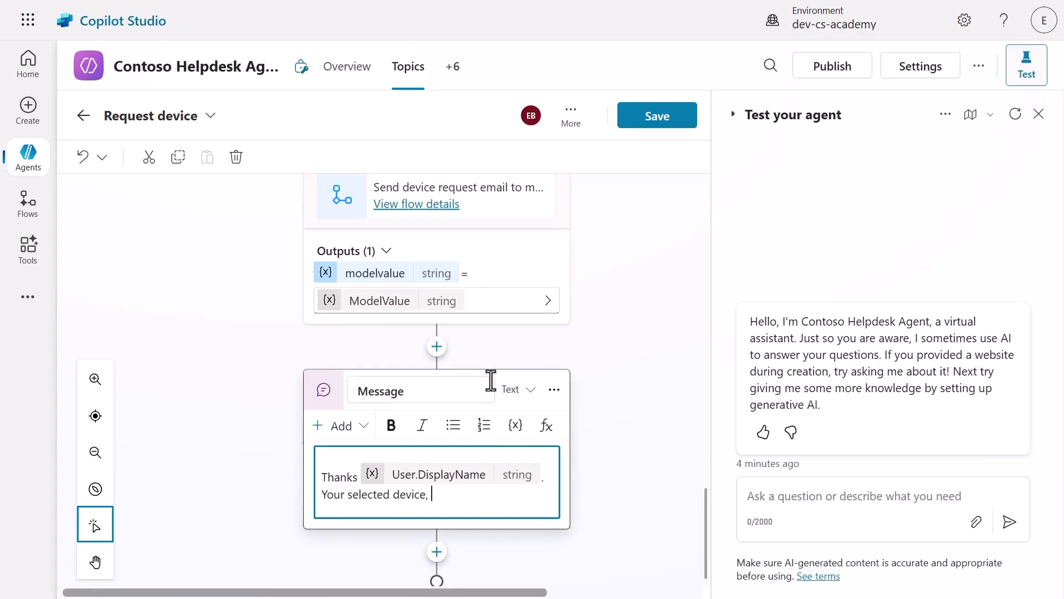
{"action": "left_click", "coordinate": [515, 424]}
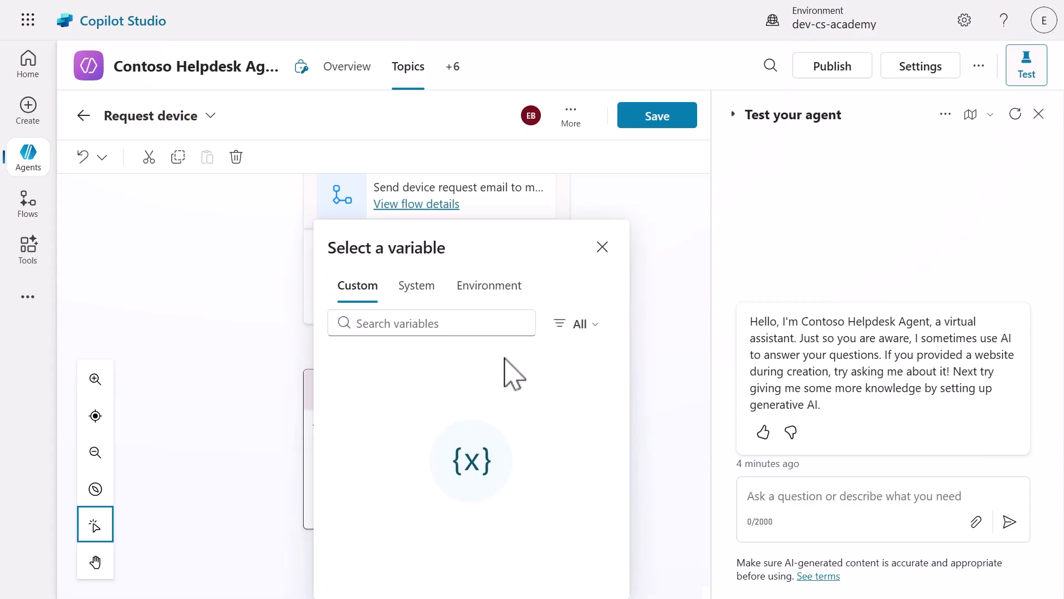
{"action": "type", "text": "model"}
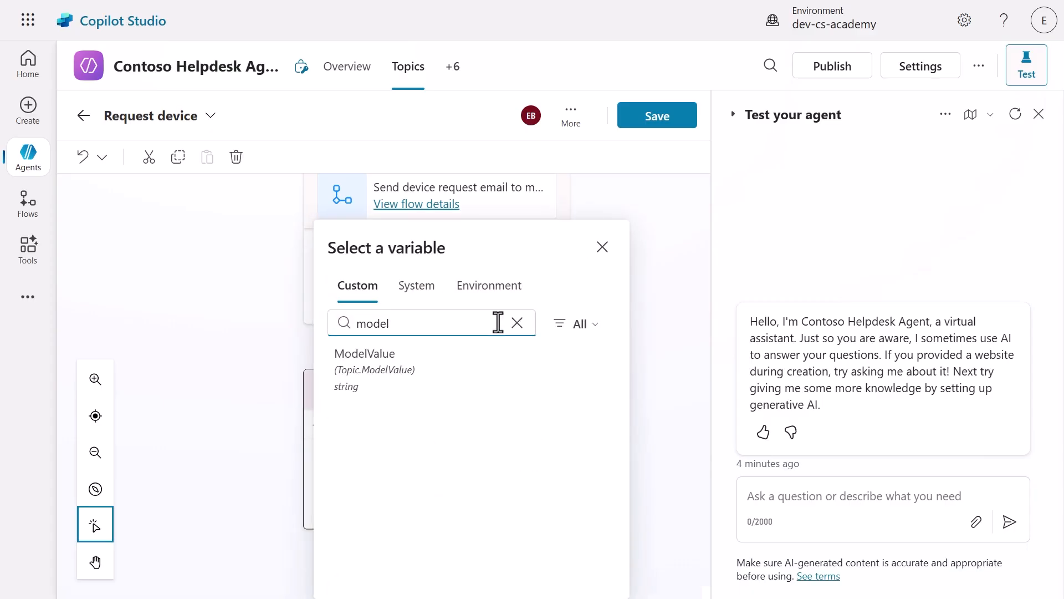
{"action": "left_click", "coordinate": [365, 359]}
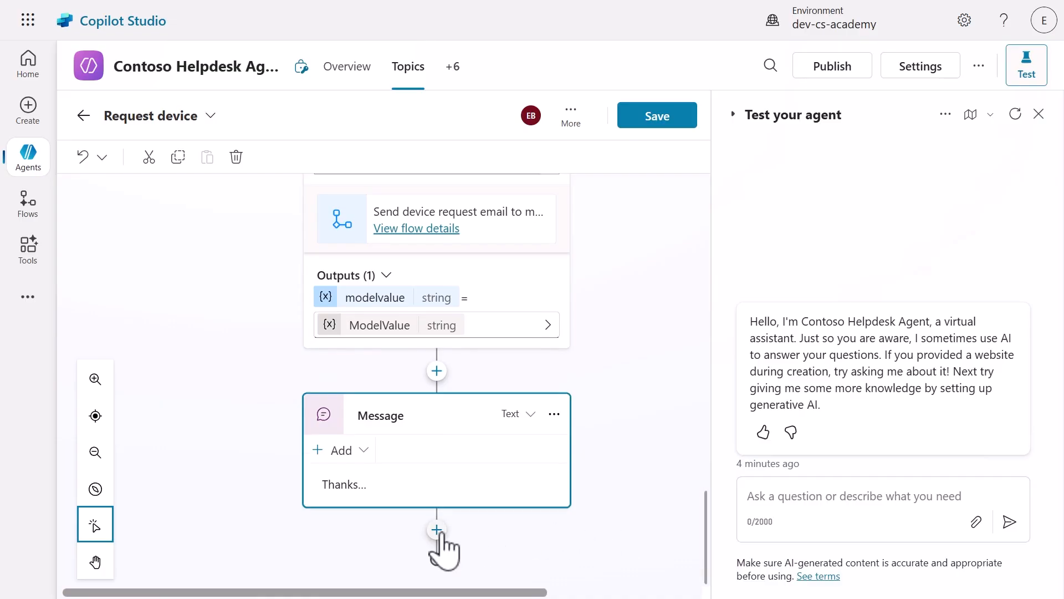
- Add a redirect to the End of Conversation topic after the message and save the topic
{"action": "left_click", "coordinate": [437, 530]}
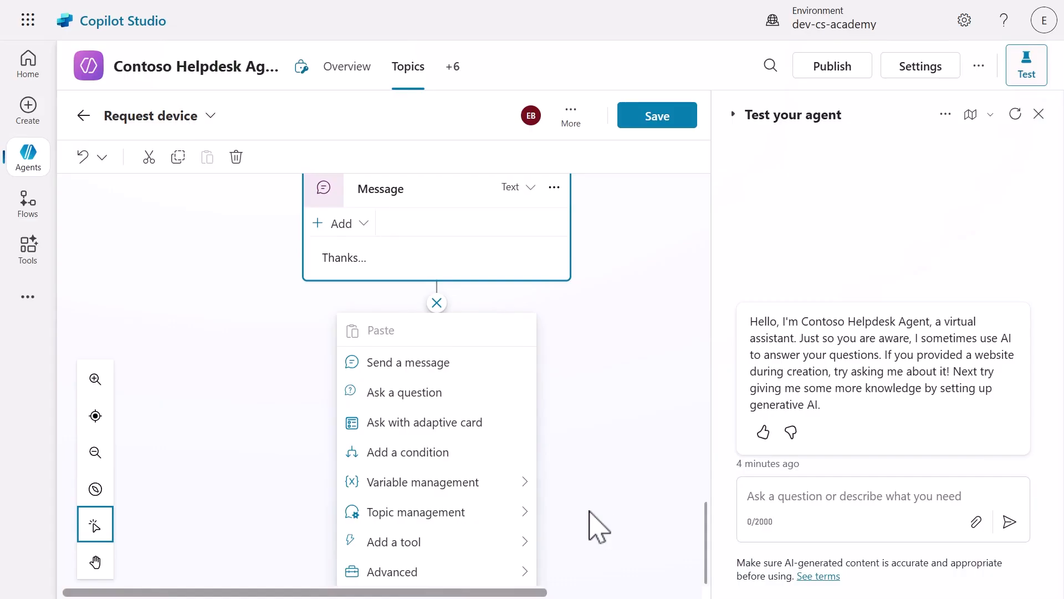
{"action": "mouse_move", "coordinate": [416, 512]}
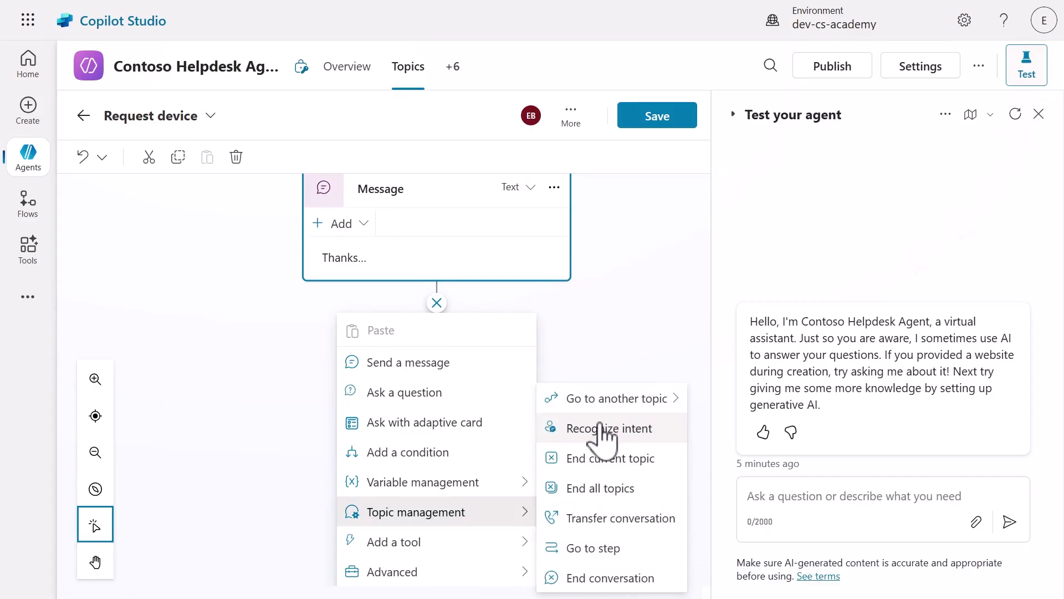
{"action": "left_click", "coordinate": [616, 398]}
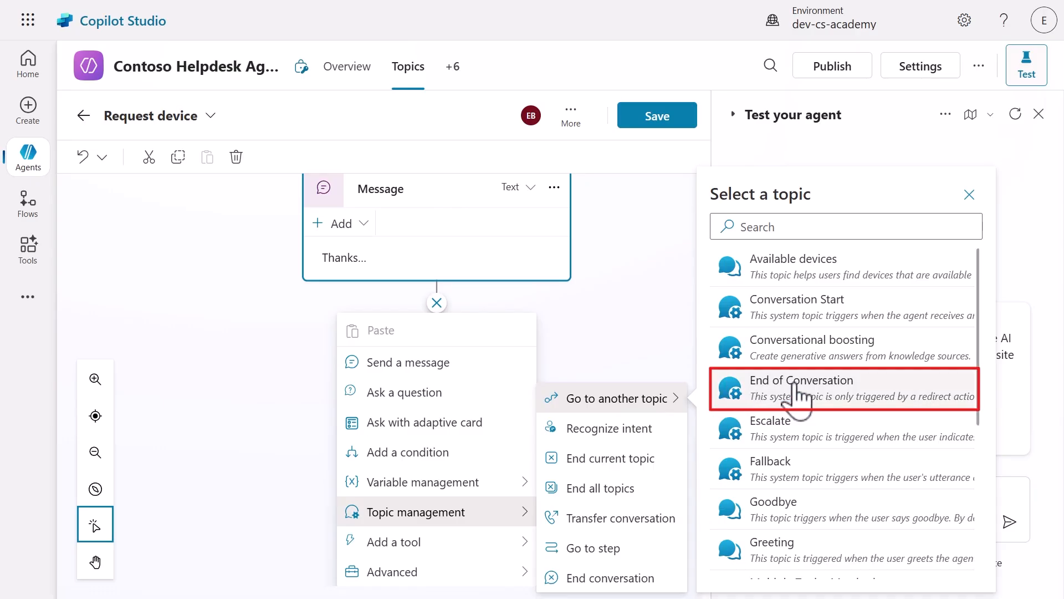
{"action": "left_click", "coordinate": [802, 387]}
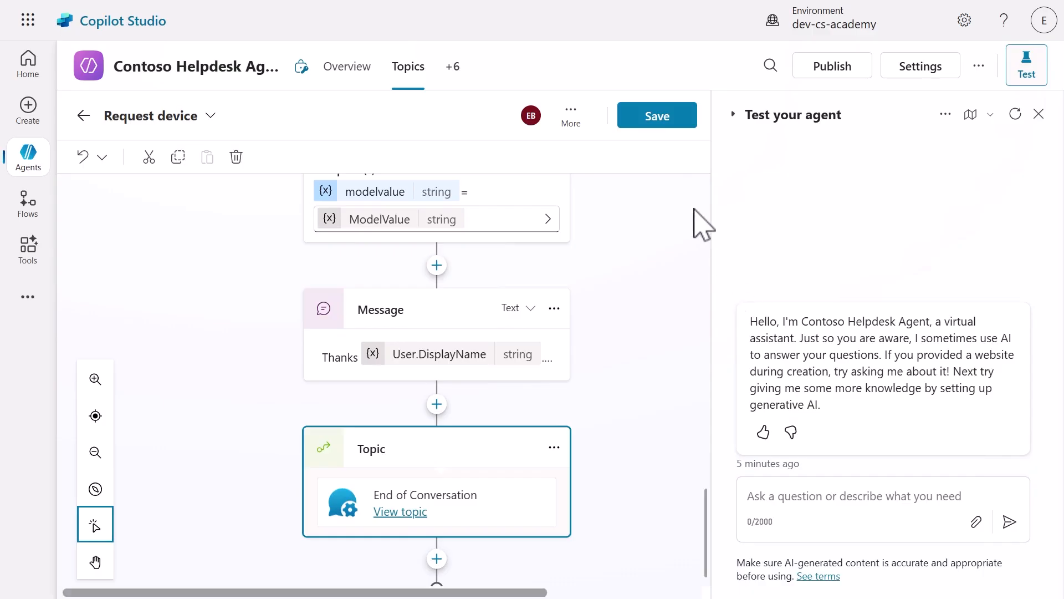
{"action": "left_click", "coordinate": [655, 114]}
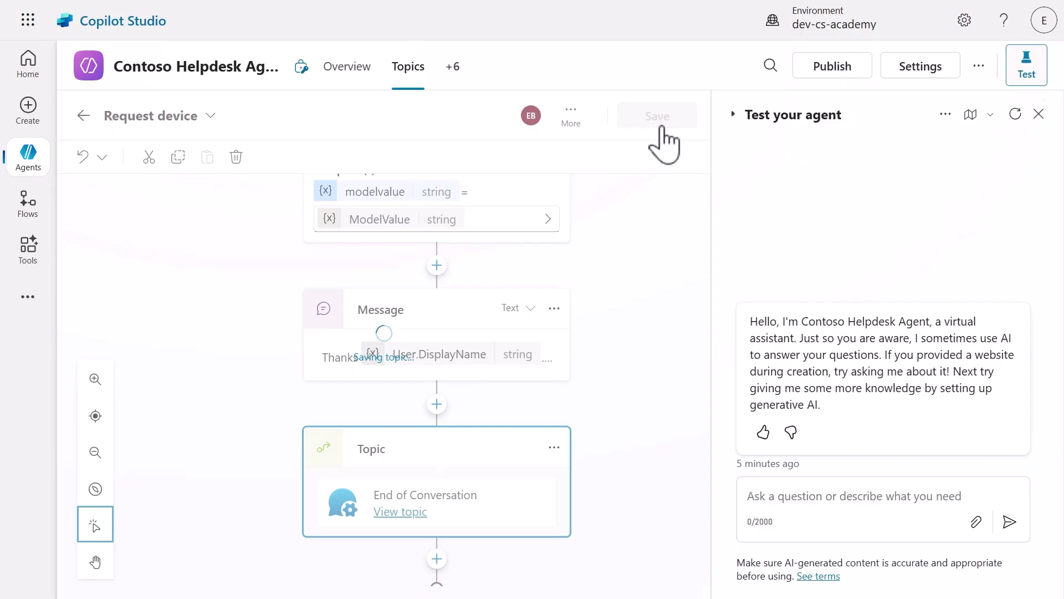
- With the activity map open, test with 'I need a laptop' and reply 'Yes' to reach the device card
{"action": "left_click", "coordinate": [655, 115]}
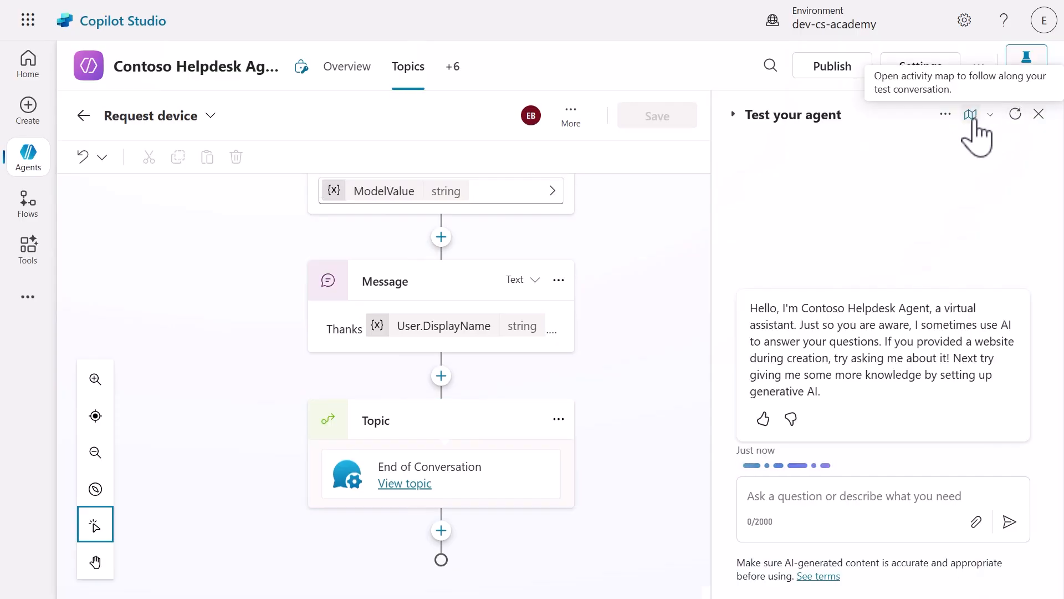
{"action": "left_click", "coordinate": [972, 115]}
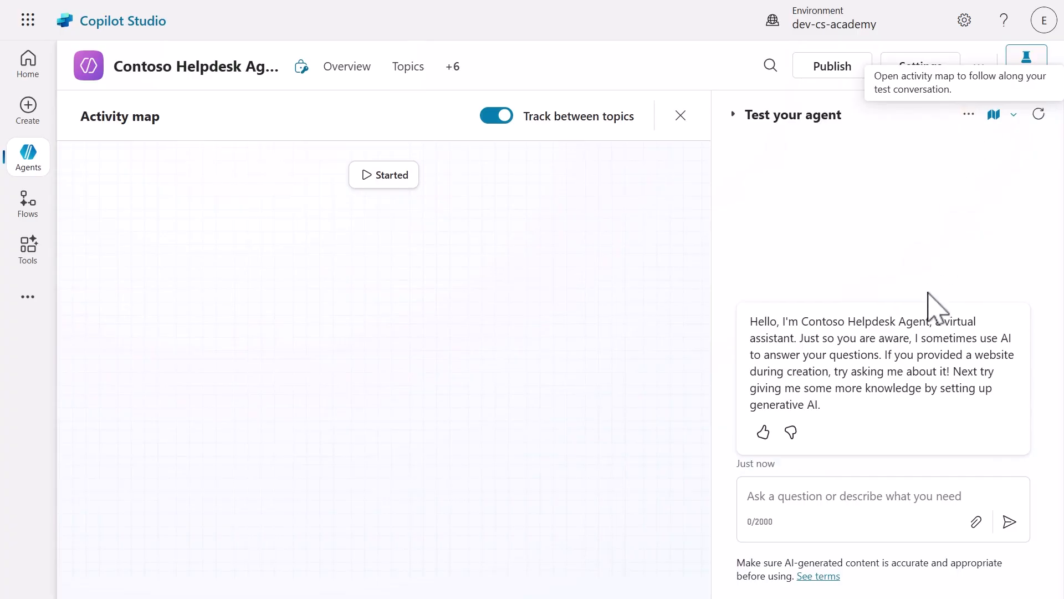
{"action": "left_click", "coordinate": [854, 509]}
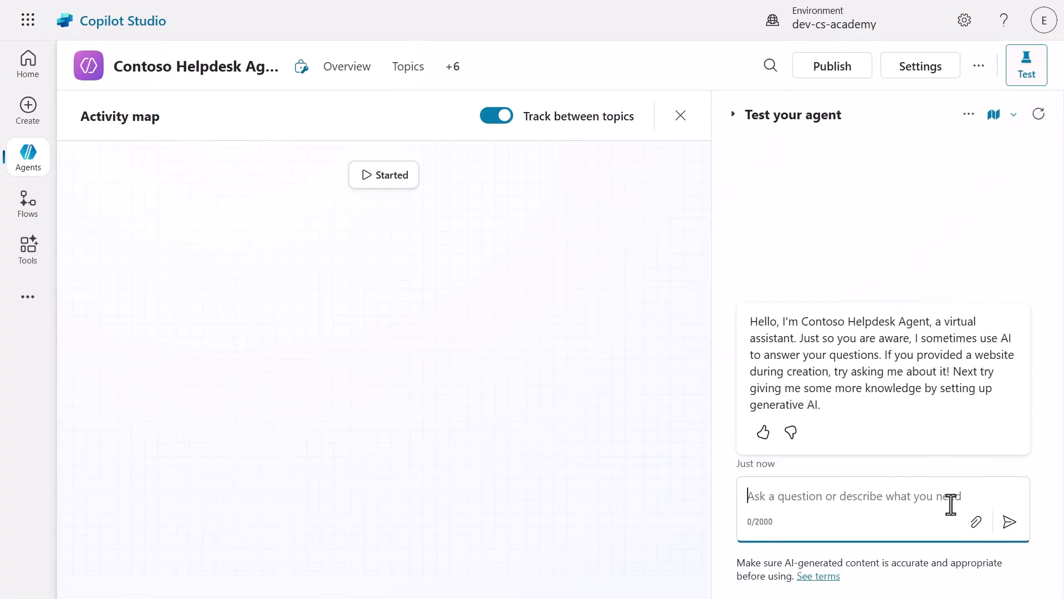
{"action": "type", "text": "I need a laptop"}
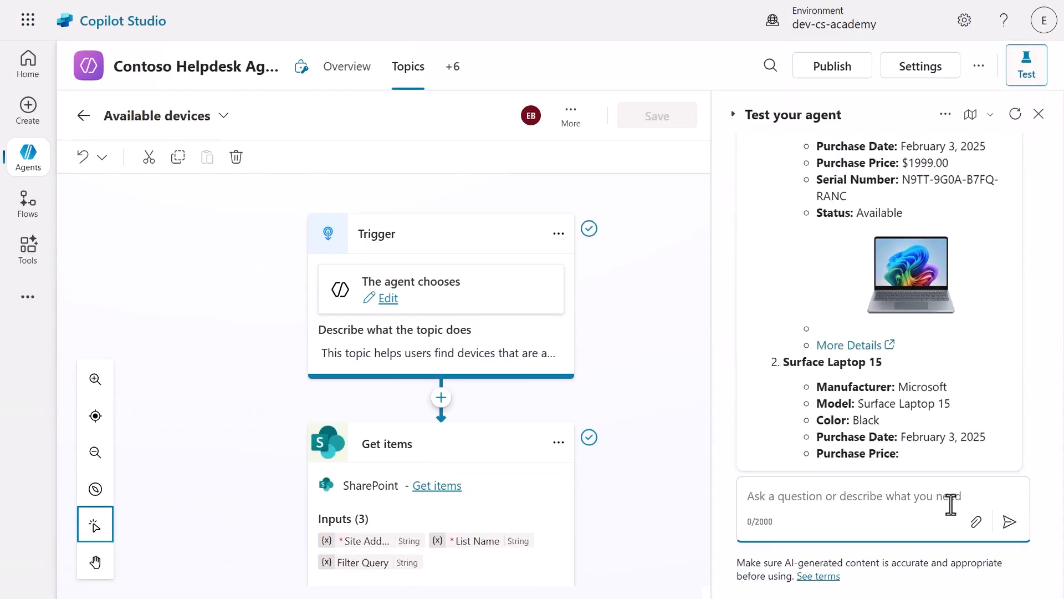
{"action": "type", "text": "Yes"}
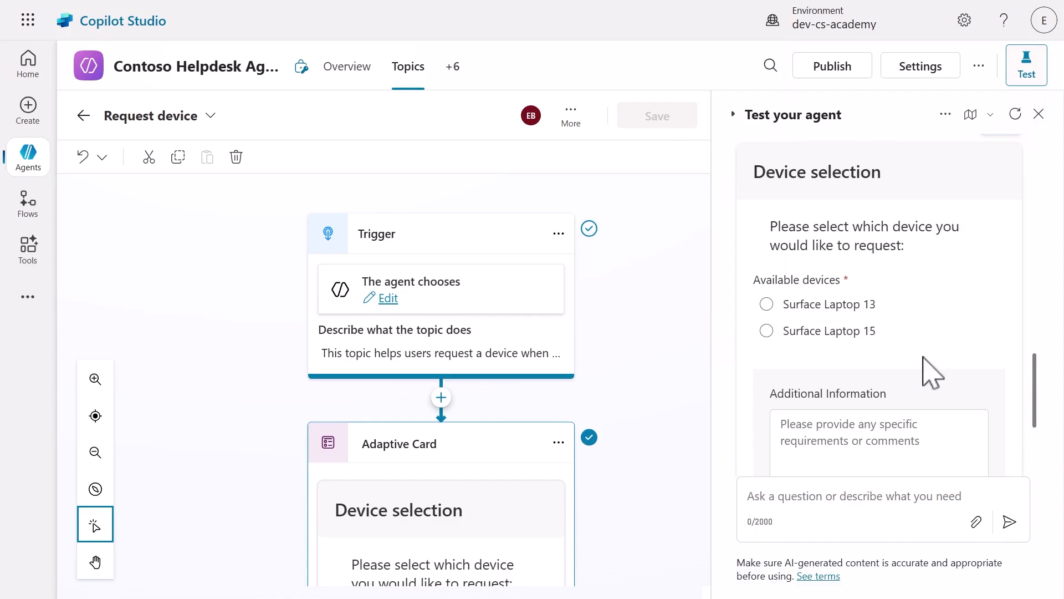
- Choose Surface Laptop 13, add 'I need 16GB of RAM' as additional information, and submit the request
{"action": "left_click", "coordinate": [766, 304]}
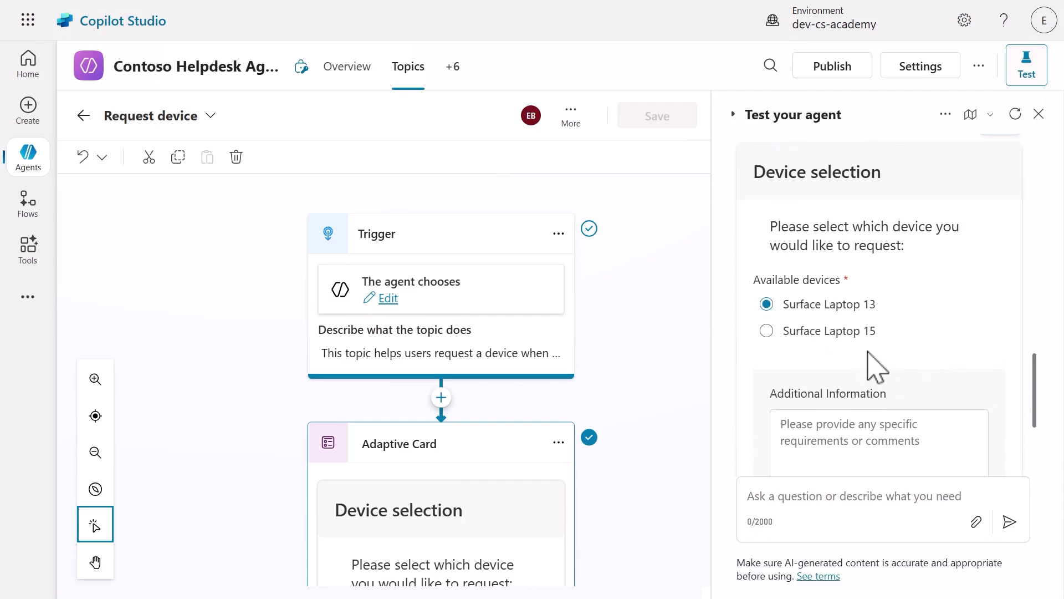
{"action": "left_click", "coordinate": [878, 441]}
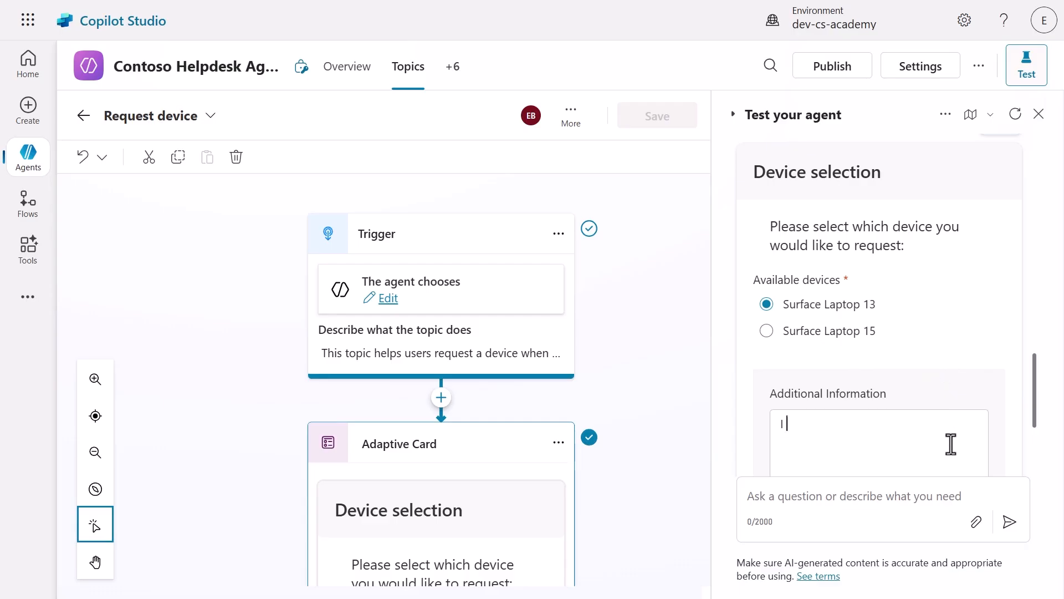
{"action": "type", "text": "I need 16"}
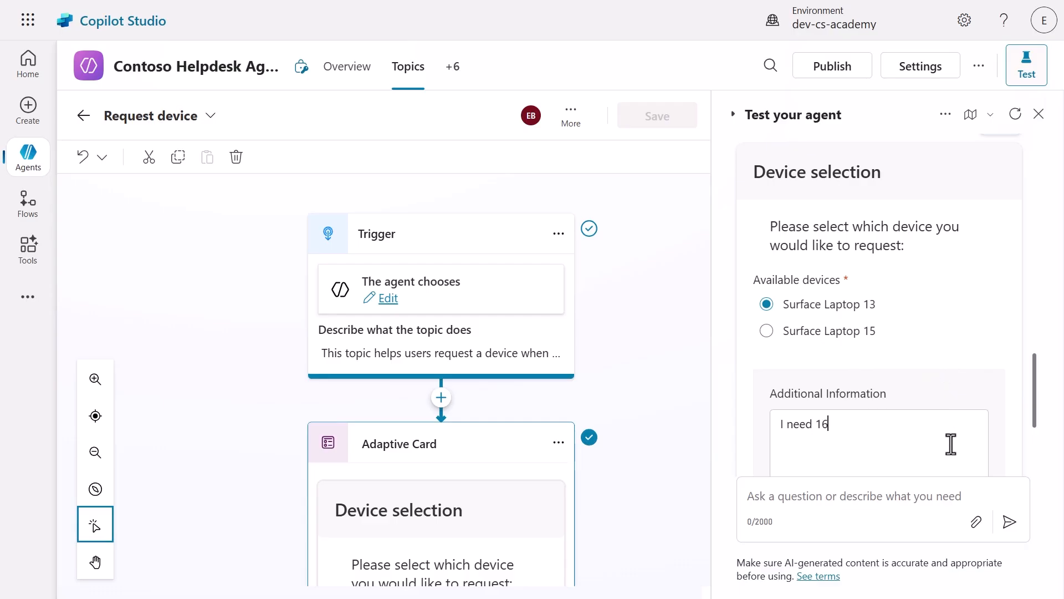
{"action": "type", "text": "GB of RAM"}
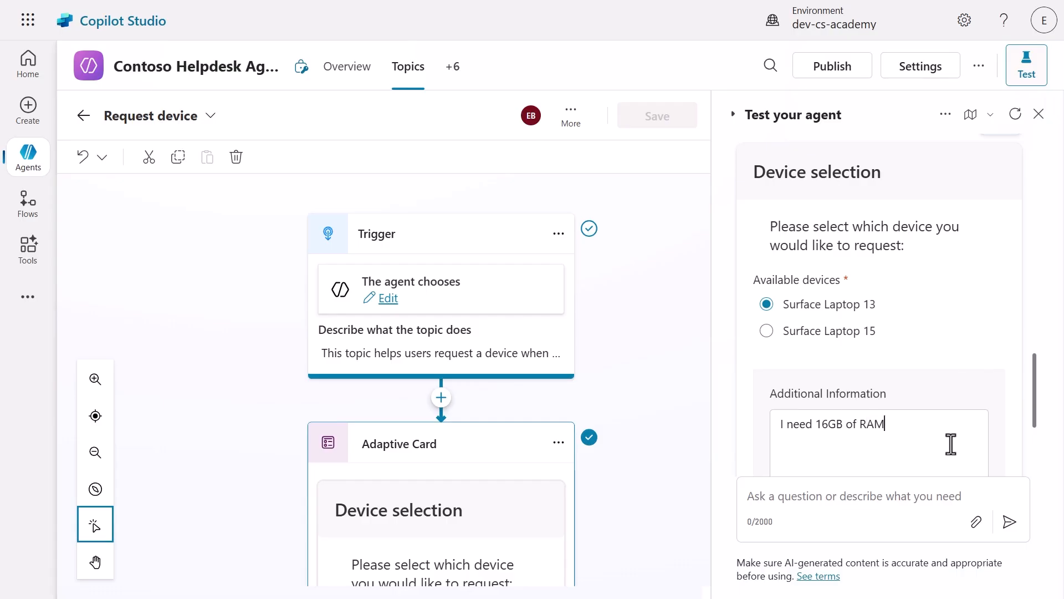
{"action": "mouse_move", "coordinate": [1030, 438]}
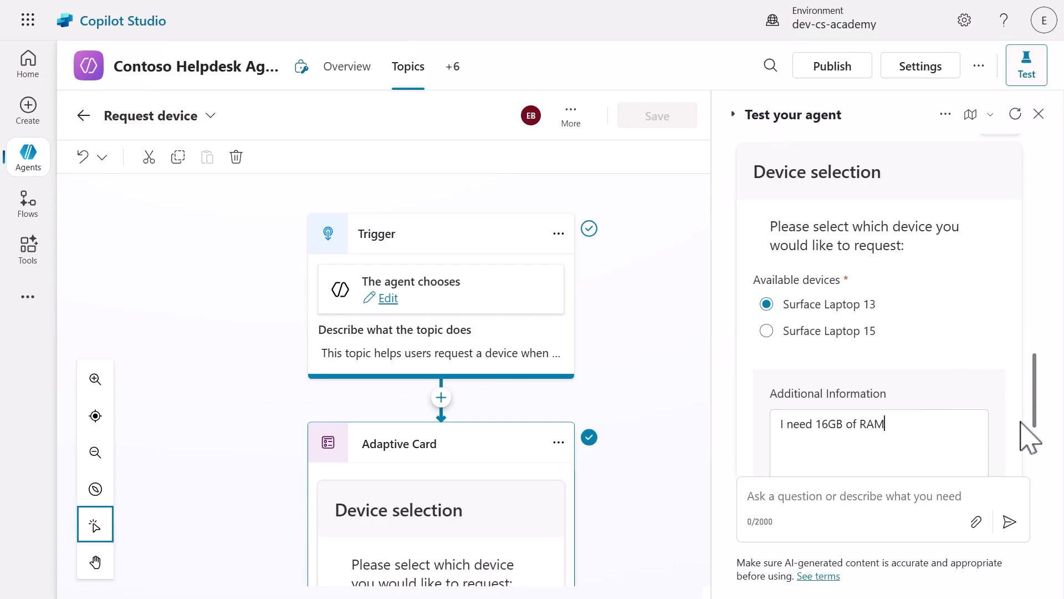
{"action": "scroll", "scroll_direction": "down", "scroll_amount": 3}
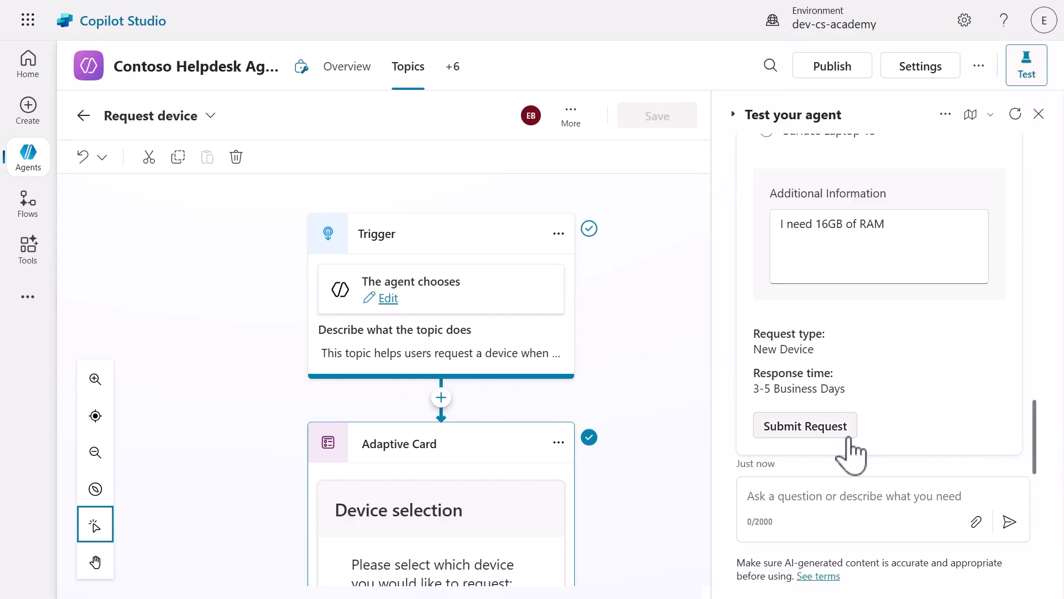
{"action": "left_click", "coordinate": [804, 425]}
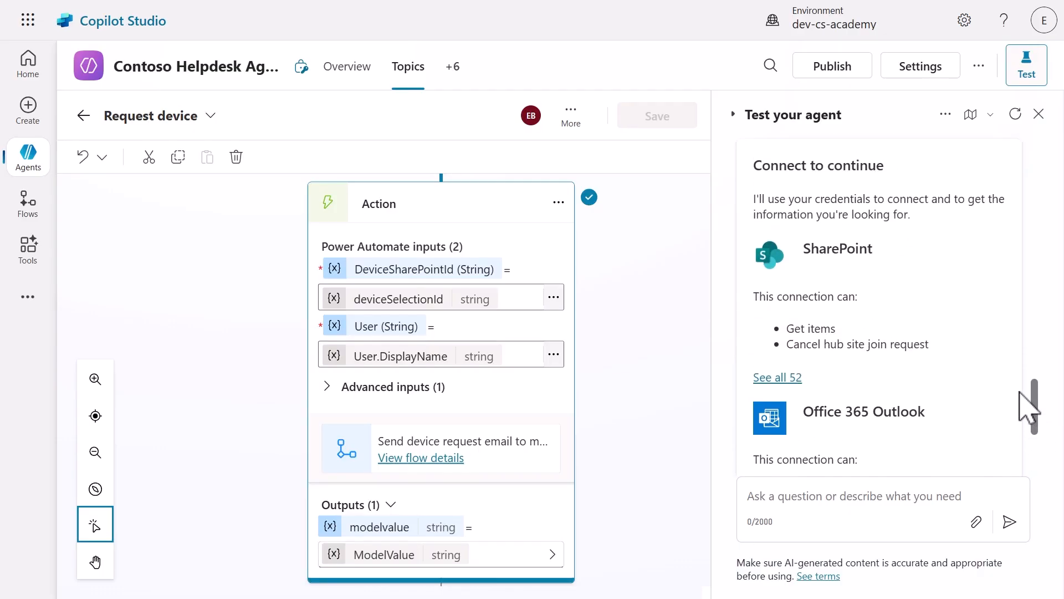
{"action": "scroll", "scroll_direction": "down", "scroll_amount": 3}
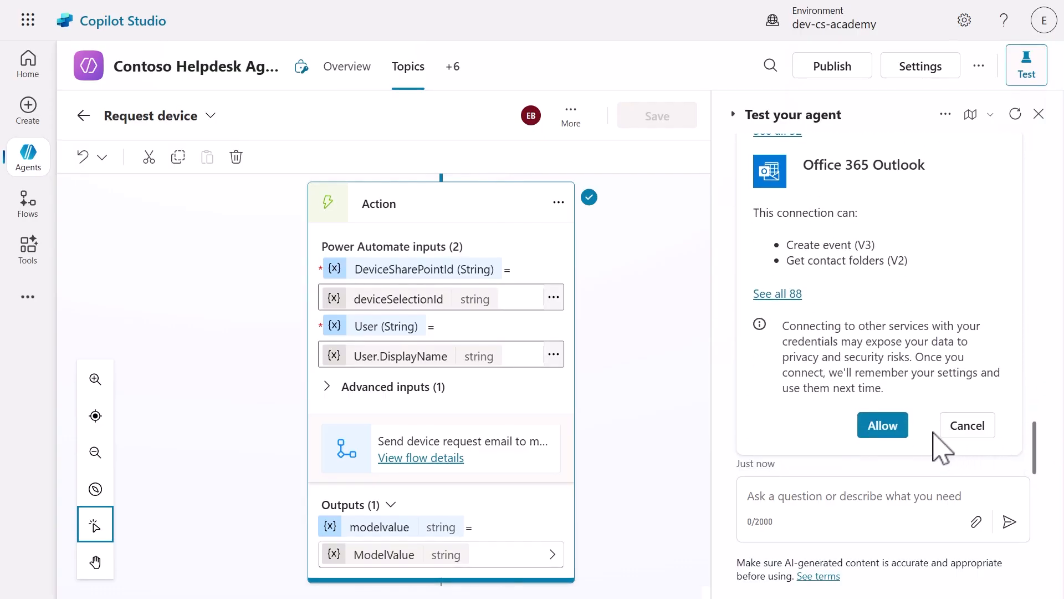
- Allow the SharePoint and Outlook connections, answer Yes to helpfulness and No to further help
{"action": "left_click", "coordinate": [882, 425]}
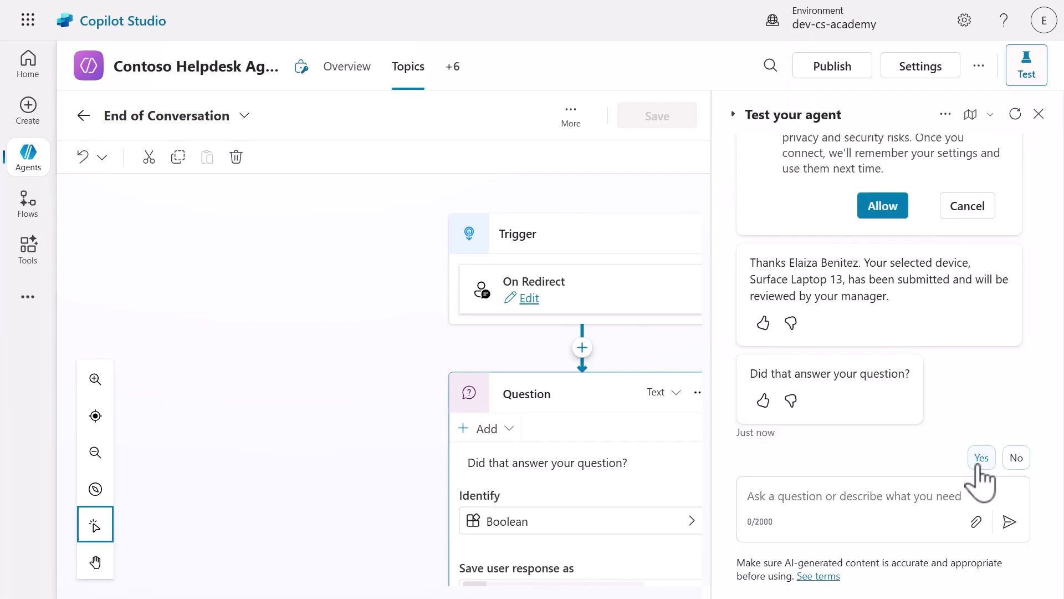
{"action": "left_click", "coordinate": [981, 458]}
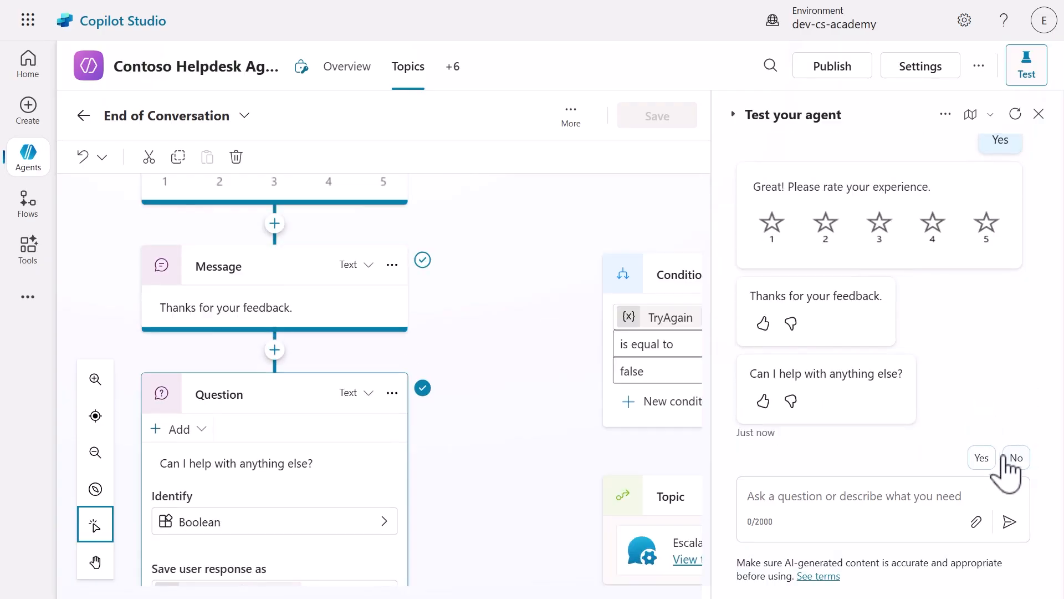
{"action": "left_click", "coordinate": [1014, 457]}
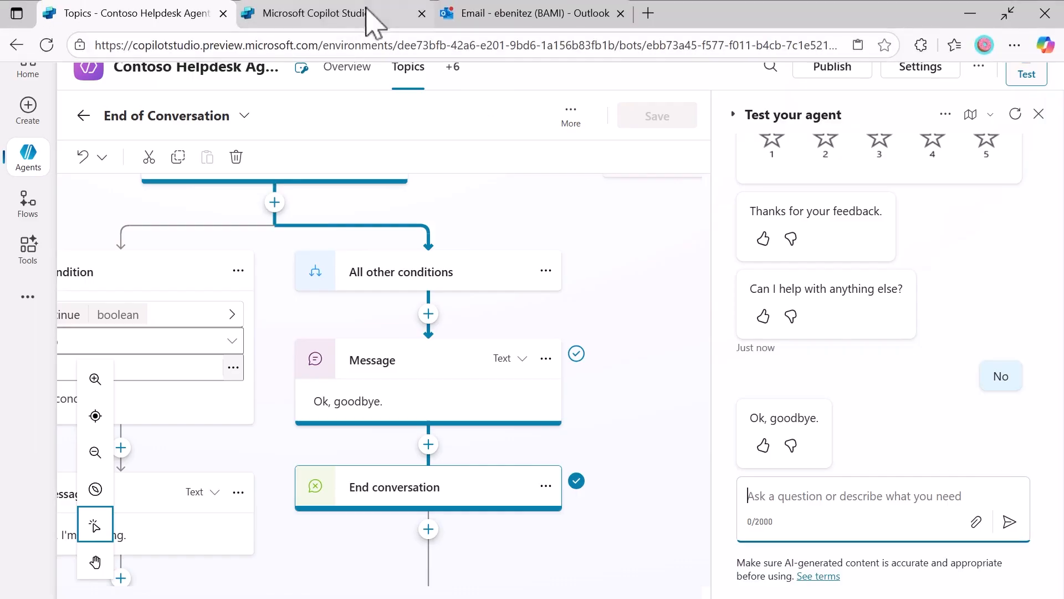
- View the 'Request type: new device' email in Outlook and follow its SharePoint item link
{"action": "left_click", "coordinate": [530, 14]}
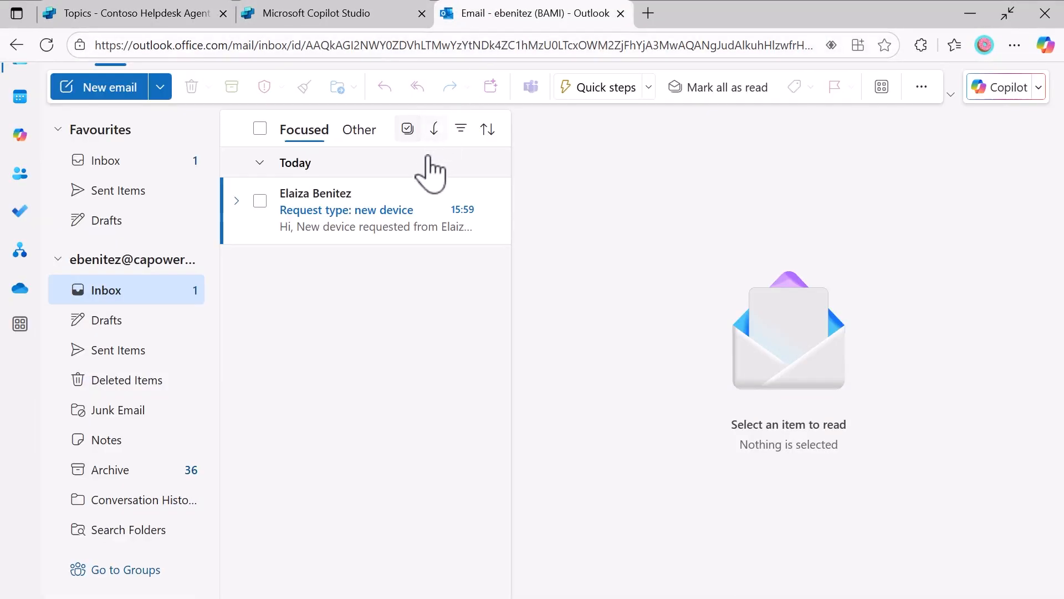
{"action": "left_click", "coordinate": [346, 209]}
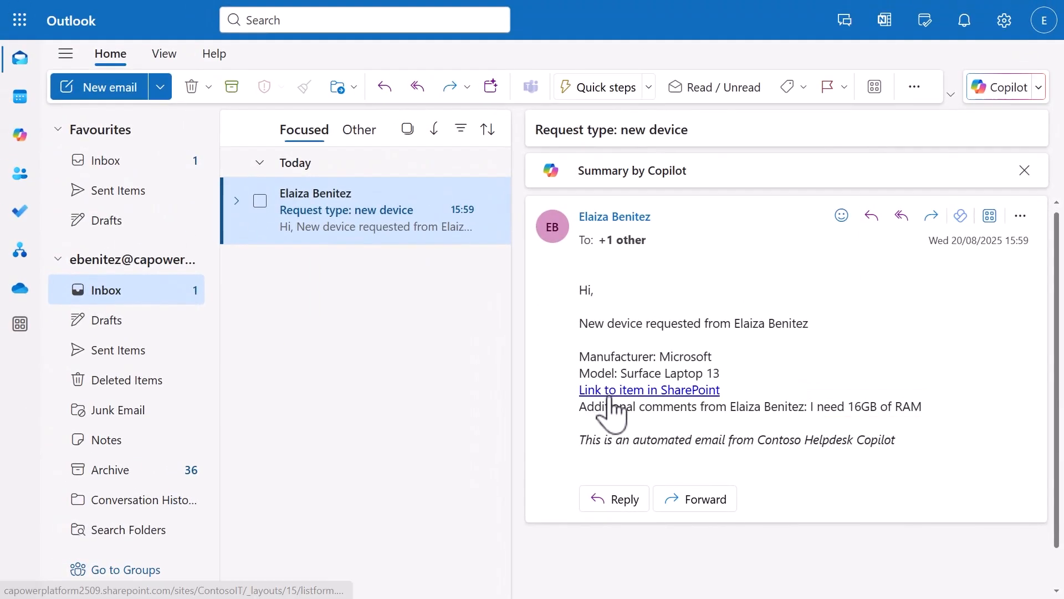
{"action": "left_click", "coordinate": [648, 389]}
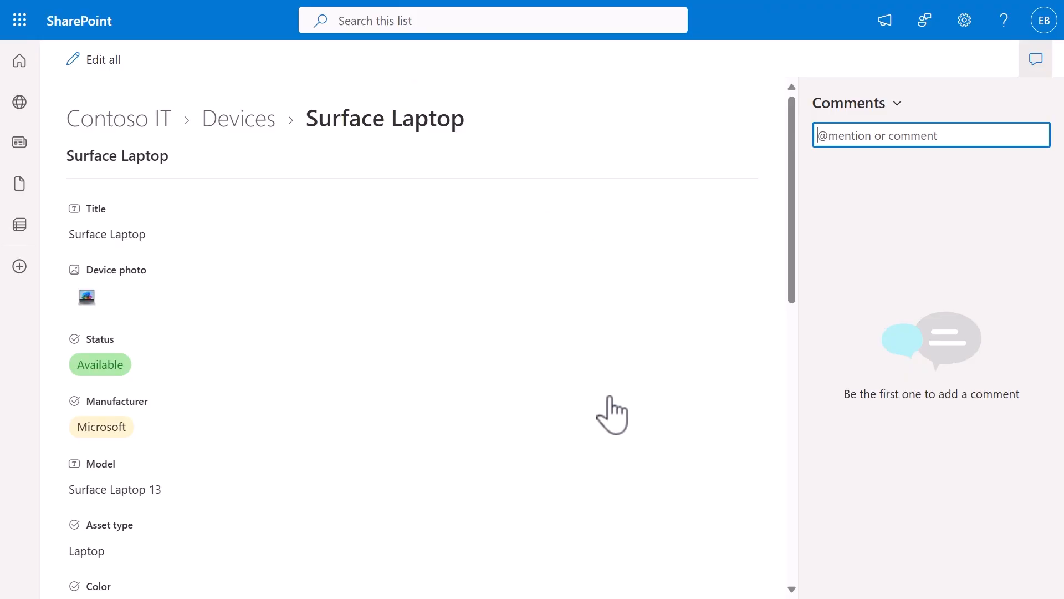
{"action": "mouse_move", "coordinate": [367, 197]}
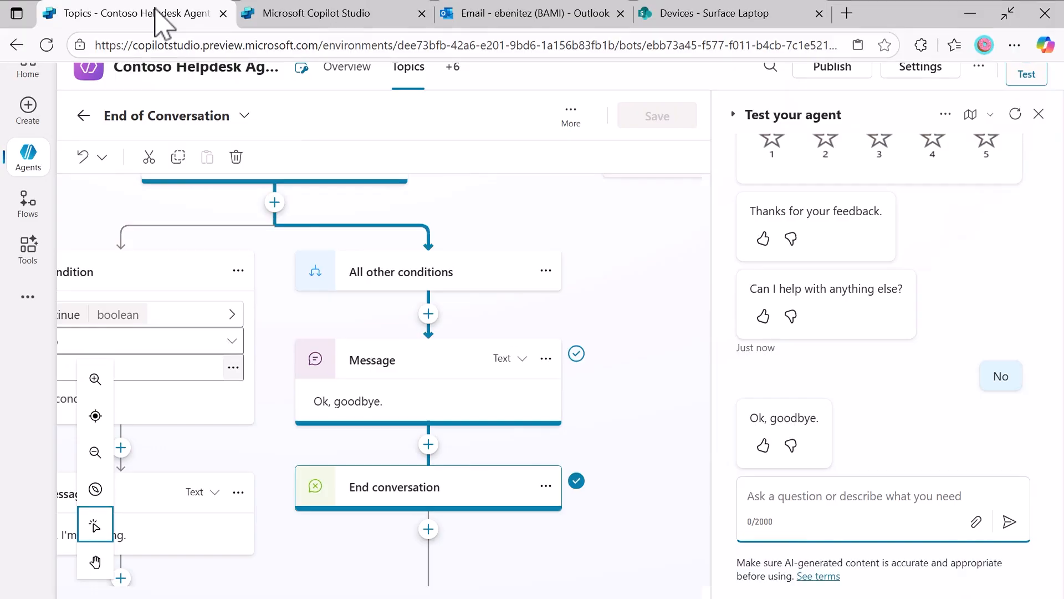
{"action": "mouse_move", "coordinate": [1015, 114]}
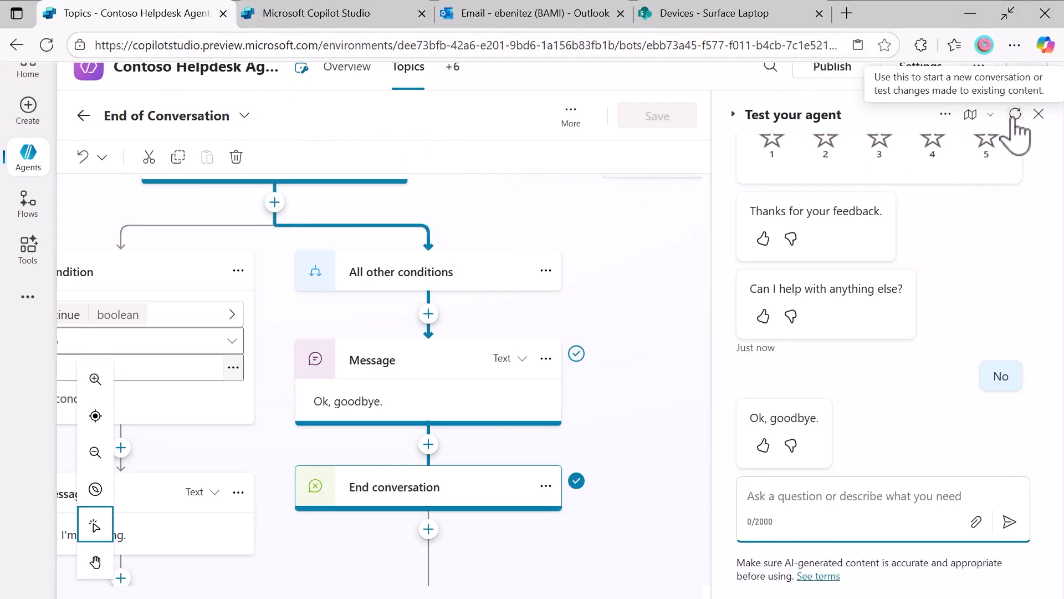
- Restart the test chat, ask for a laptop, choose Surface Laptop 15 and submit the request
{"action": "left_click", "coordinate": [1015, 114]}
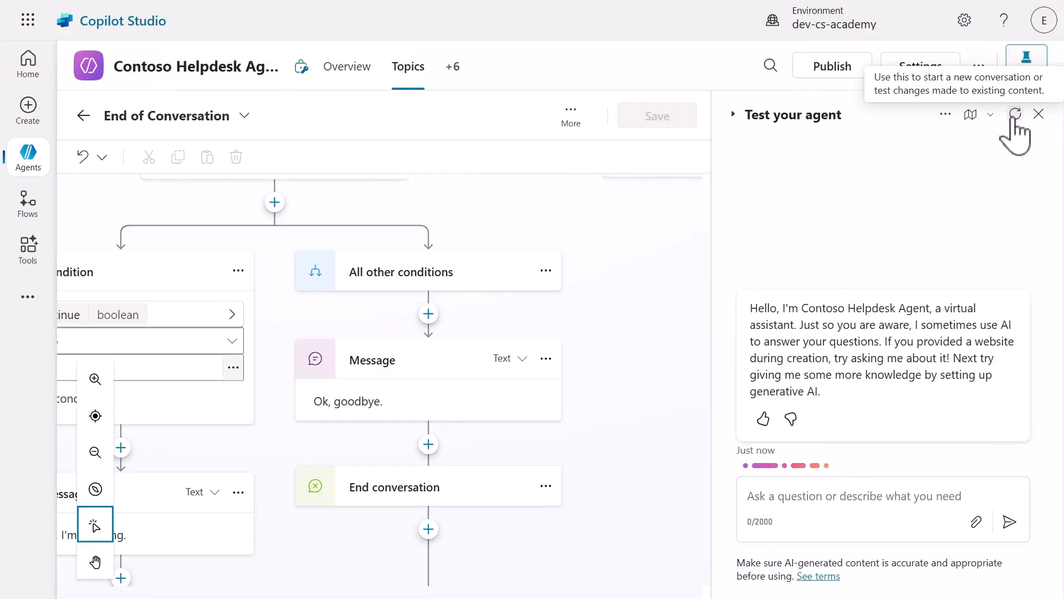
{"action": "left_click", "coordinate": [992, 114]}
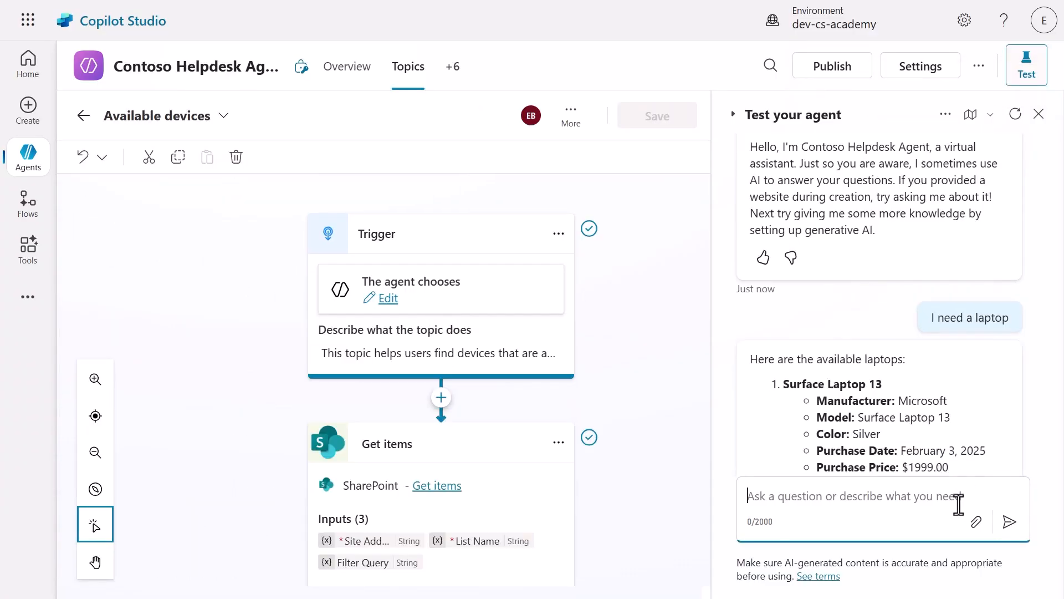
{"action": "scroll", "scroll_direction": "down", "scroll_amount": 3}
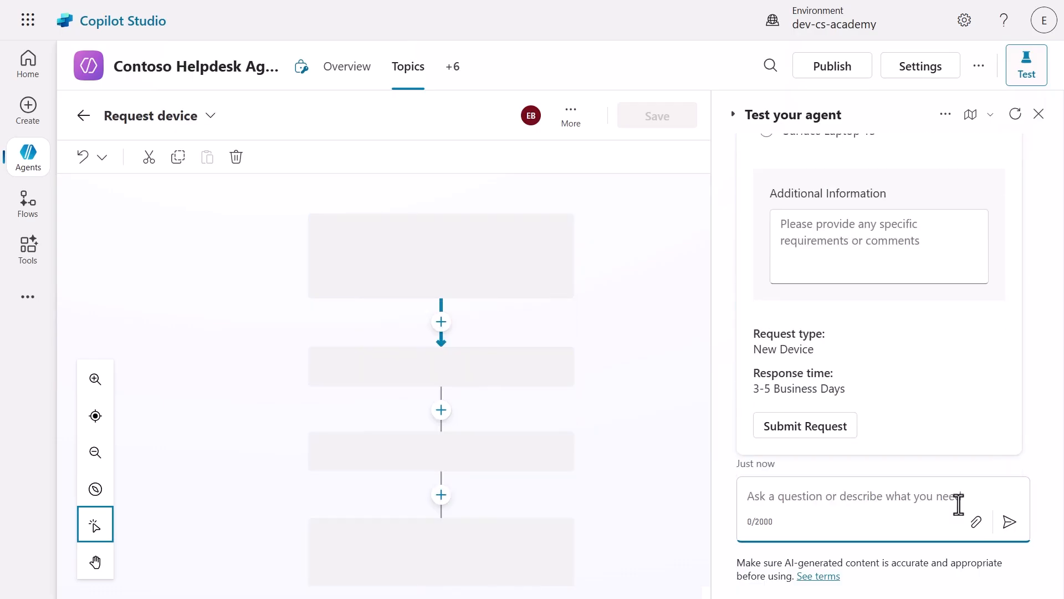
{"action": "left_click", "coordinate": [766, 280]}
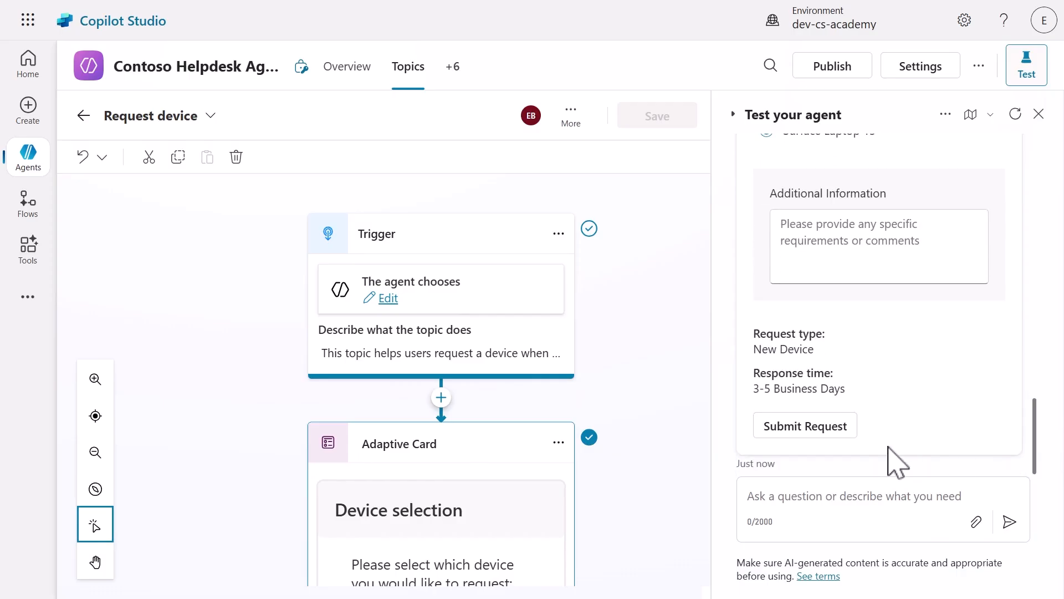
{"action": "left_click", "coordinate": [803, 425]}
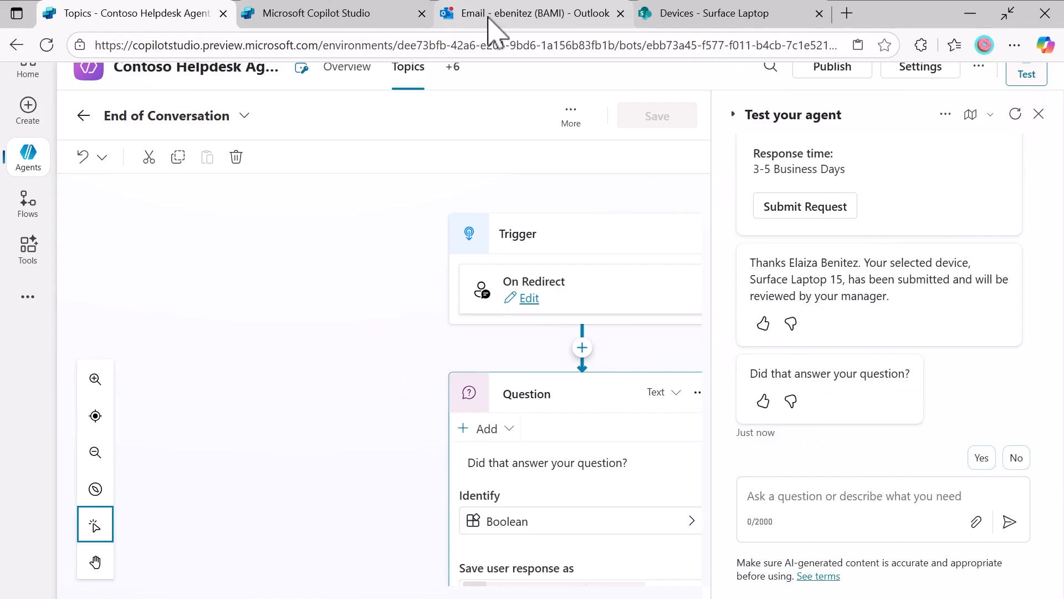
- Check the second new-device email for Surface Laptop 15 in Outlook and return to the topic editor
{"action": "left_click", "coordinate": [536, 14]}
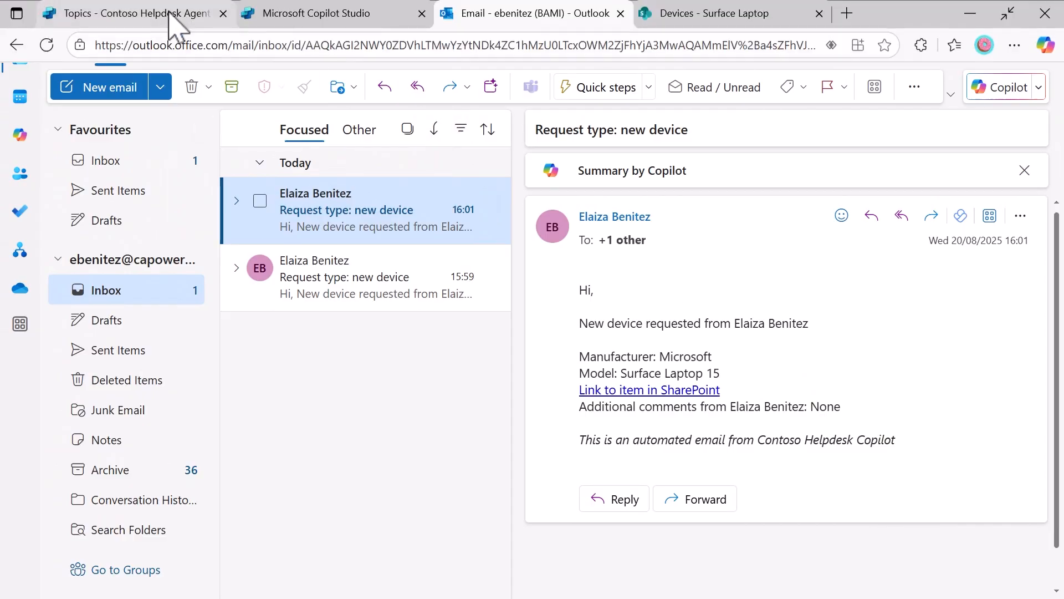
{"action": "left_click", "coordinate": [128, 13]}
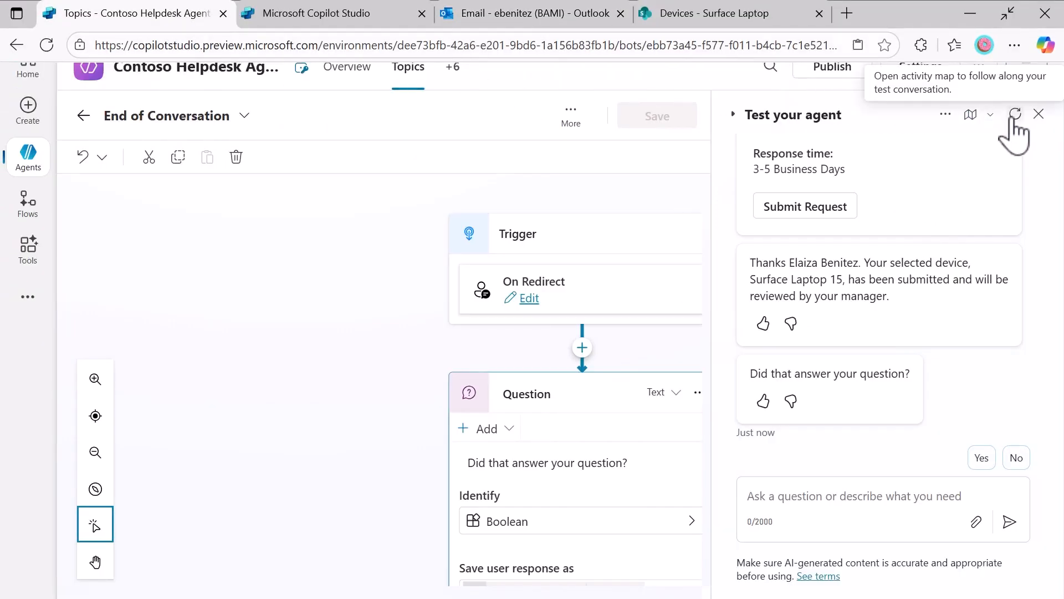
- Restart the test with the activity map, decline a laptop, agree to end, and confirm the question was answered
{"action": "left_click", "coordinate": [1015, 114]}
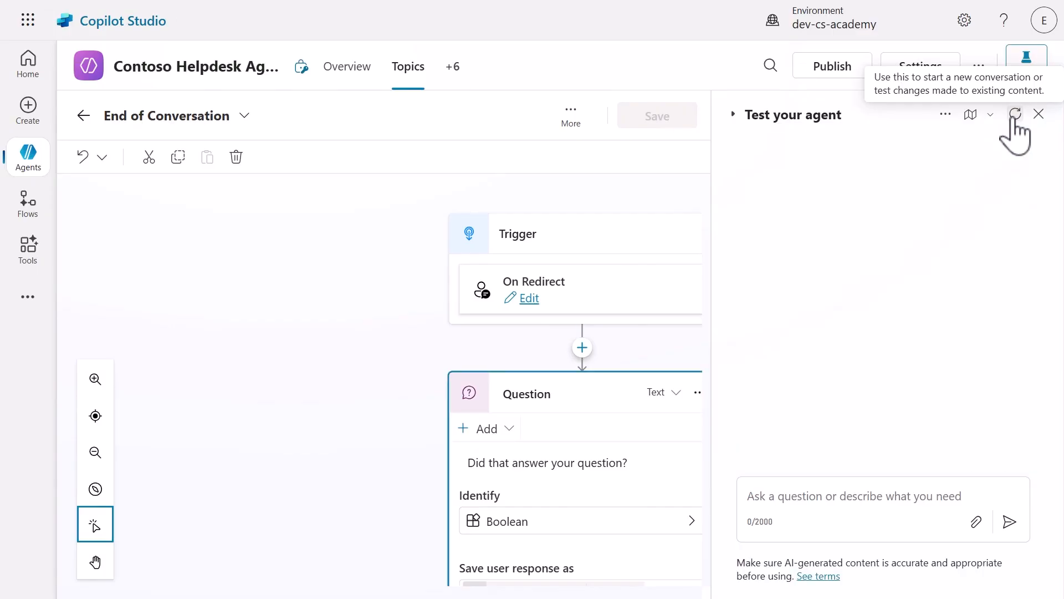
{"action": "left_click", "coordinate": [1017, 113]}
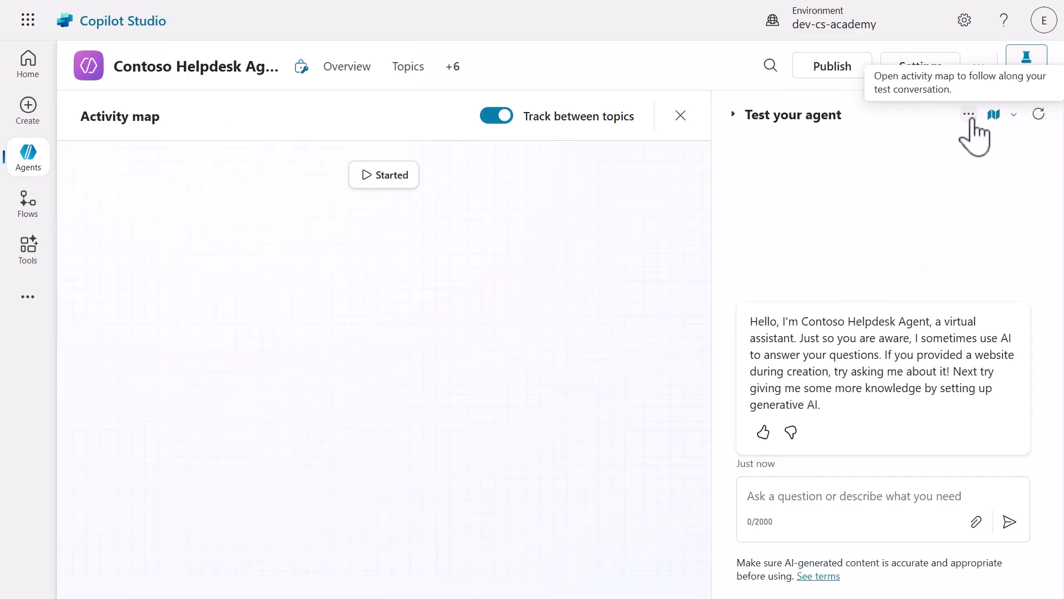
{"action": "left_click", "coordinate": [854, 496]}
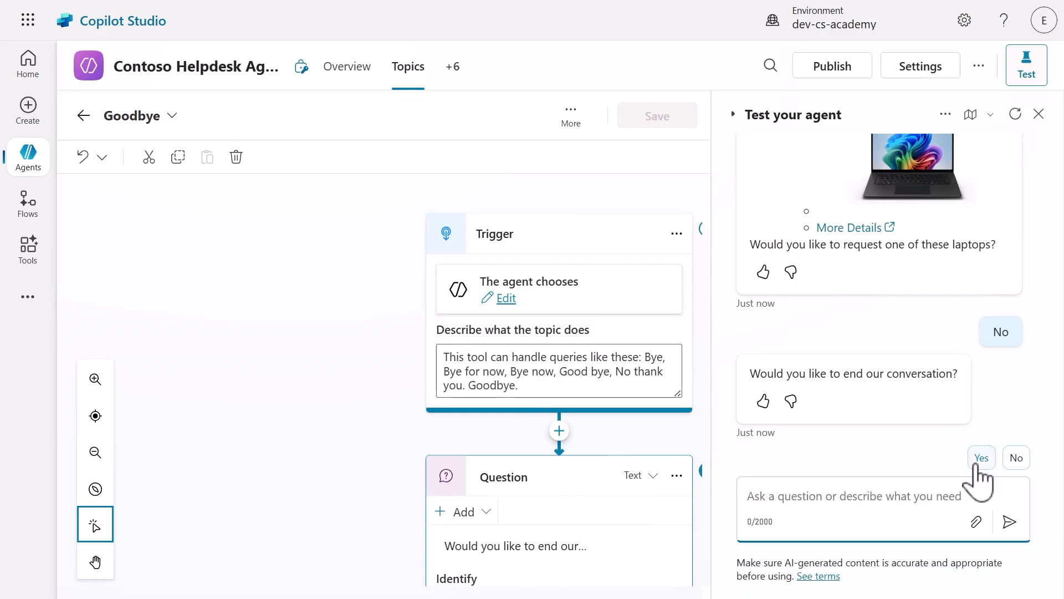
{"action": "left_click", "coordinate": [853, 496]}
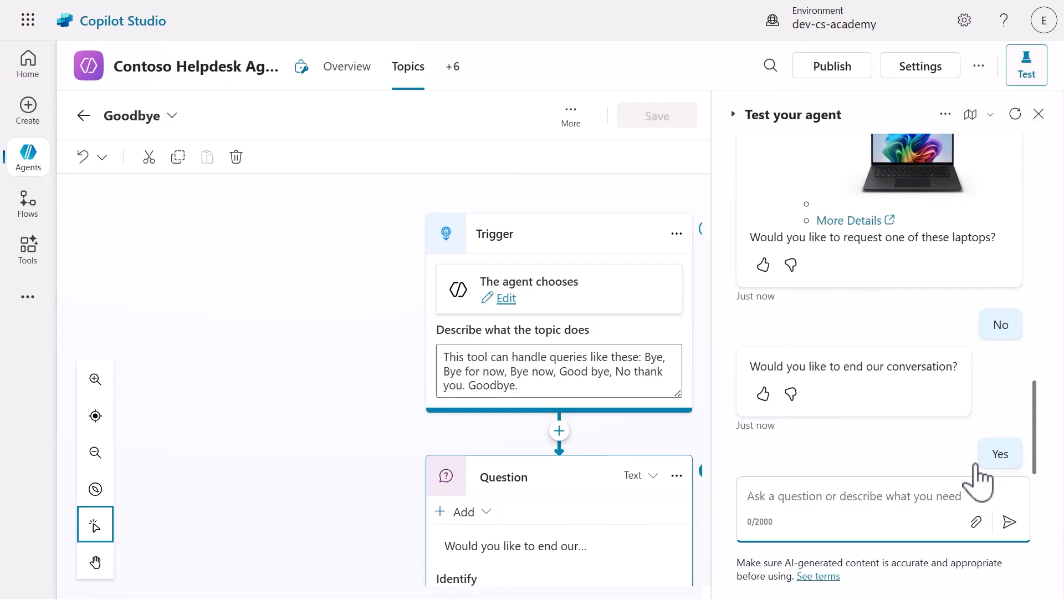
{"action": "left_click", "coordinate": [999, 453]}
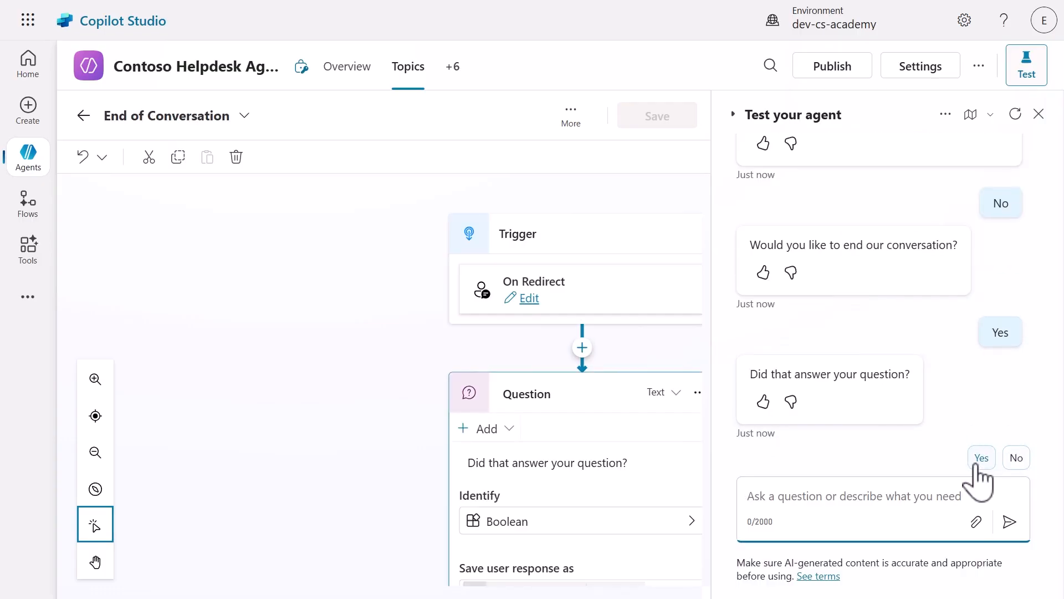